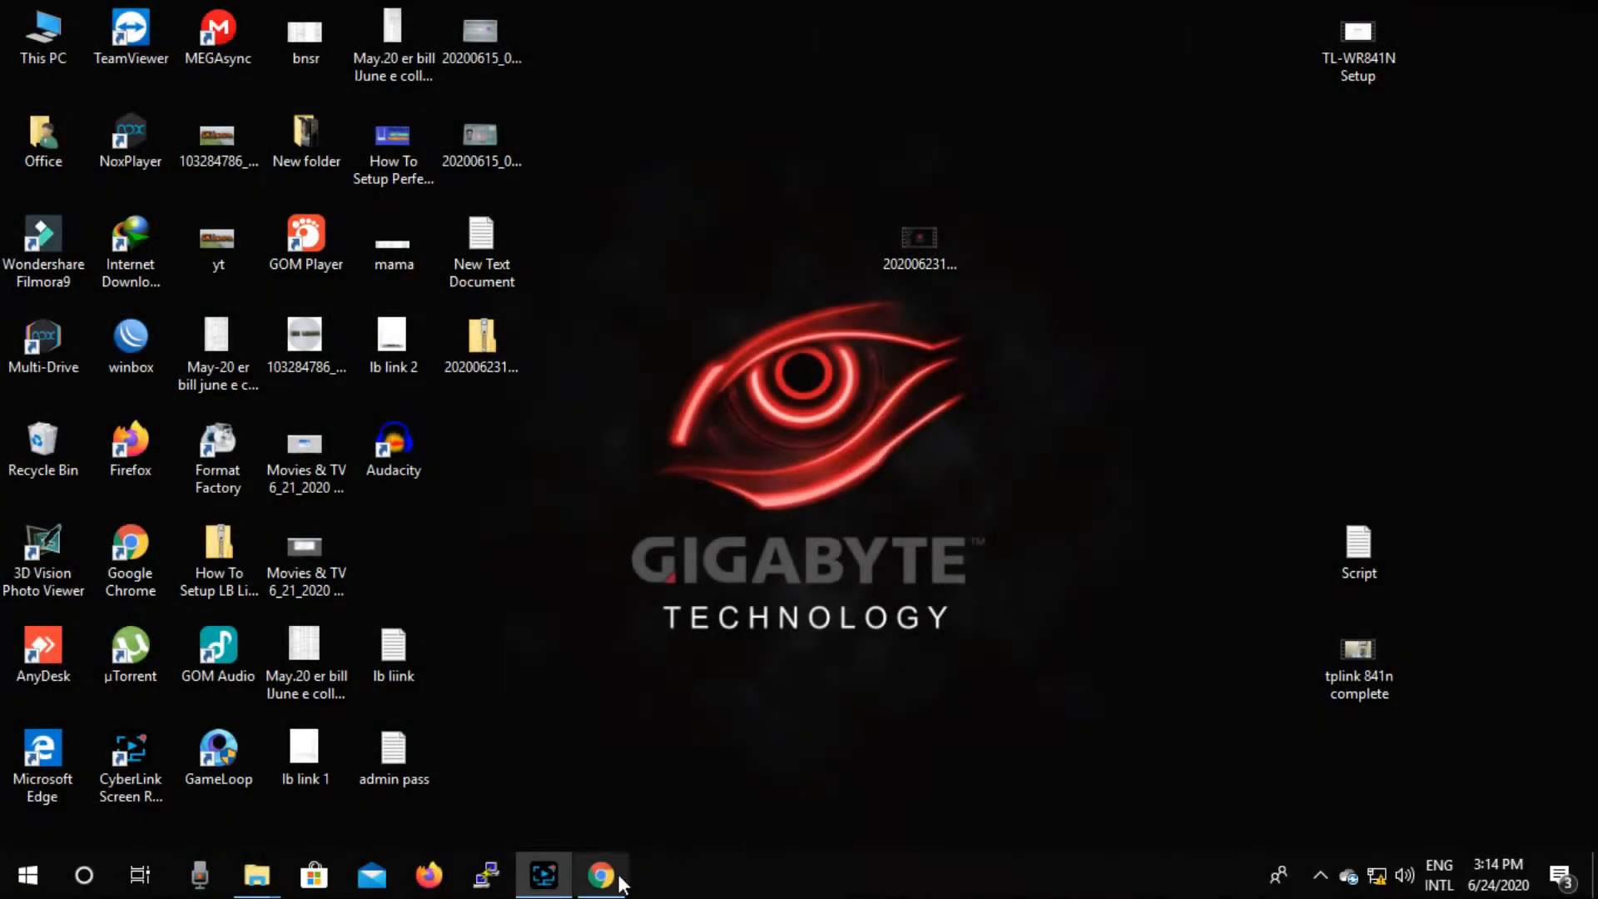
Launch Chrome and enter the router address 192.168.0.1 in the address bar.
click(601, 874)
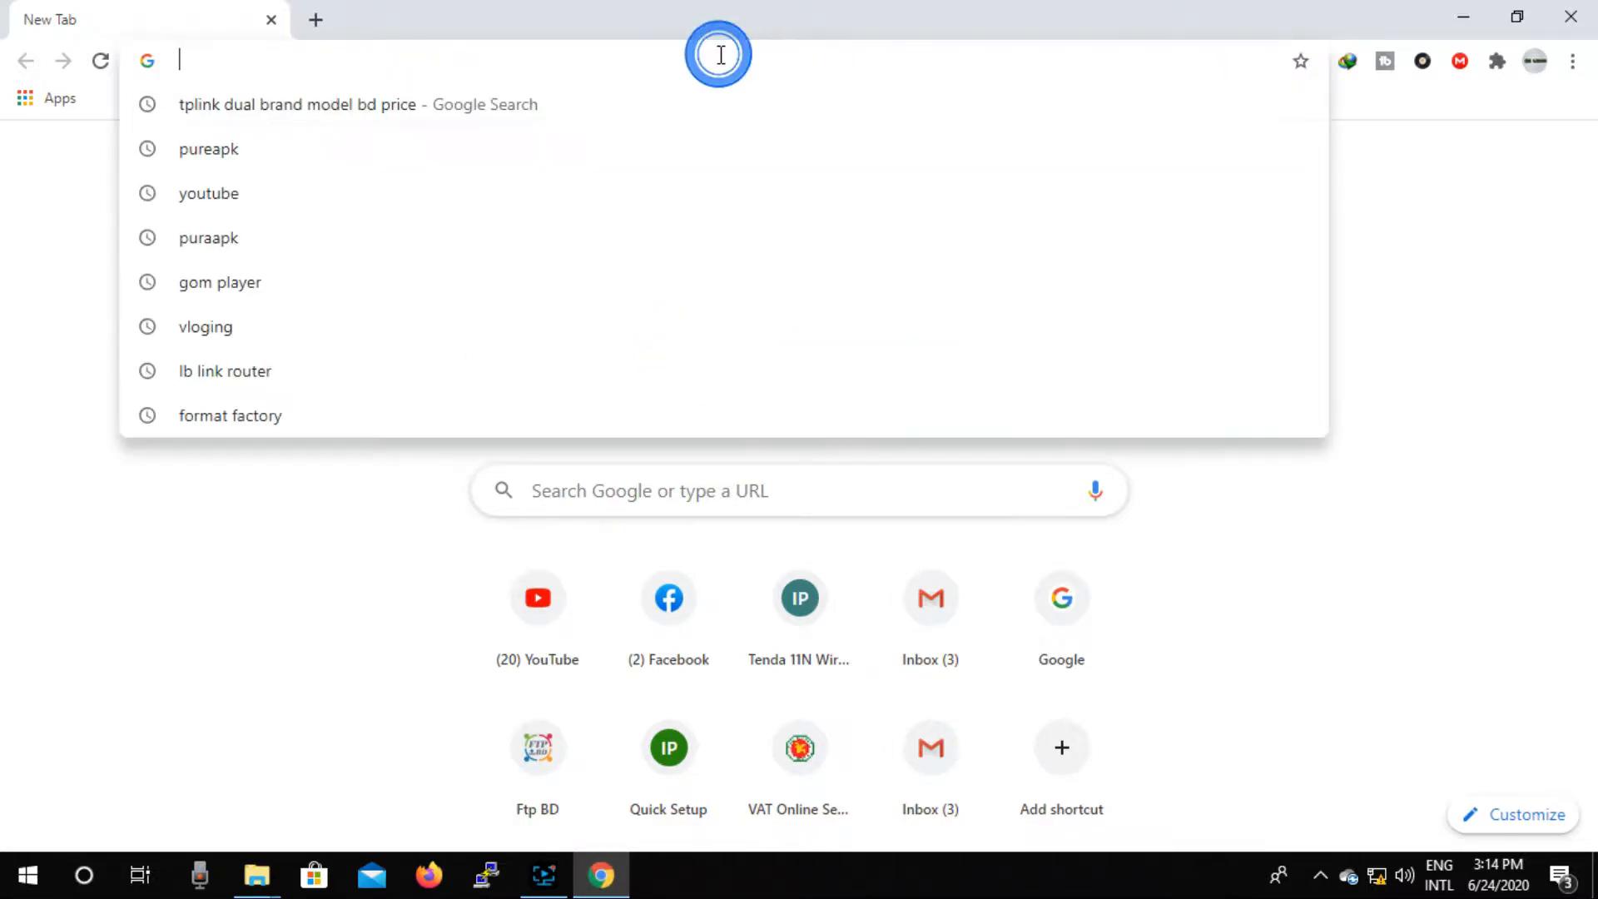
text(192.168.0.1)
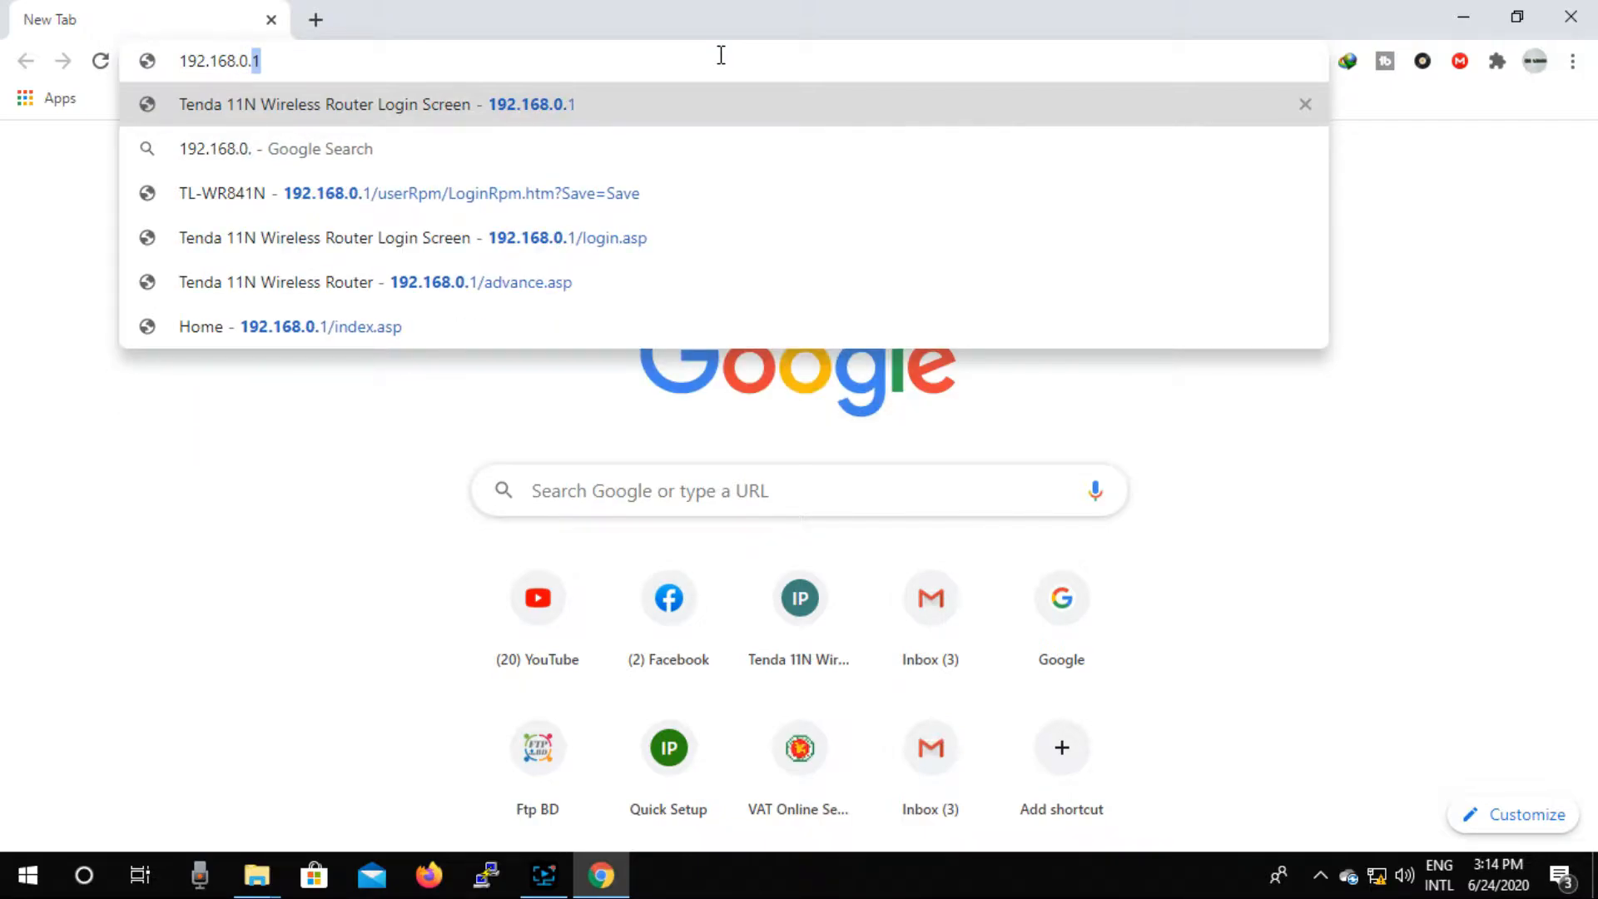
text(1)
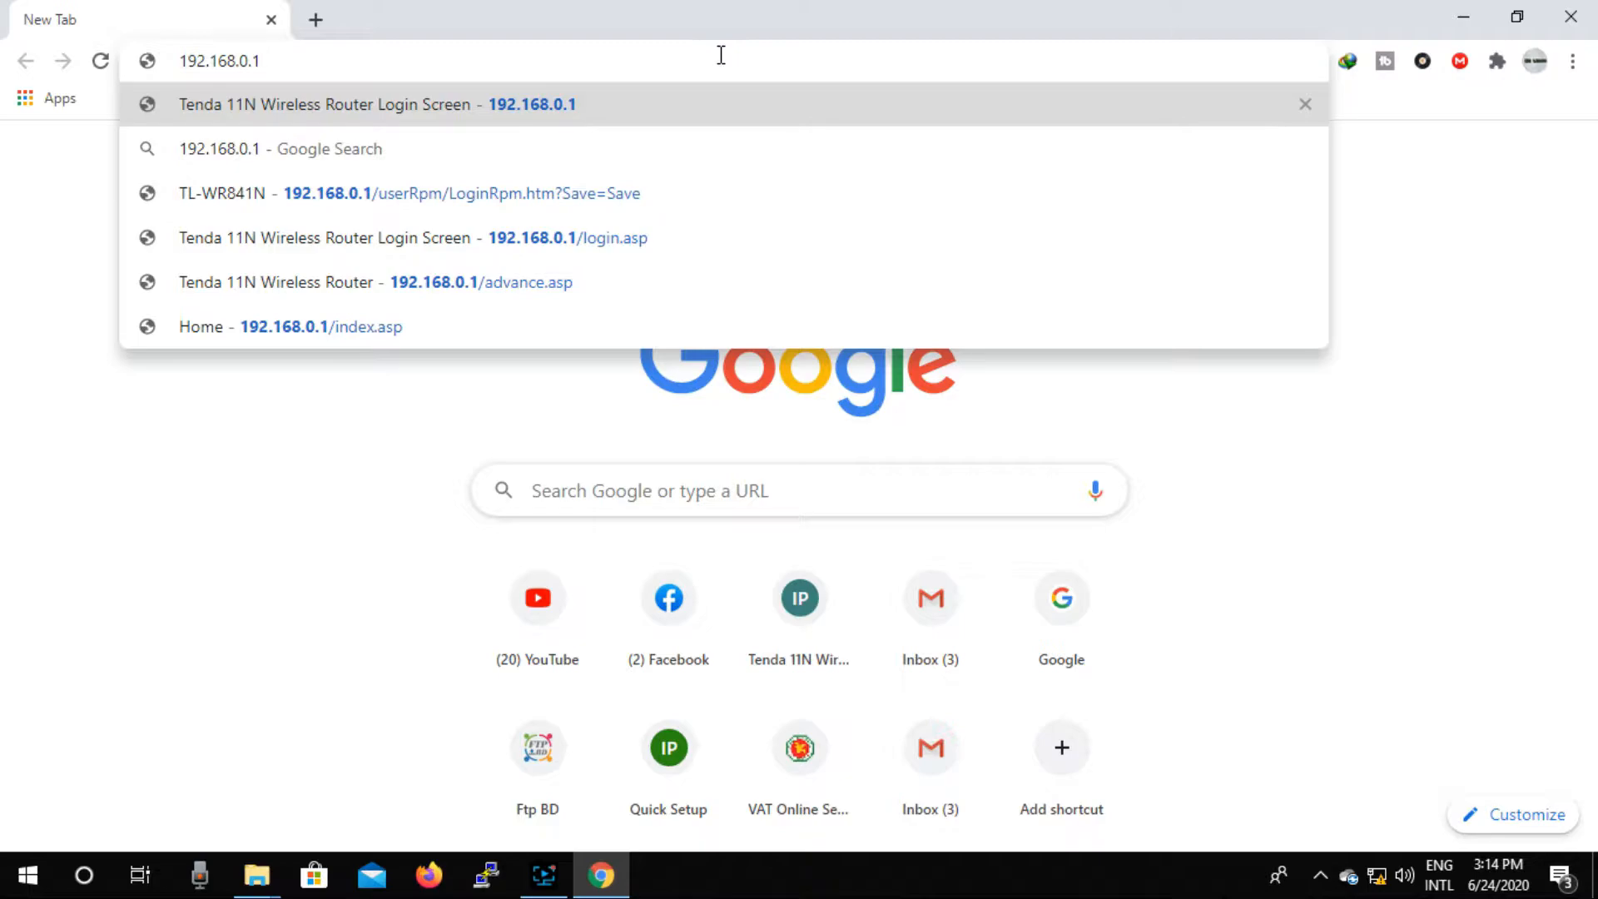
Load the Archer C20 login page and sign in as admin with the password.
click(356, 104)
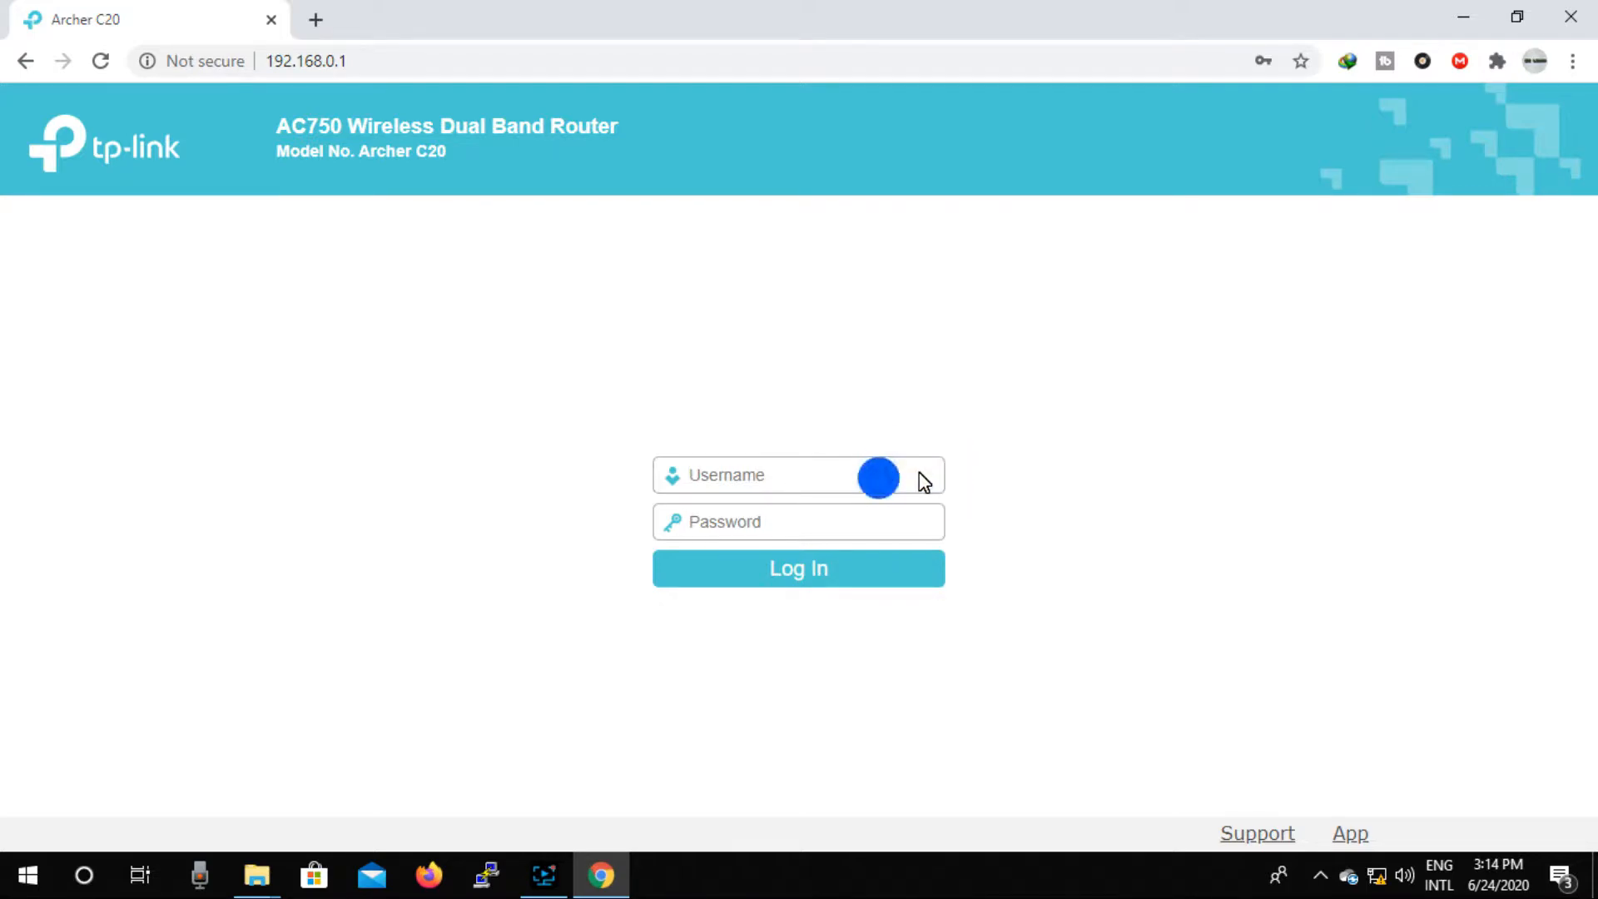
click(774, 474)
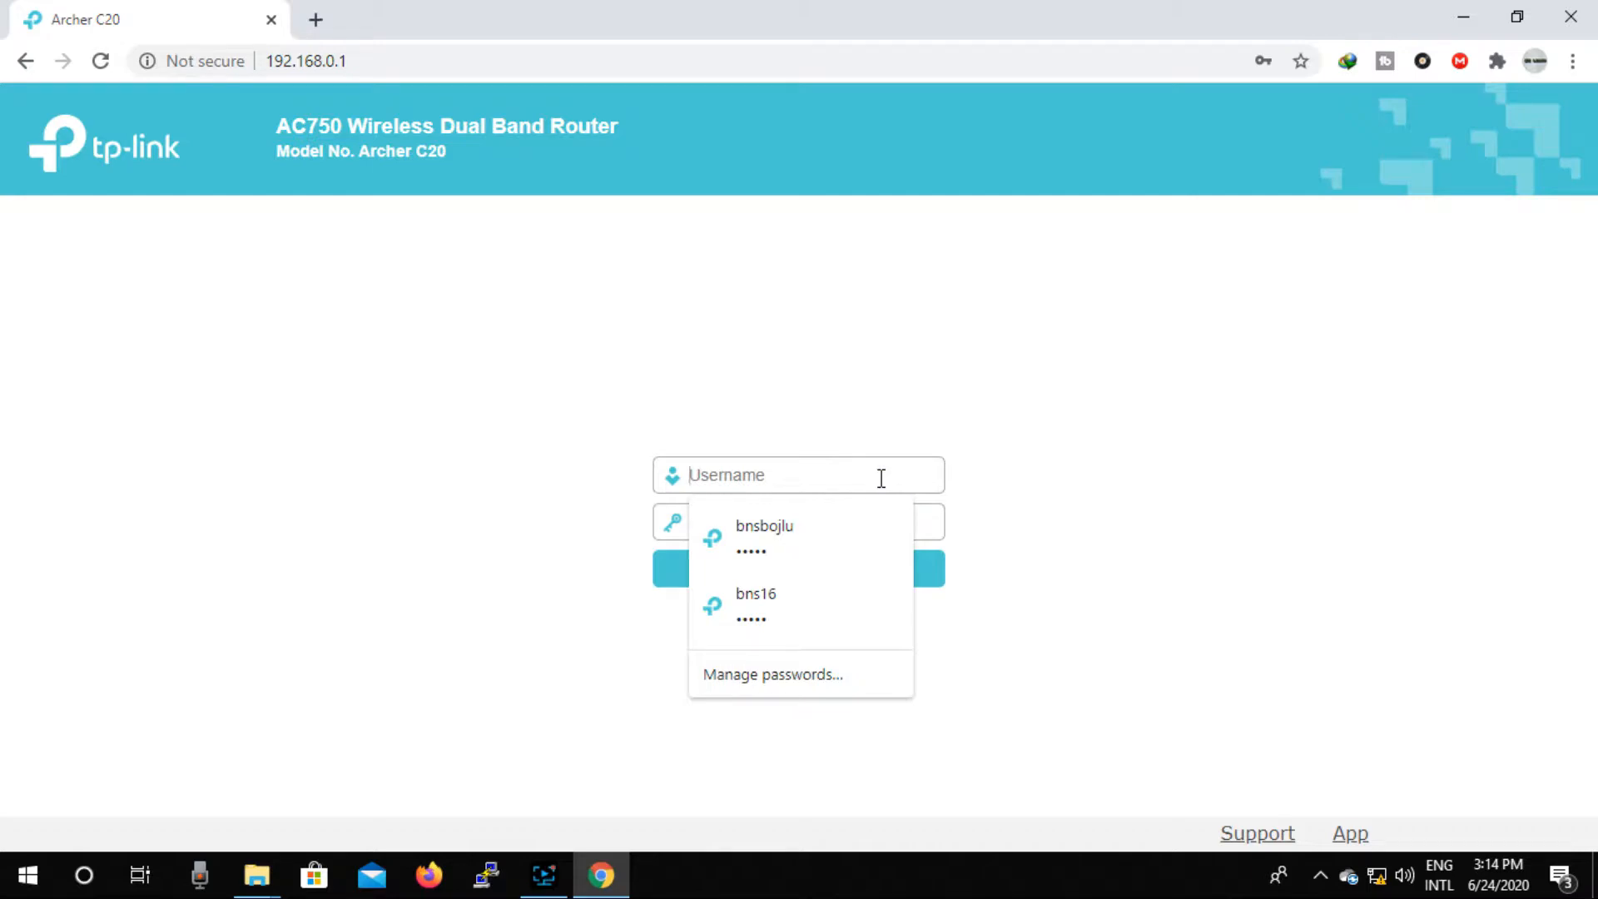
text(a)
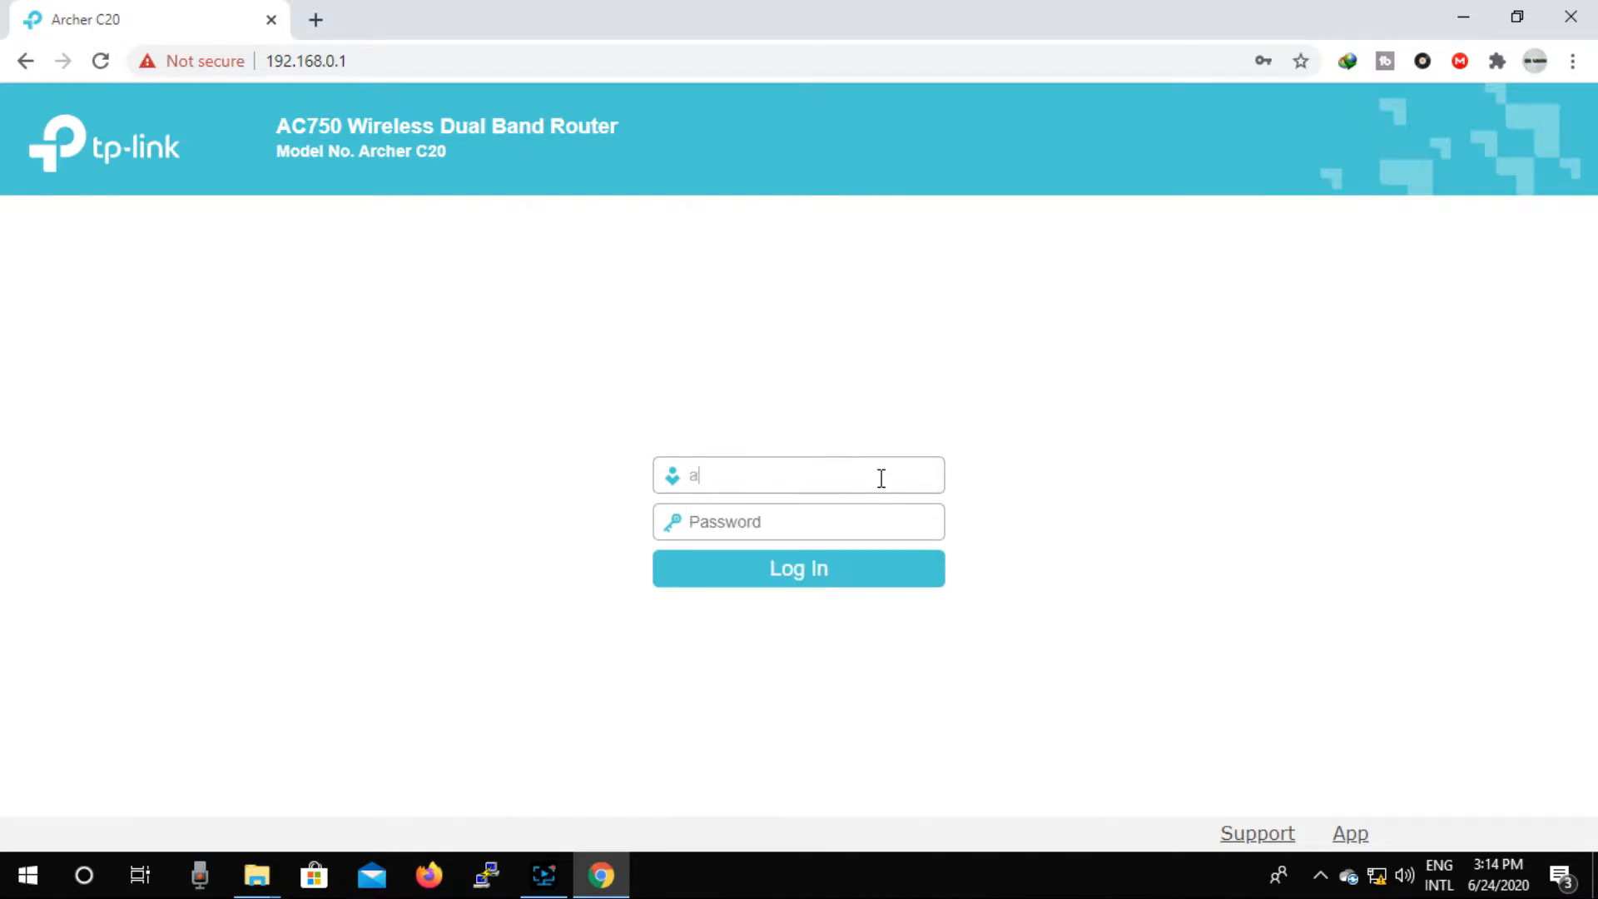
text(dmi)
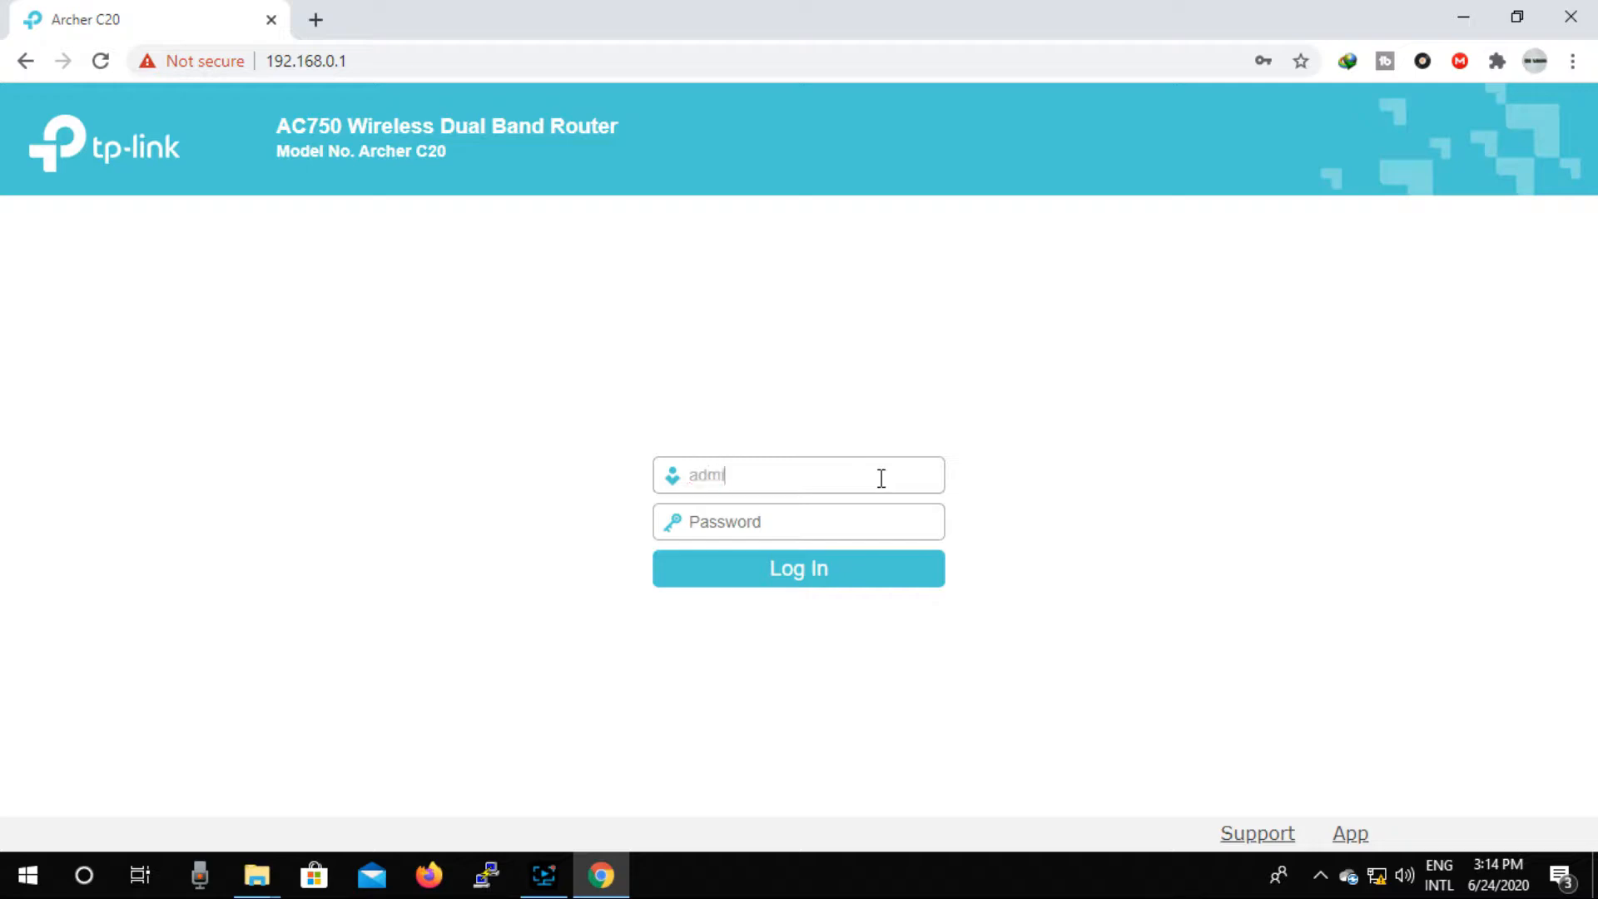
text(n)
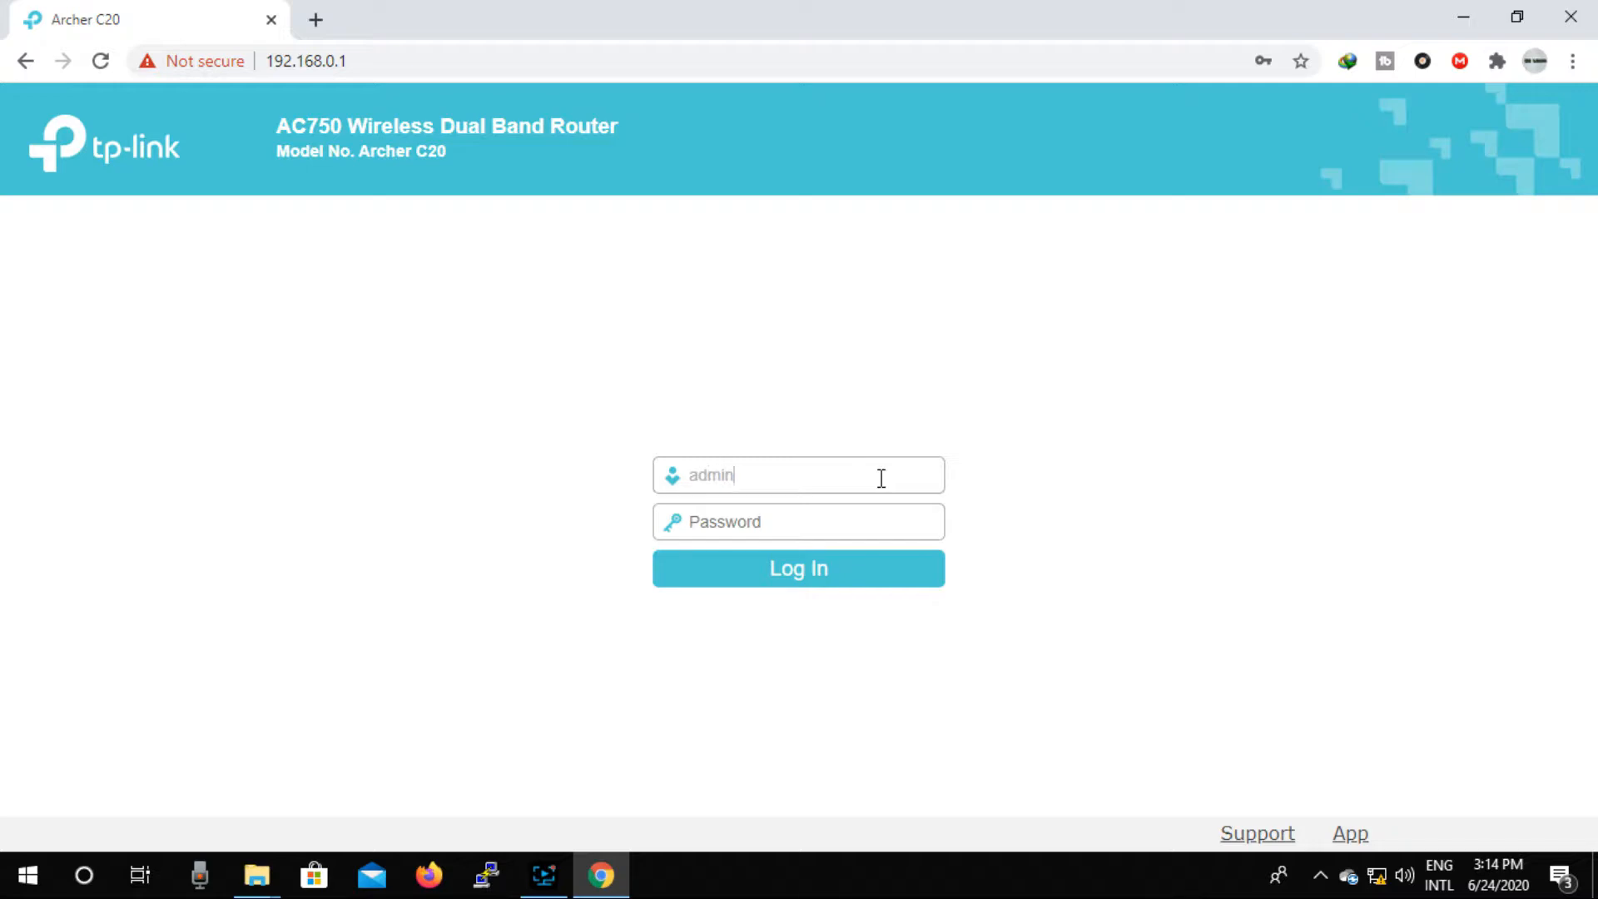
click(797, 521)
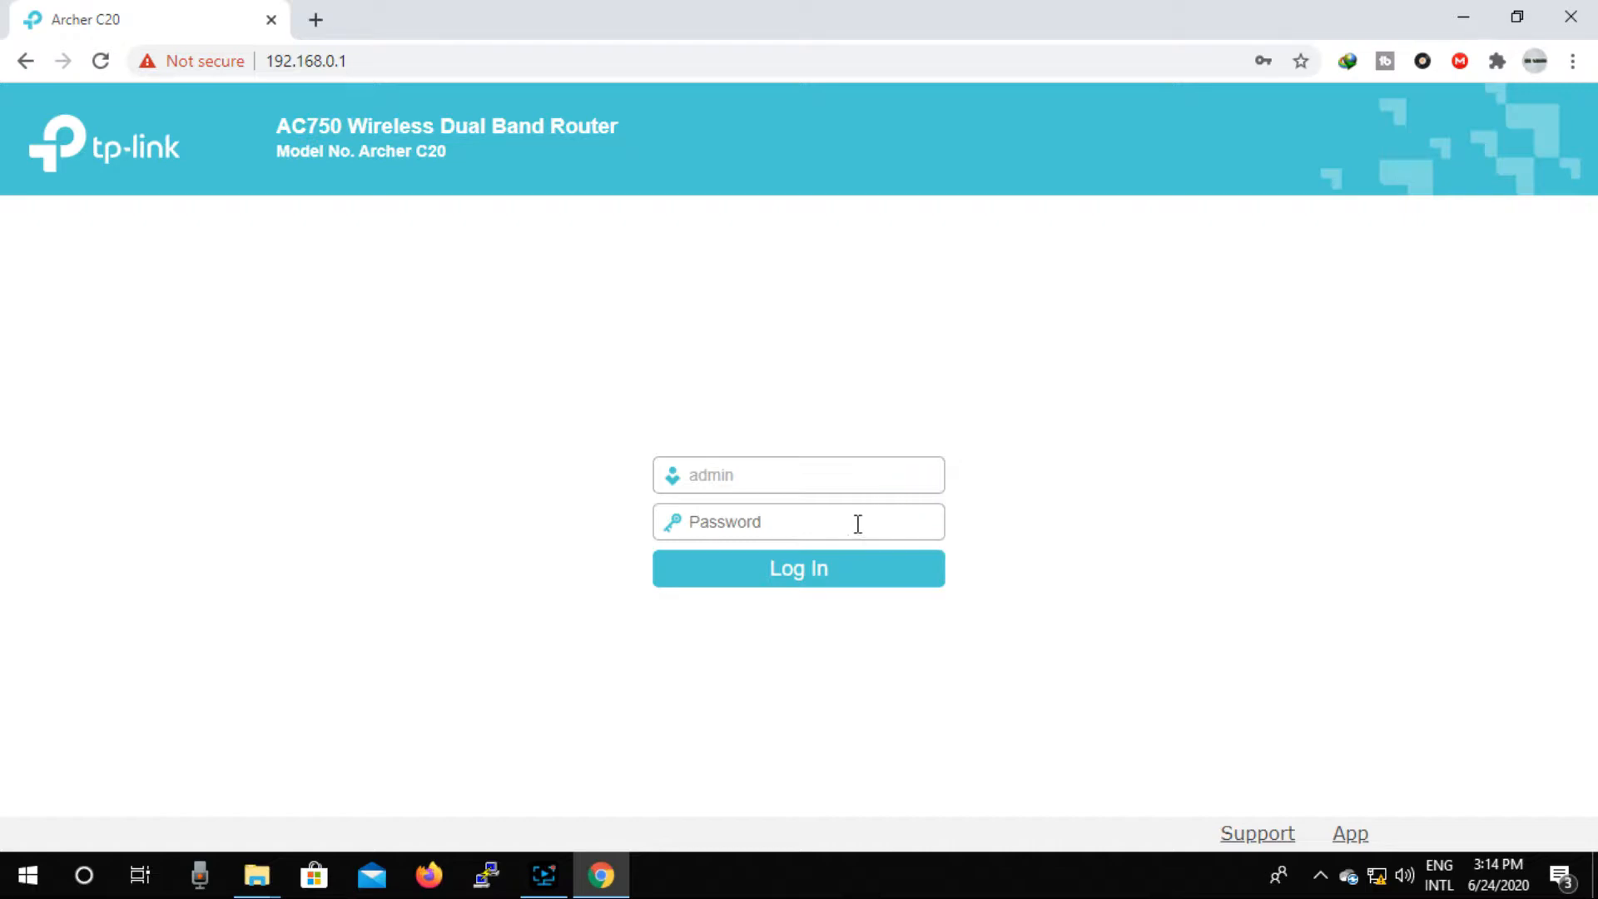
click(797, 521)
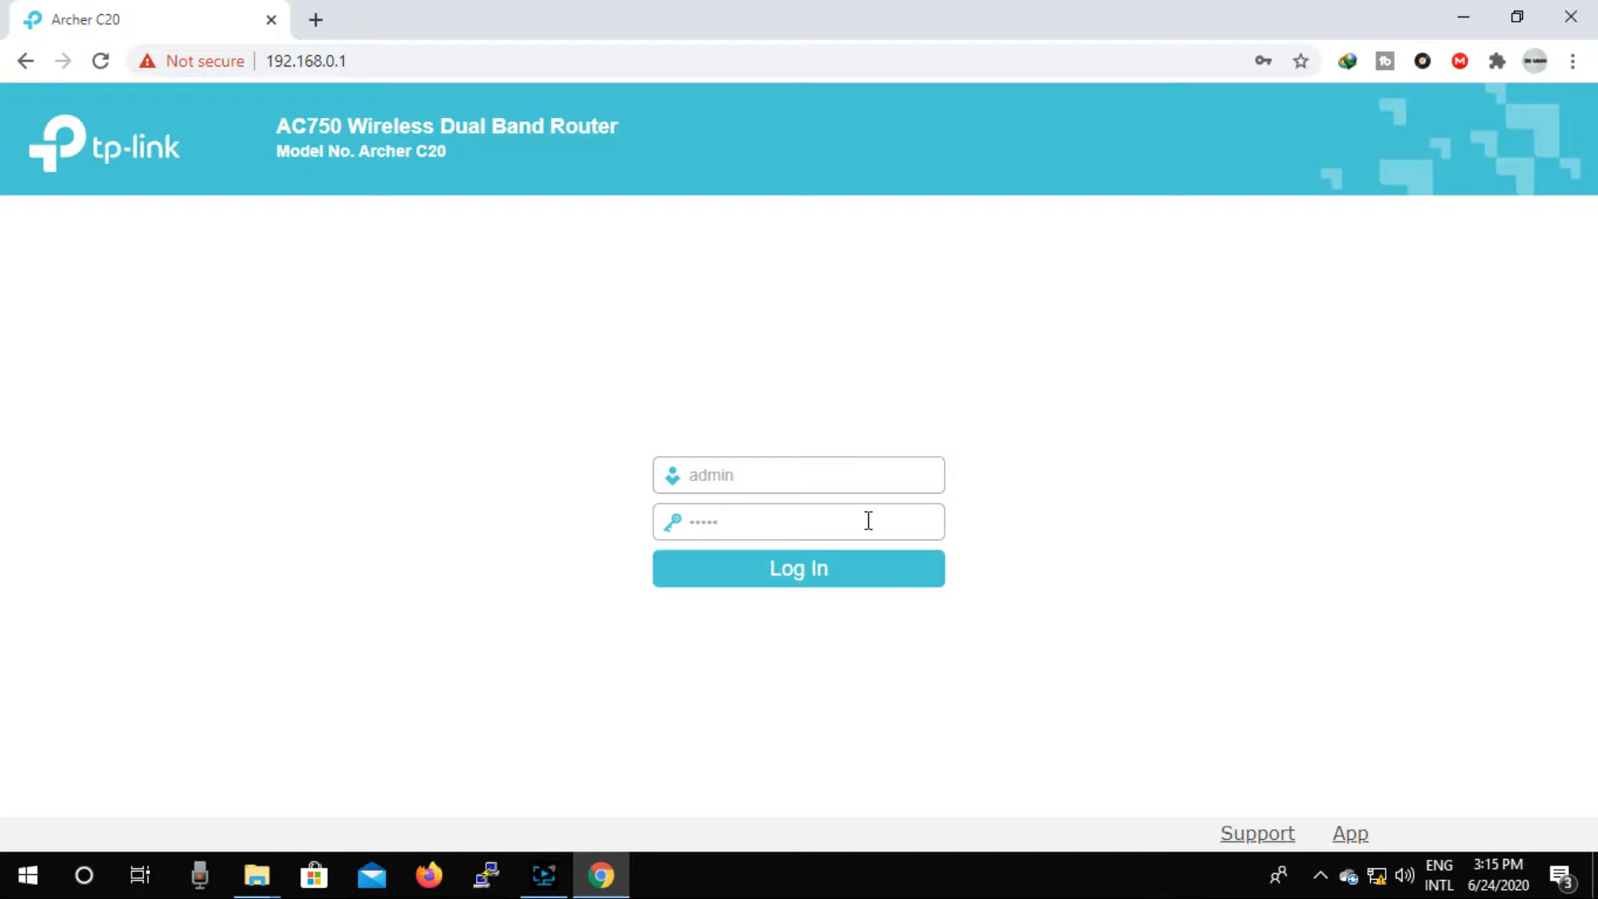
click(797, 568)
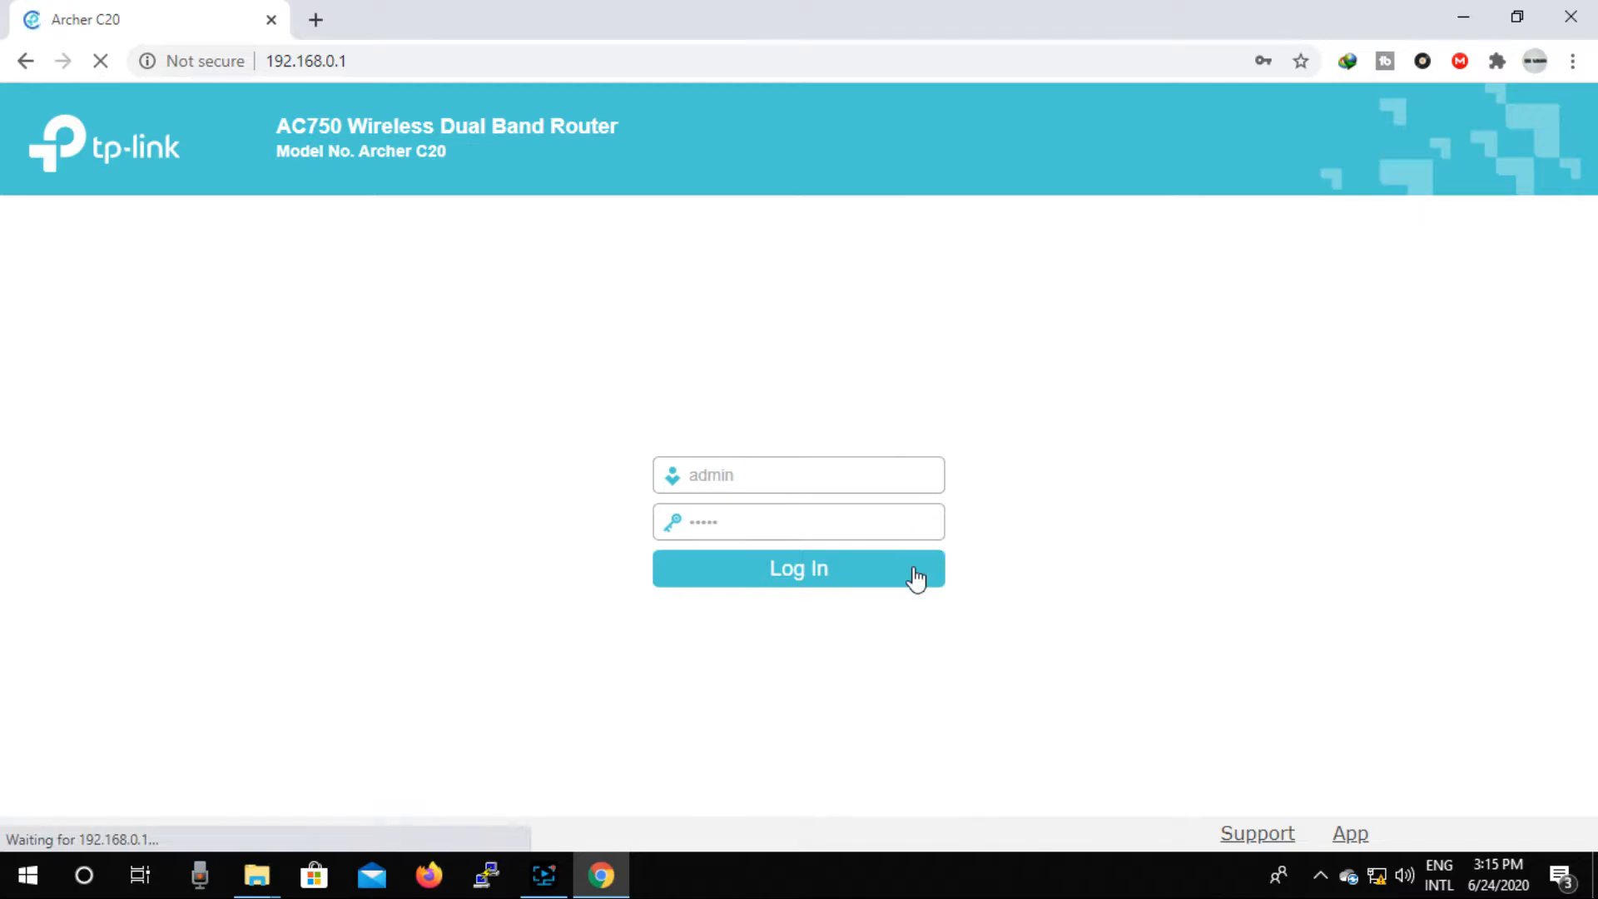
Start Quick Setup, keep Wireless Router mode and select PPPoE/Russia PPPoE as connection type.
click(797, 569)
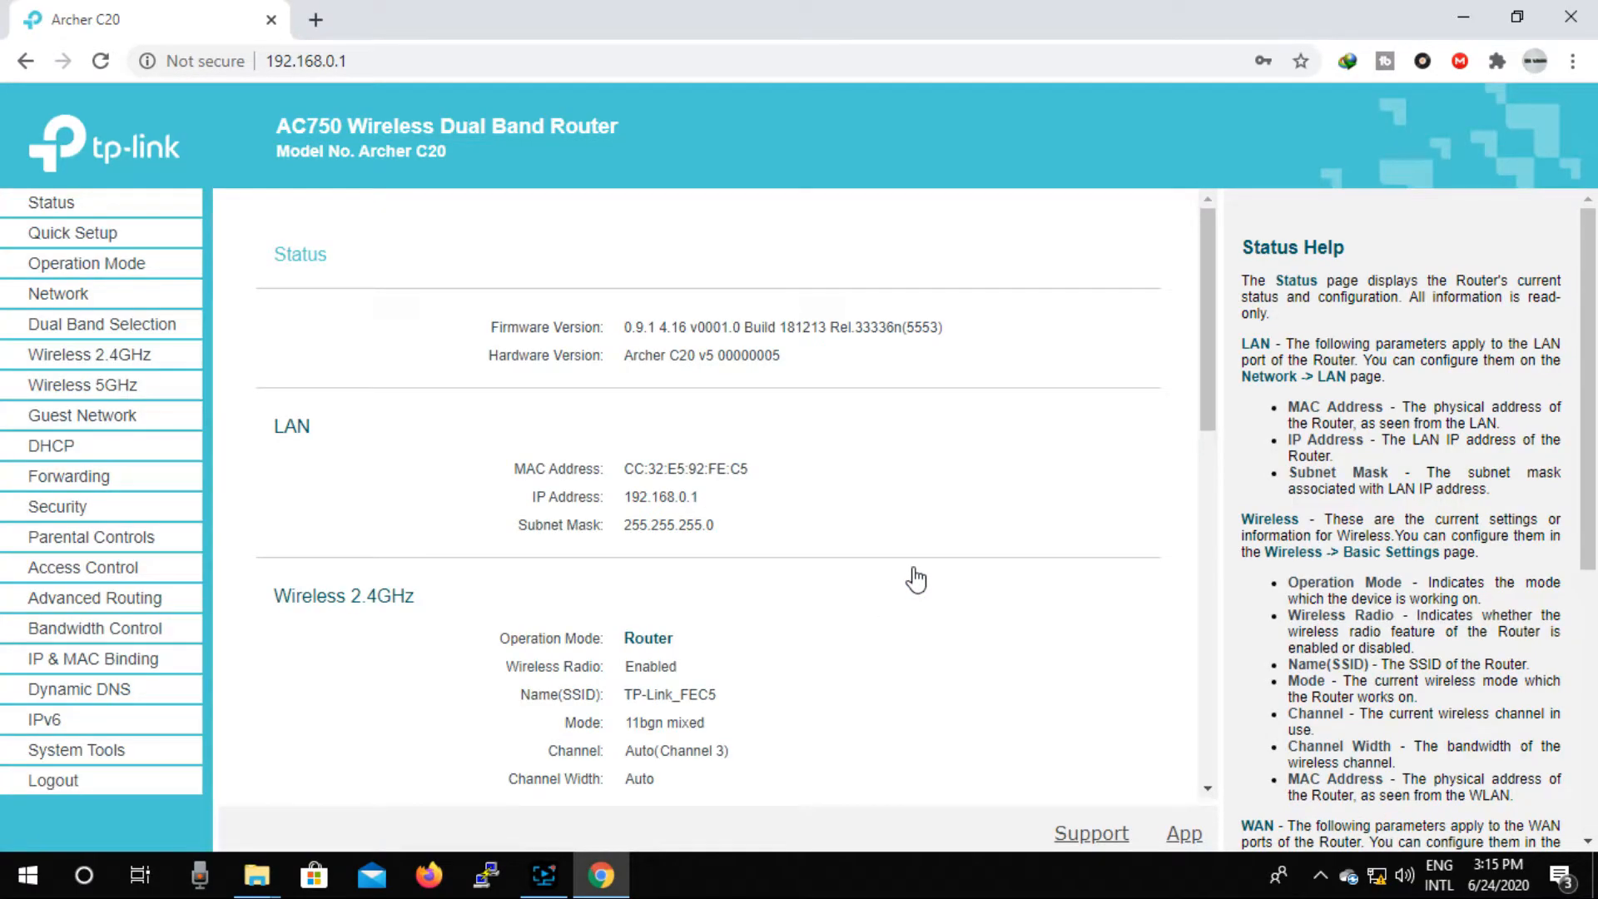
mouse_move(586, 416)
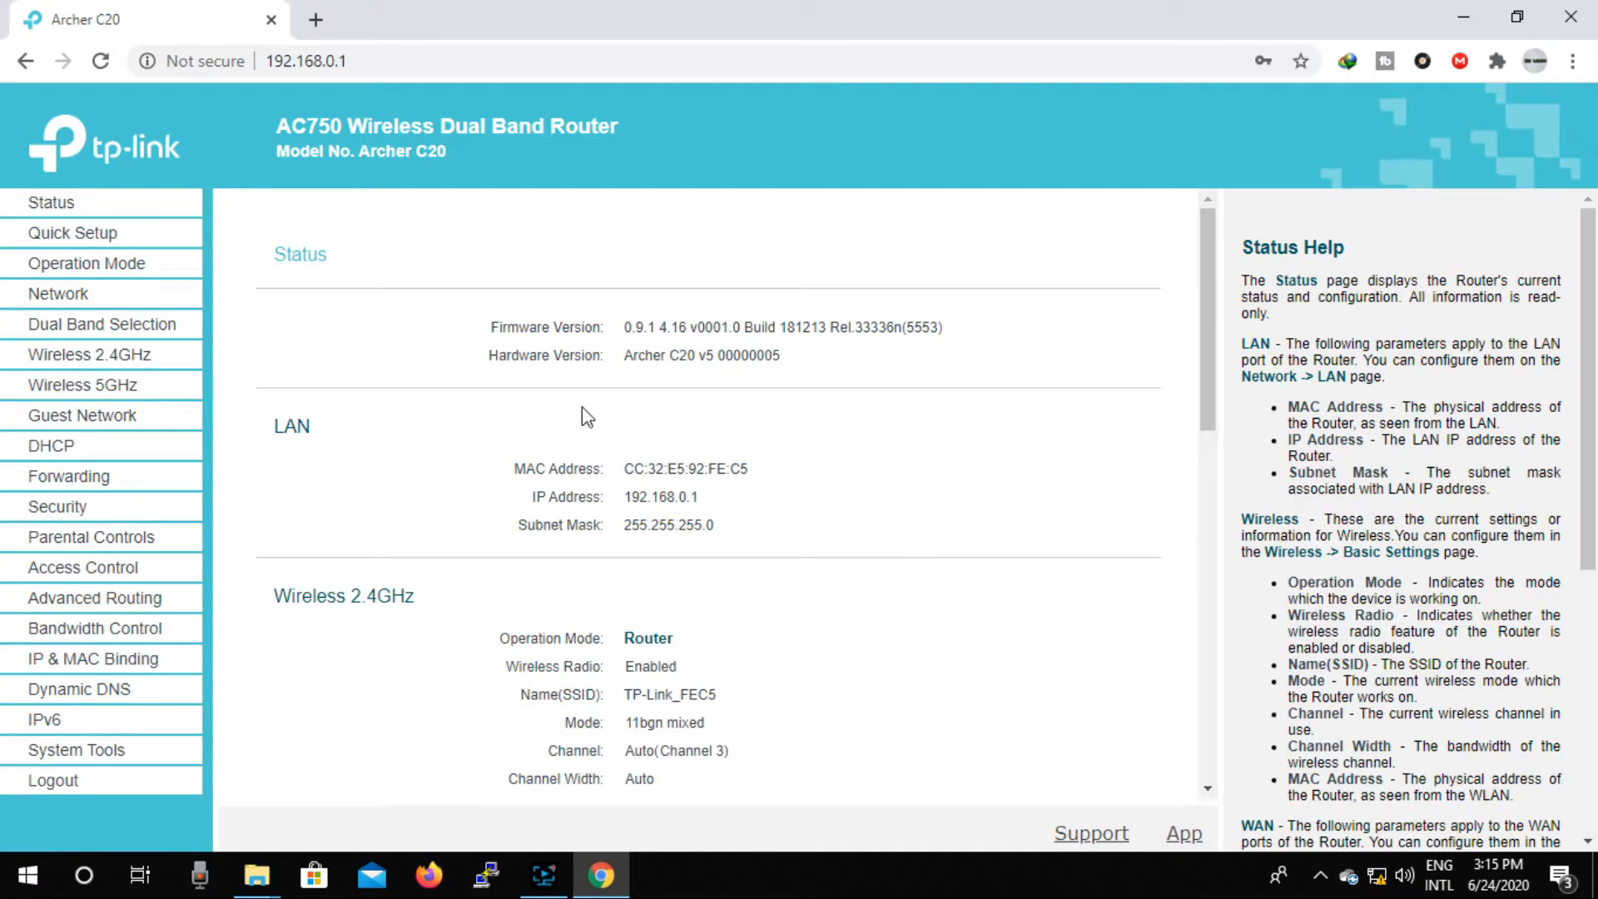
click(71, 233)
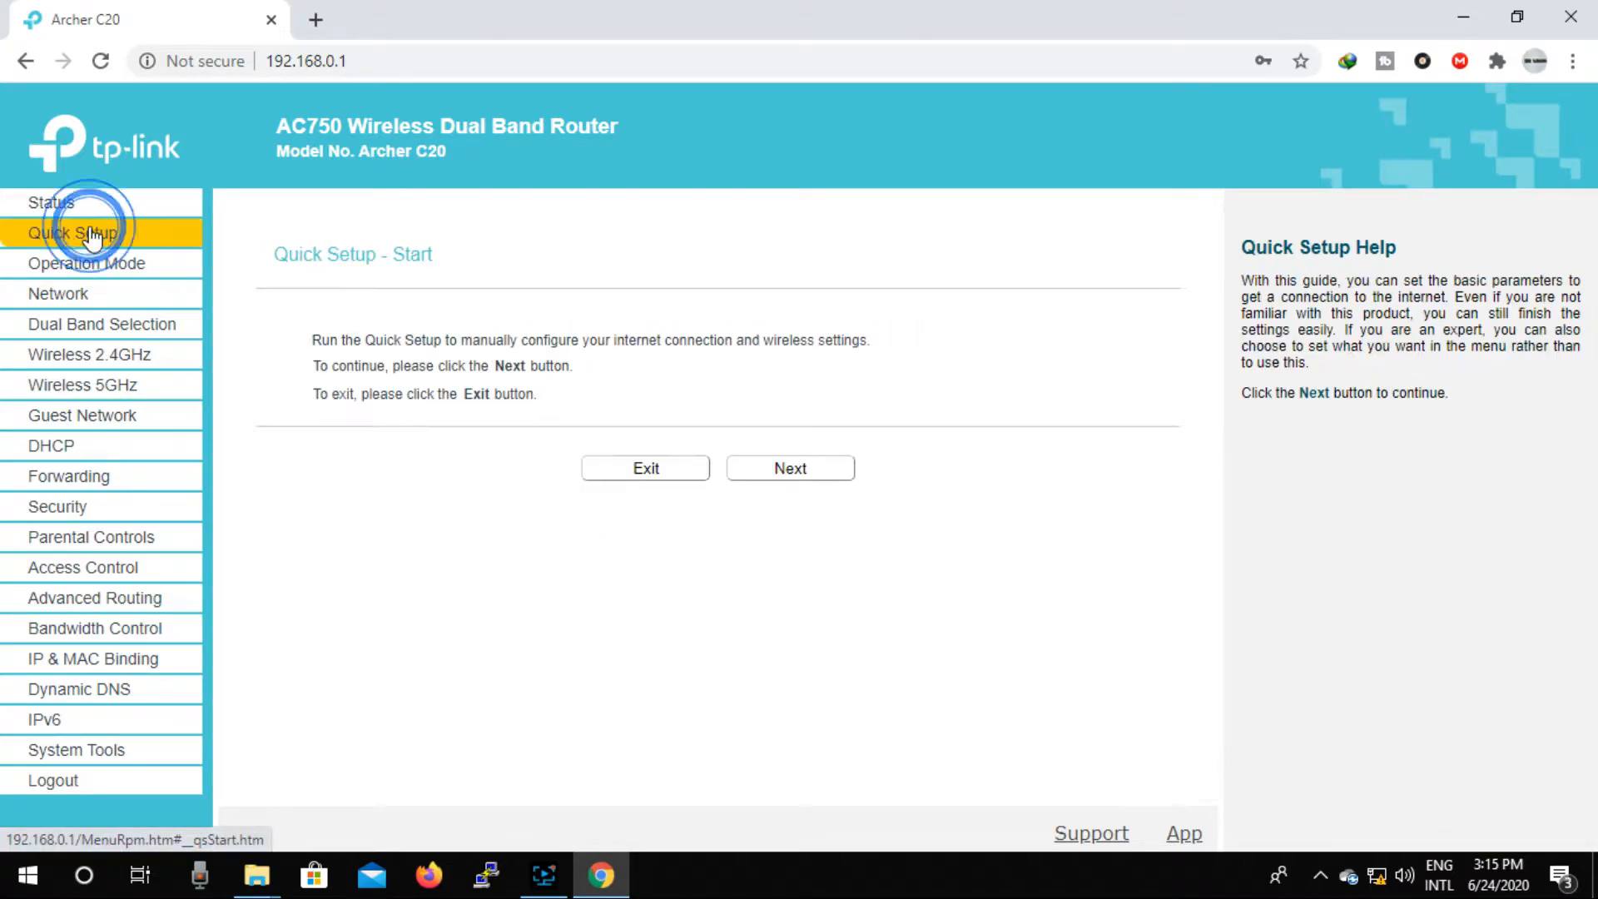
mouse_move(789, 467)
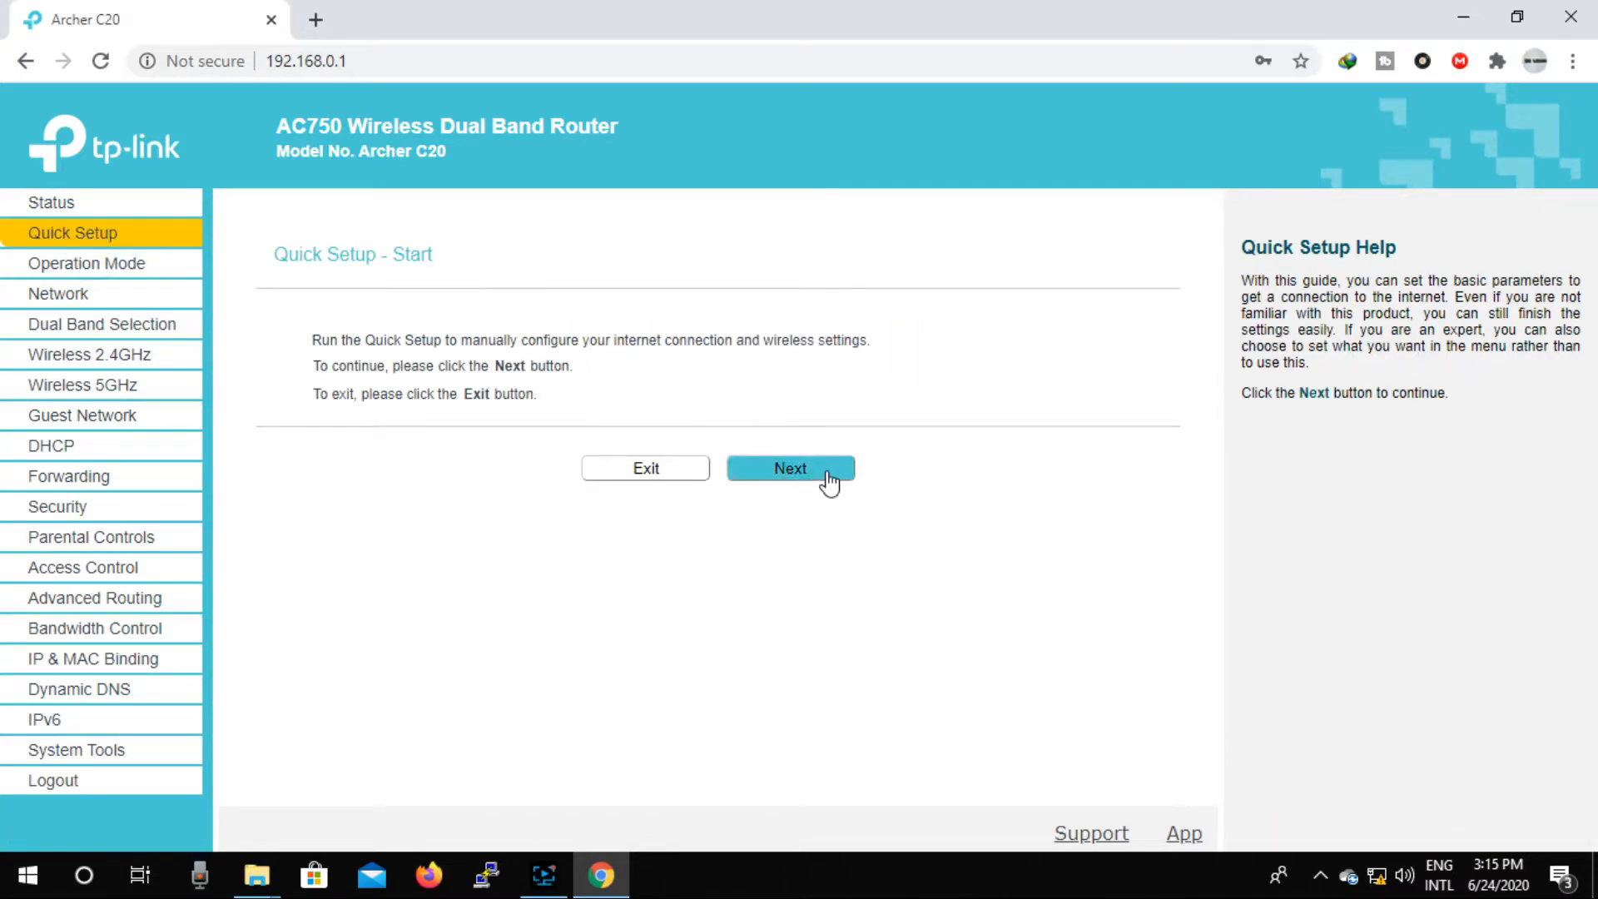
click(788, 468)
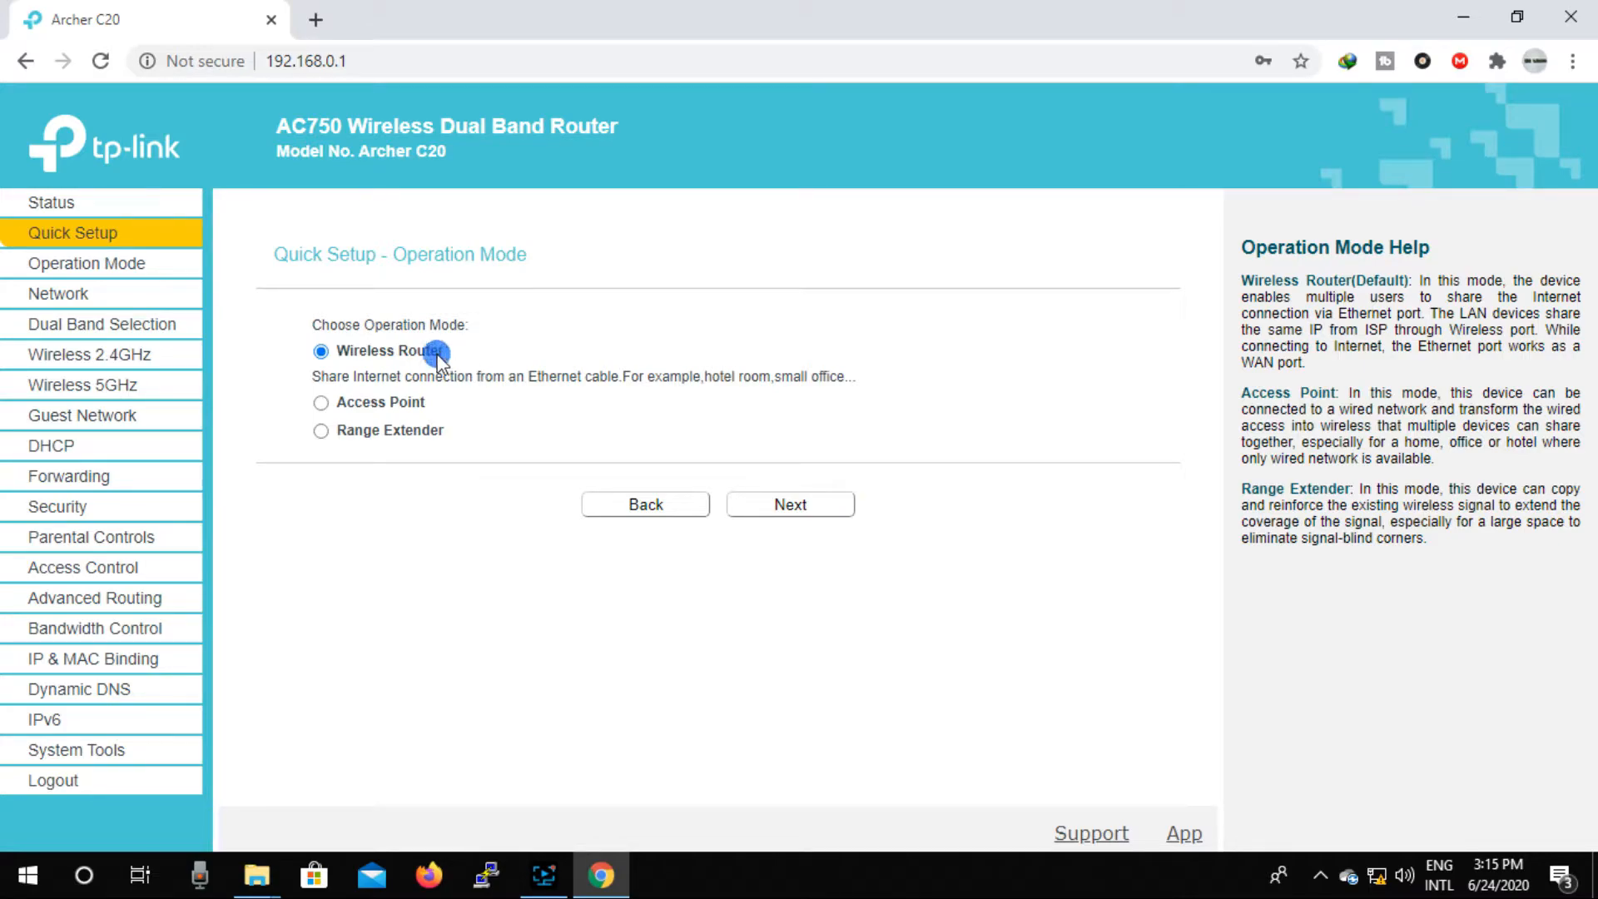
mouse_move(789, 504)
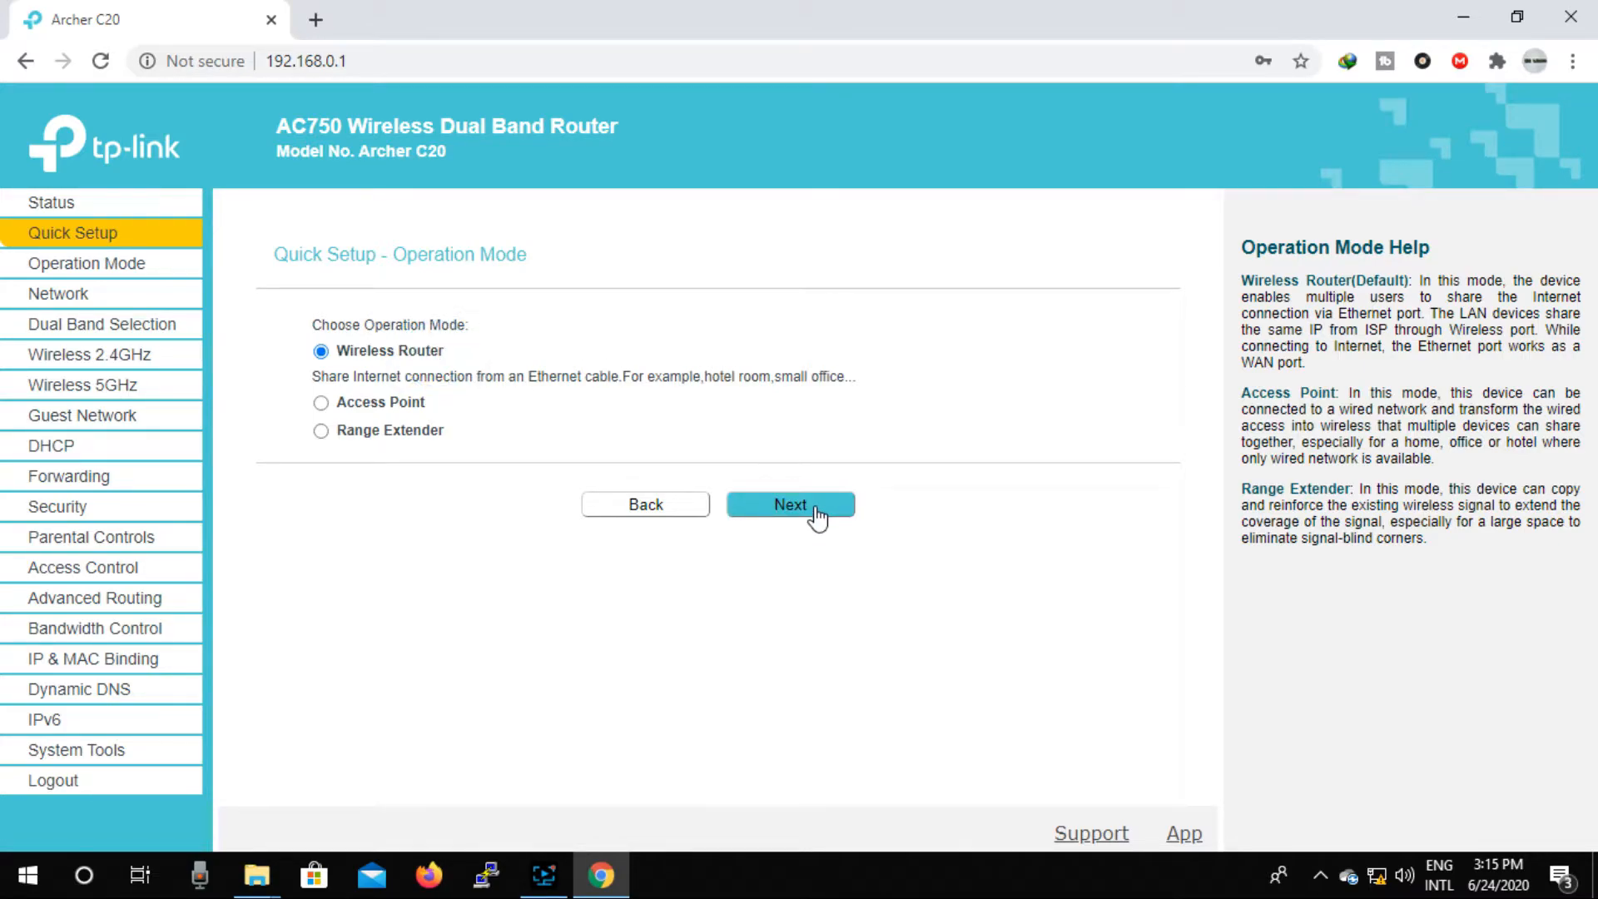
click(789, 505)
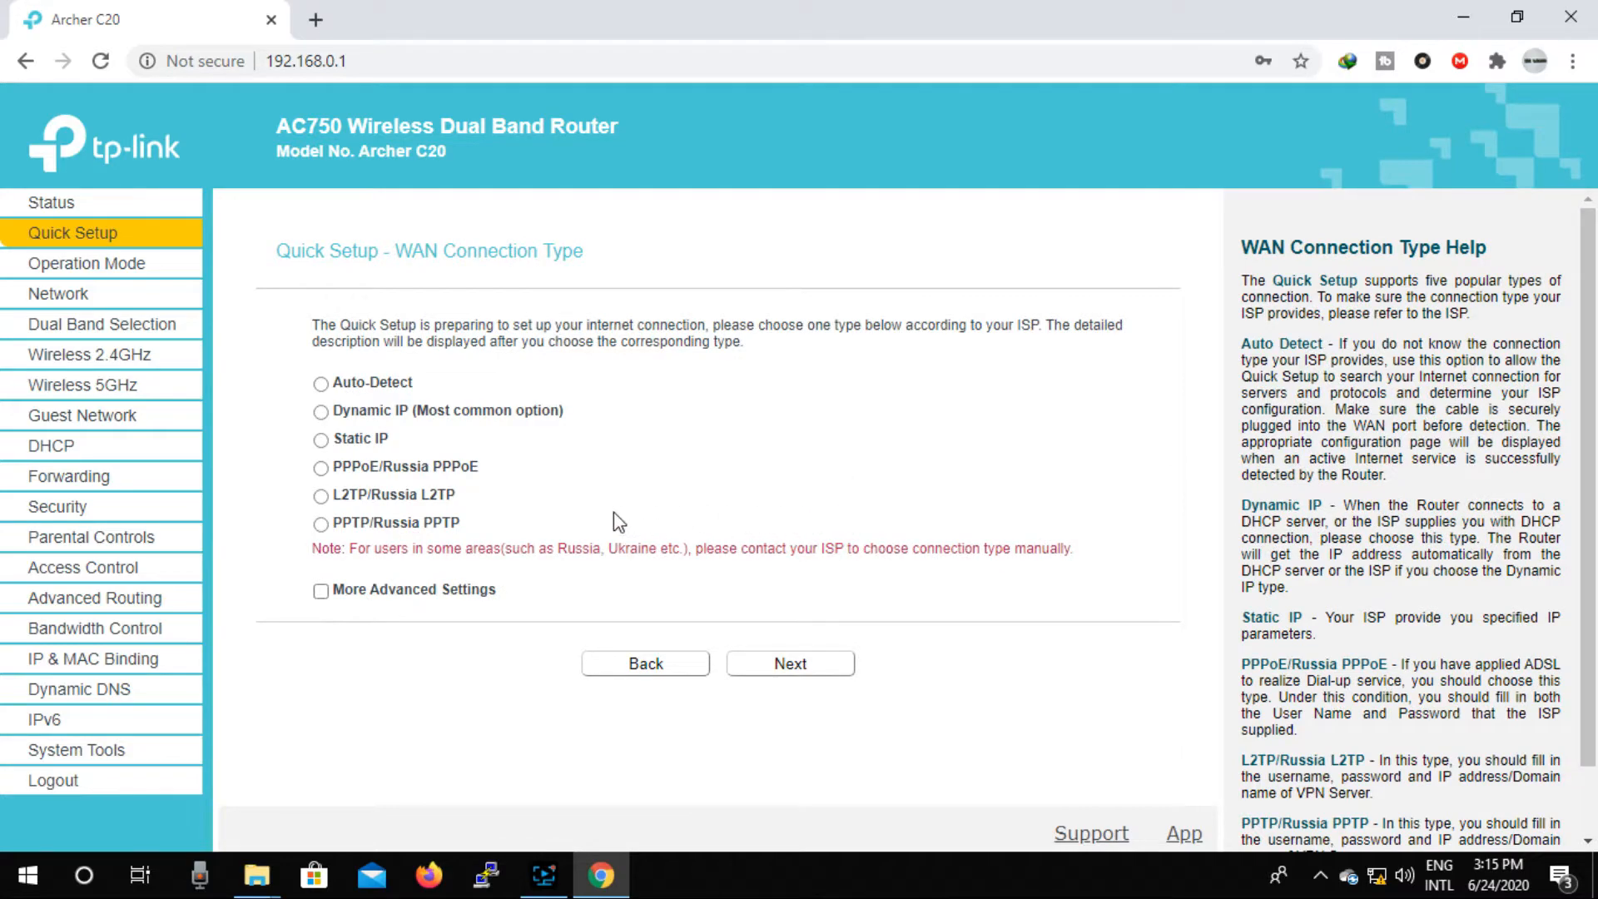
mouse_move(416, 471)
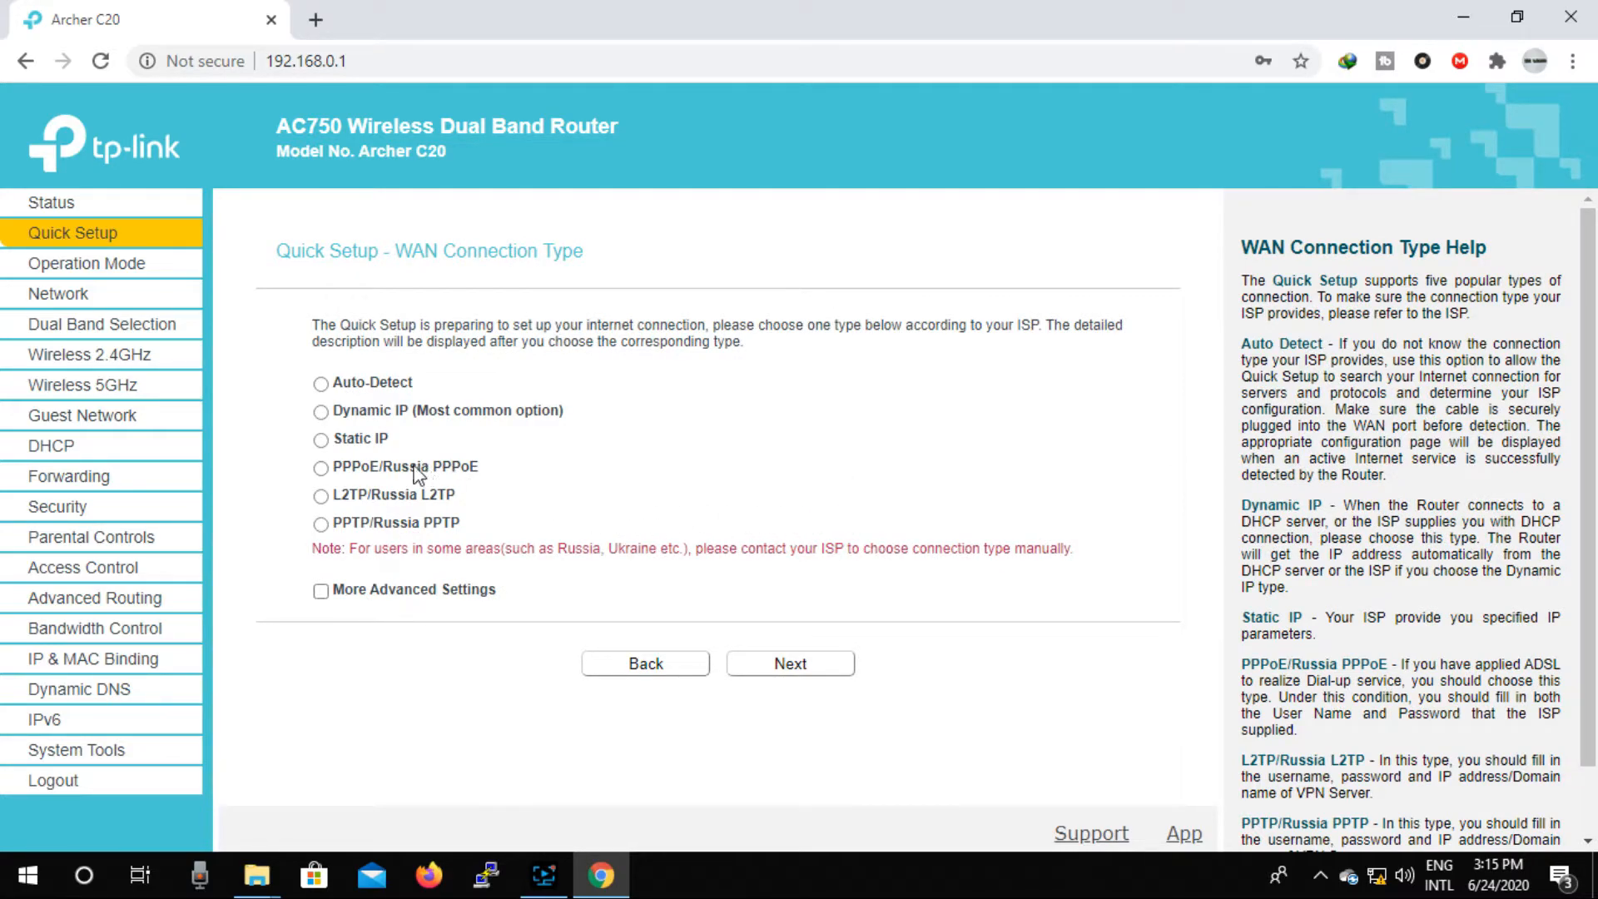
click(321, 466)
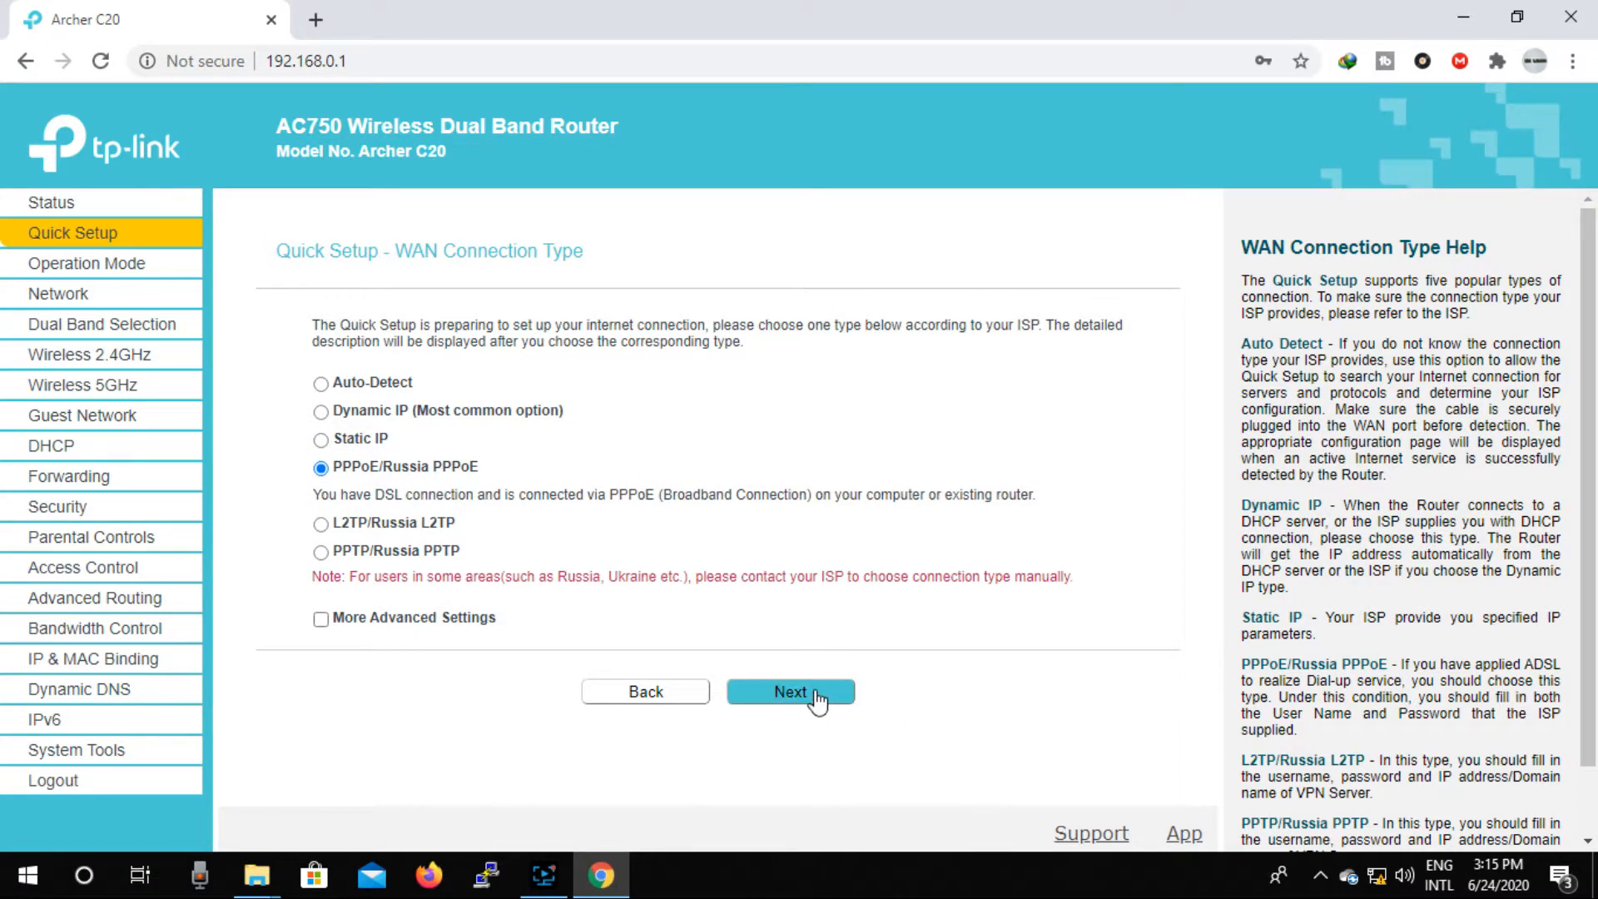
click(789, 693)
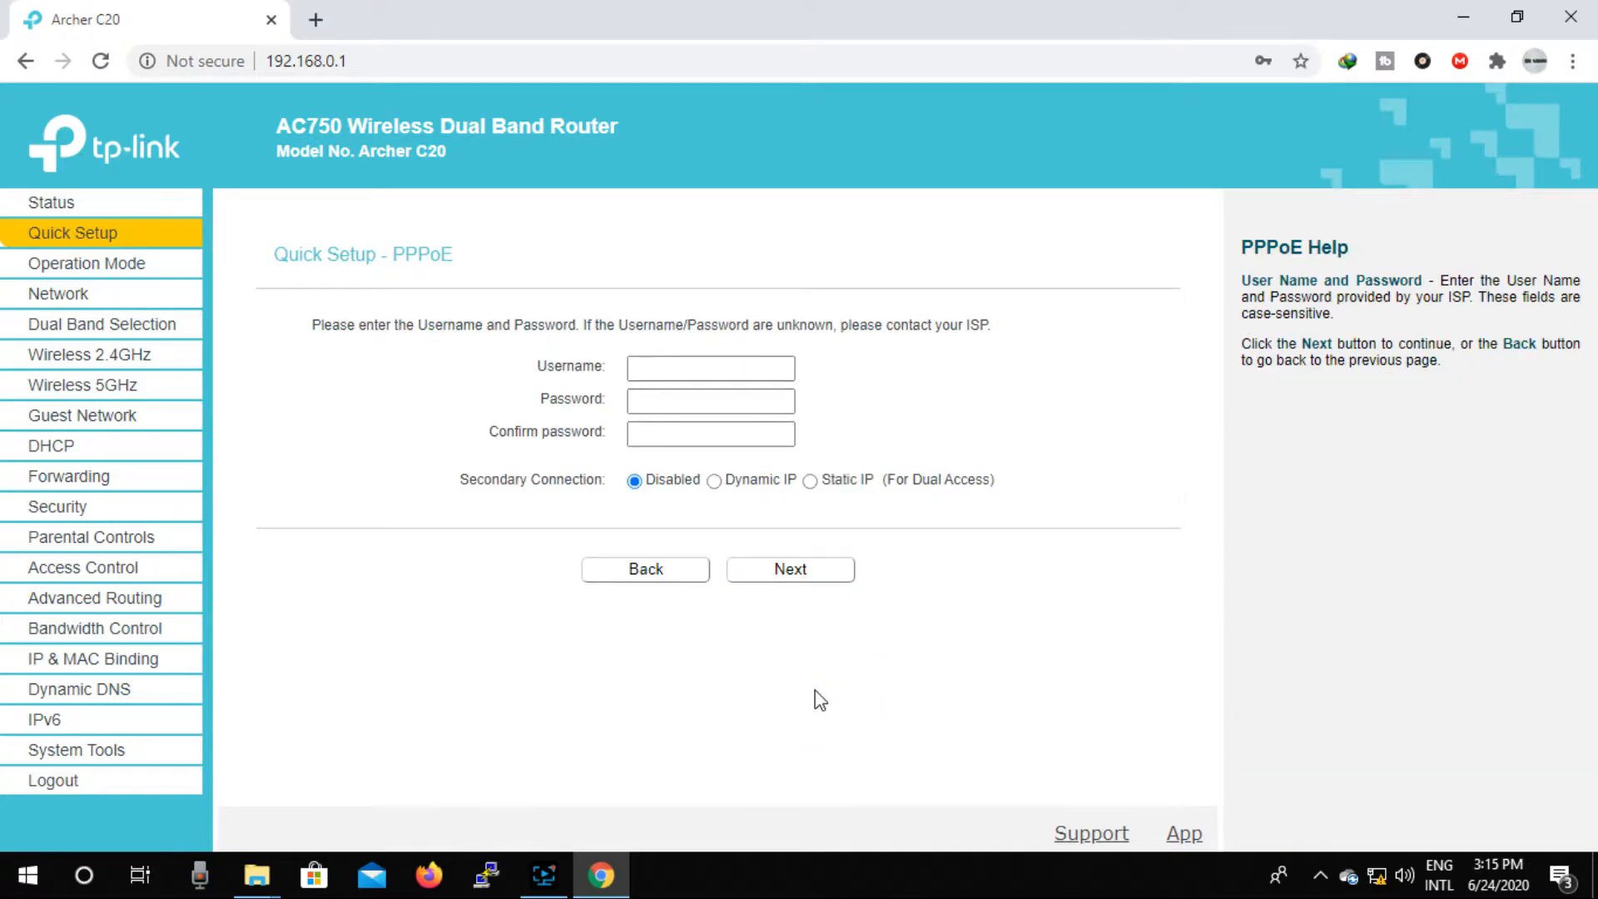
Enter the ISP PPPoE username, password and confirmation, then continue to Dual Band Selection.
click(710, 367)
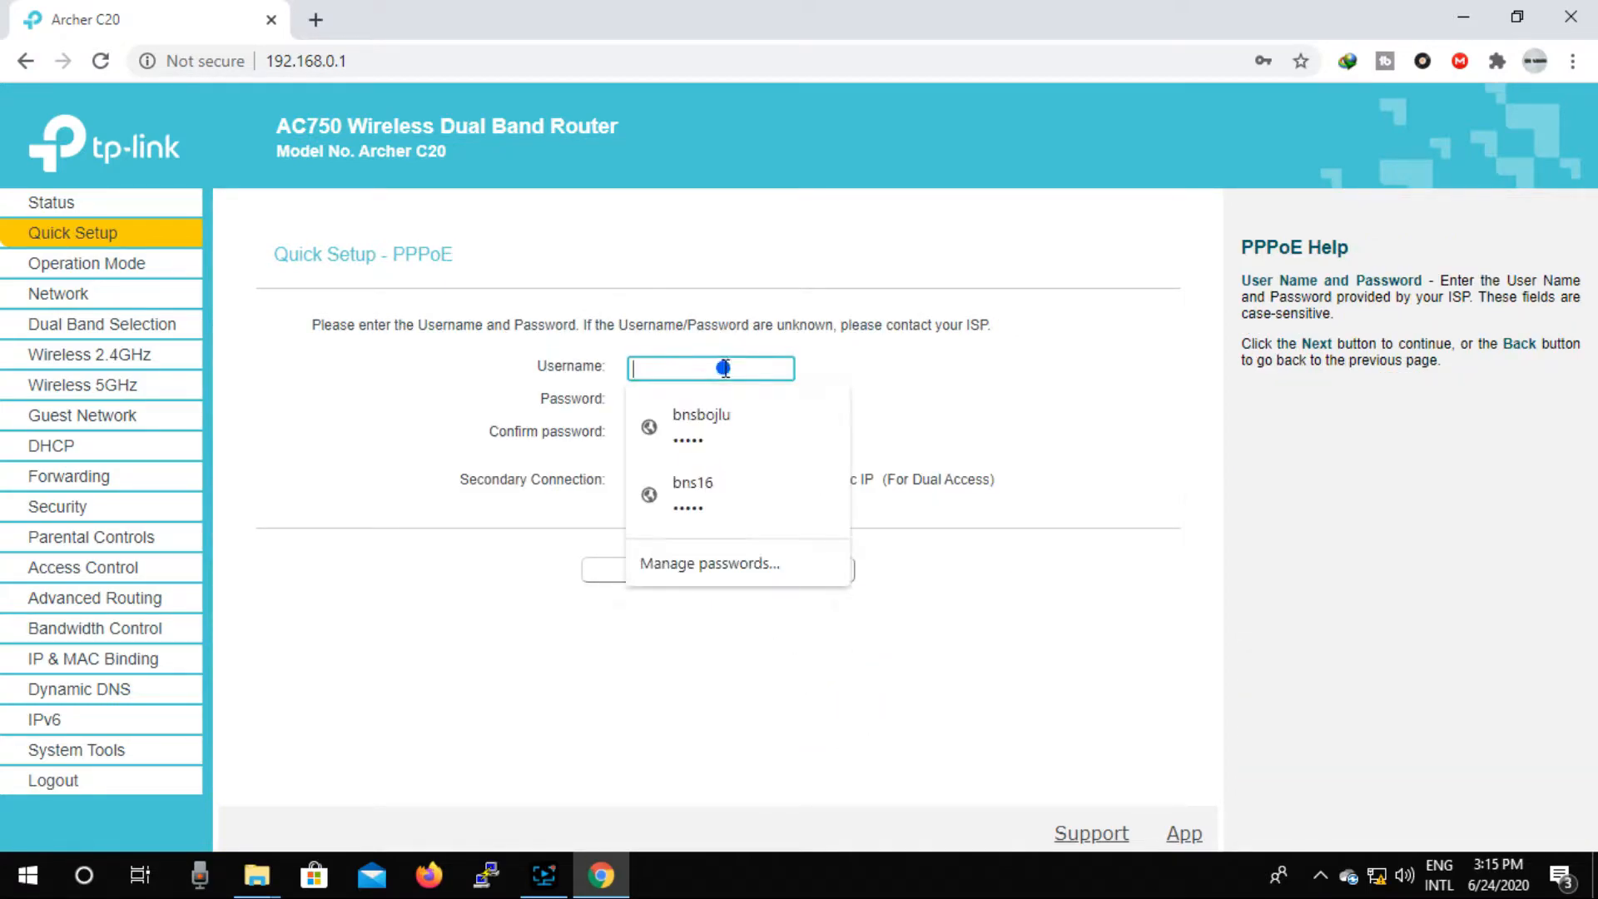
mouse_move(724, 368)
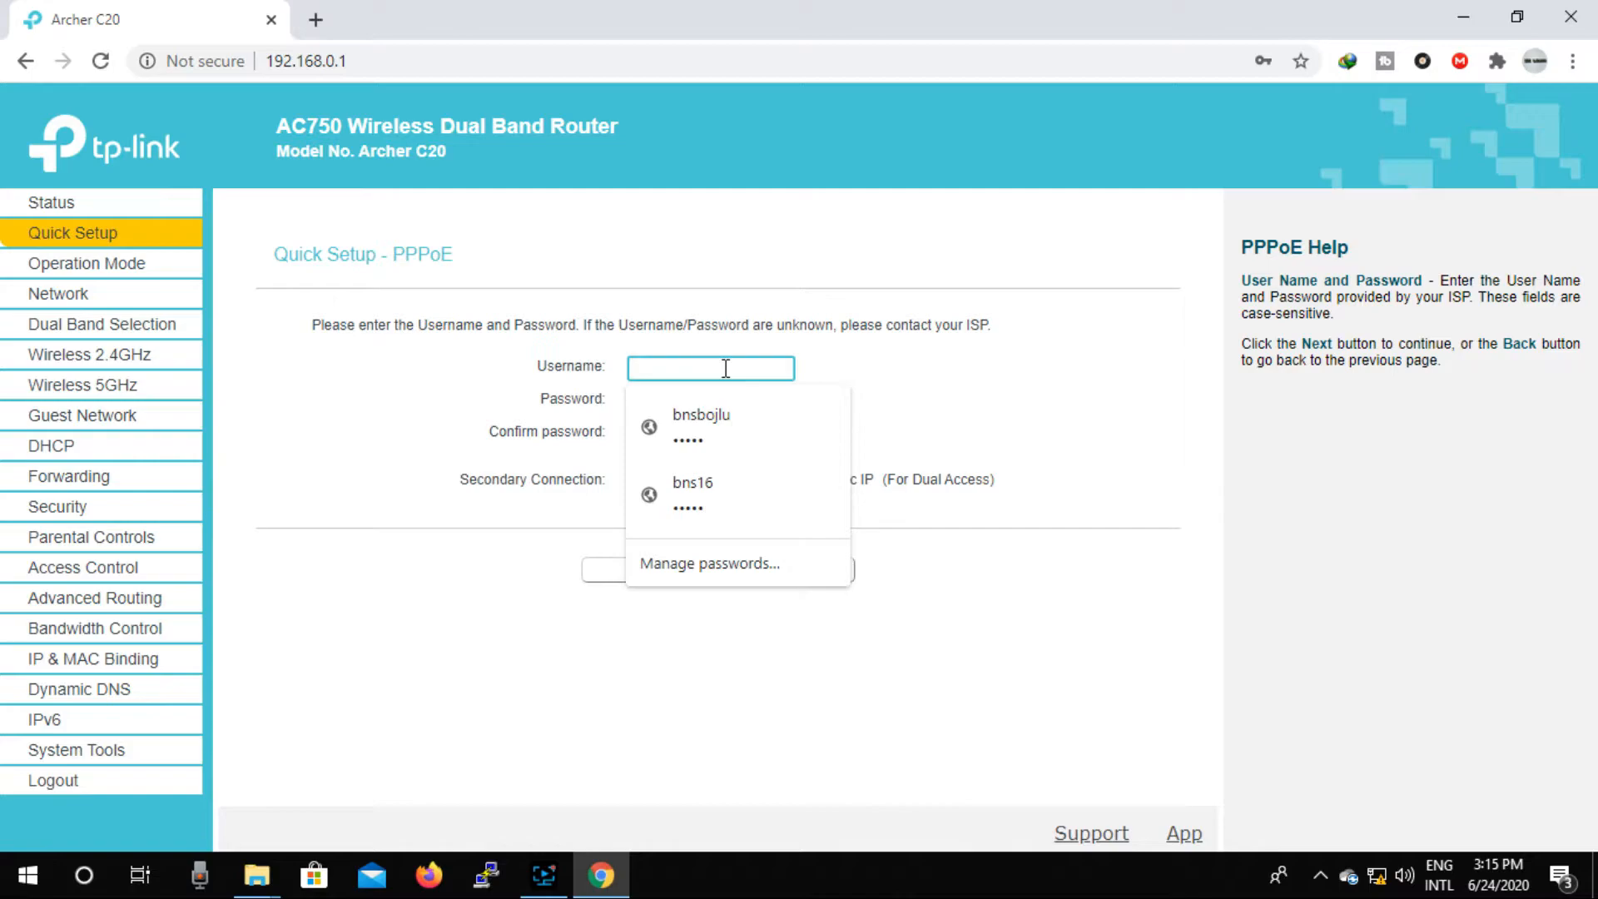
text(b)
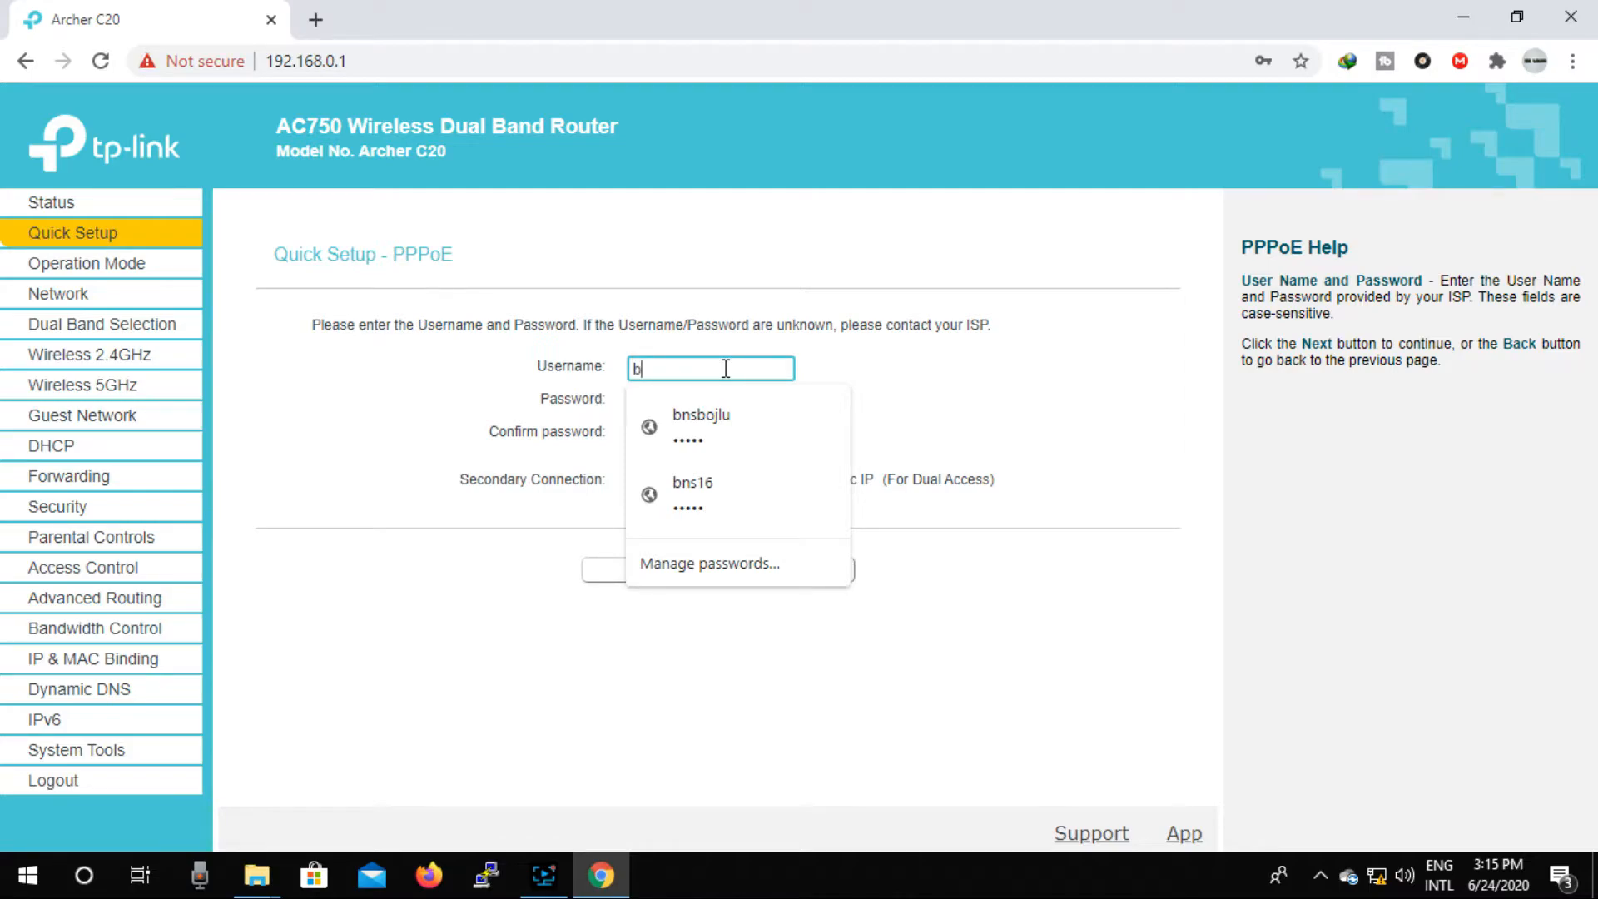
text(ns)
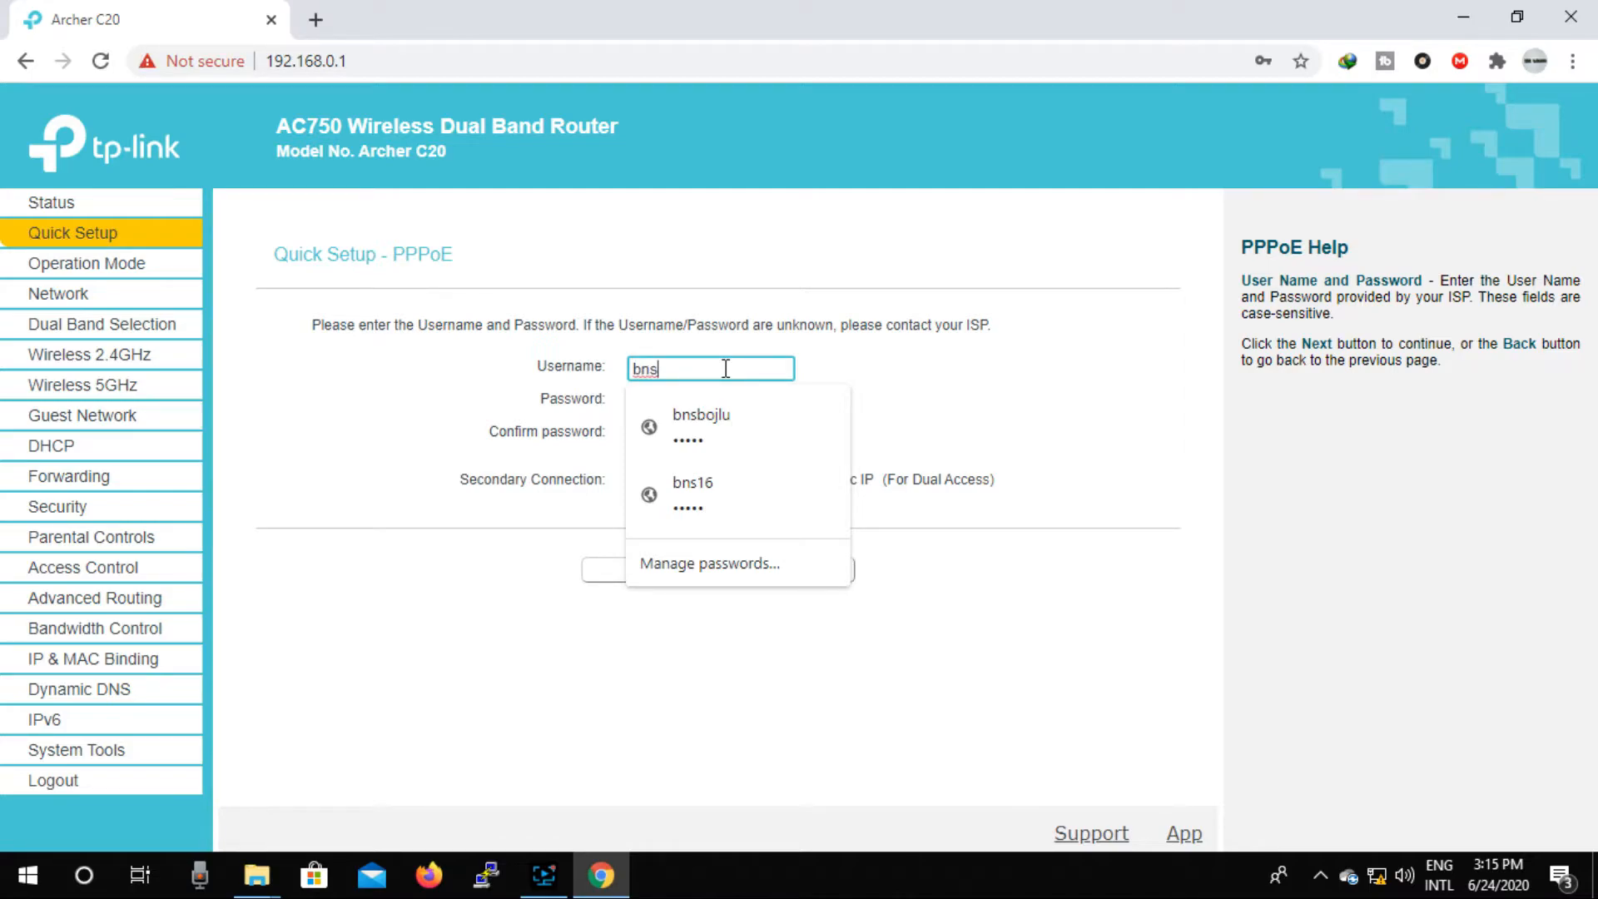
text(84)
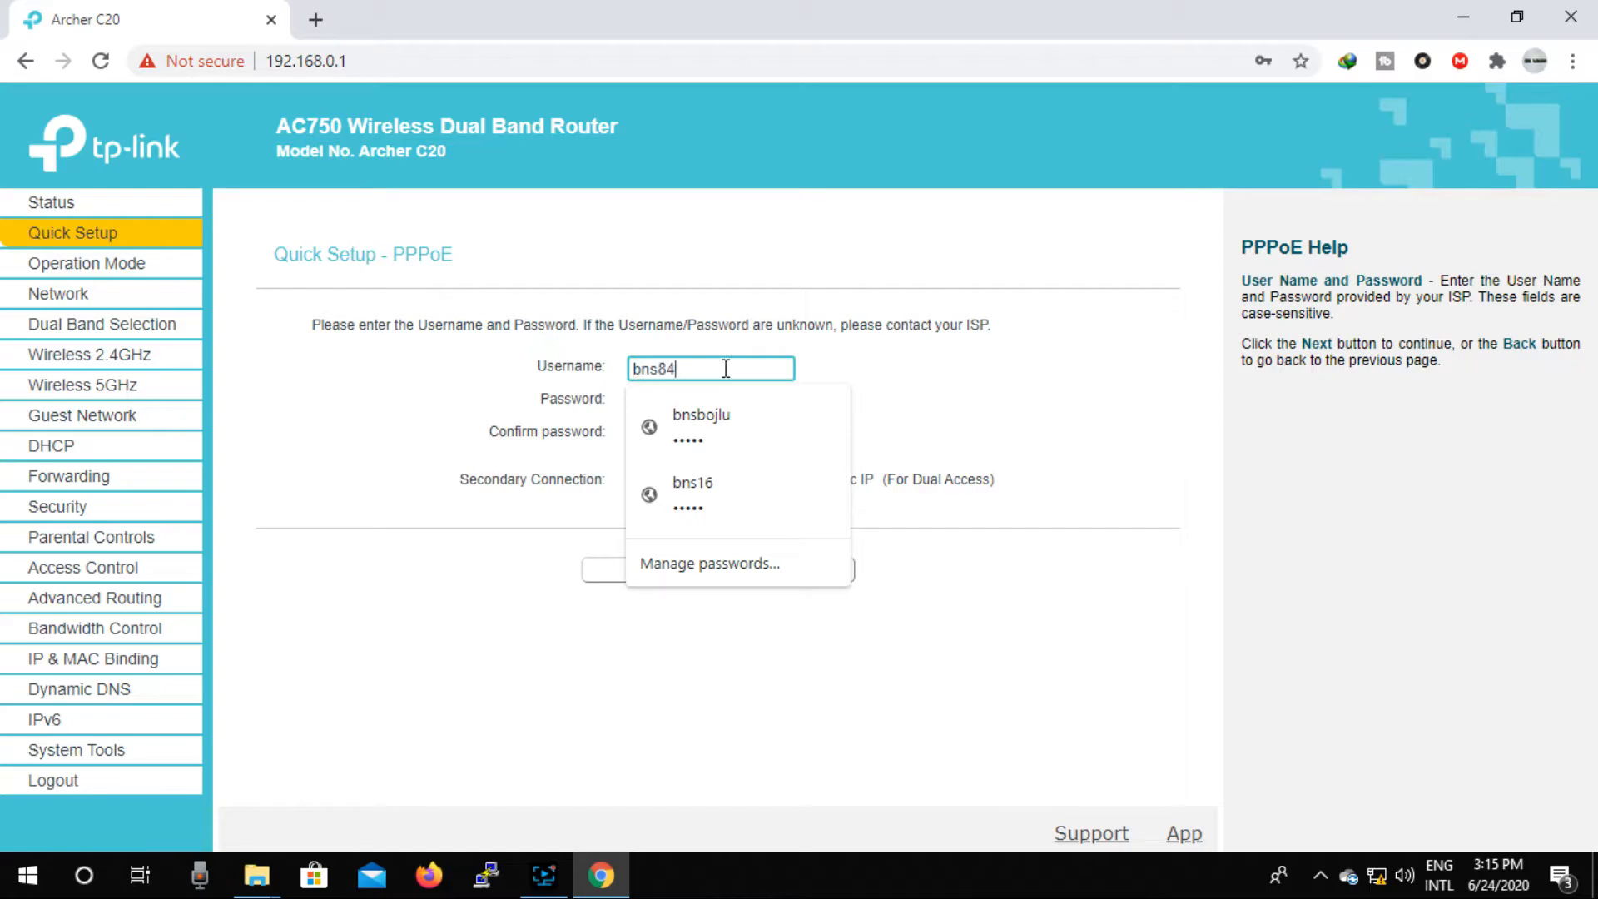
click(709, 401)
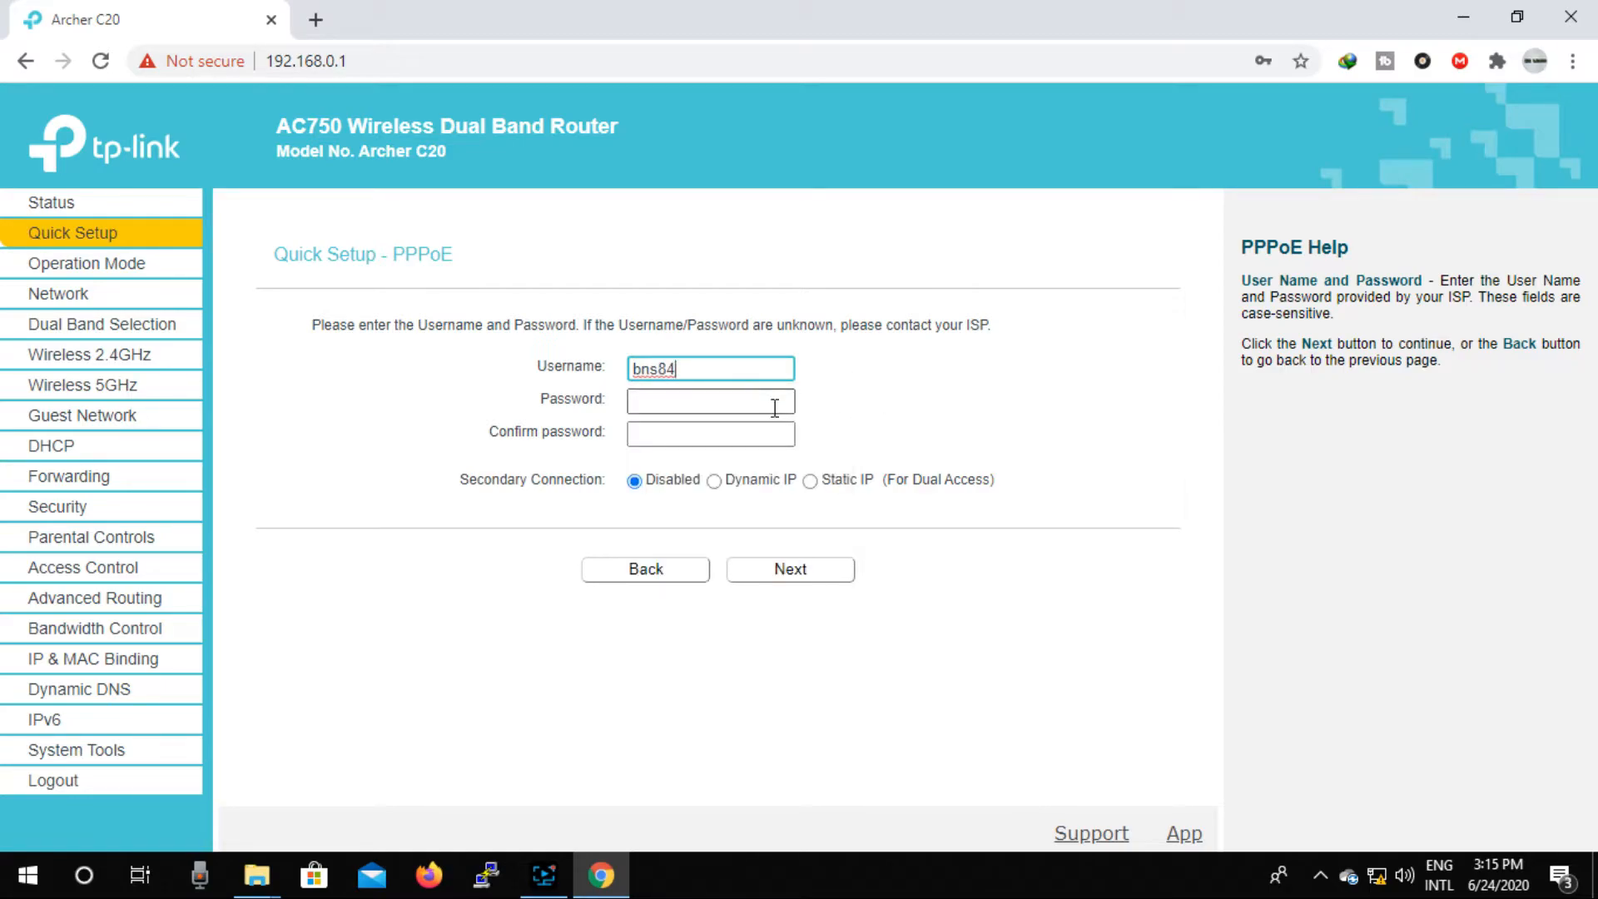
text(•)
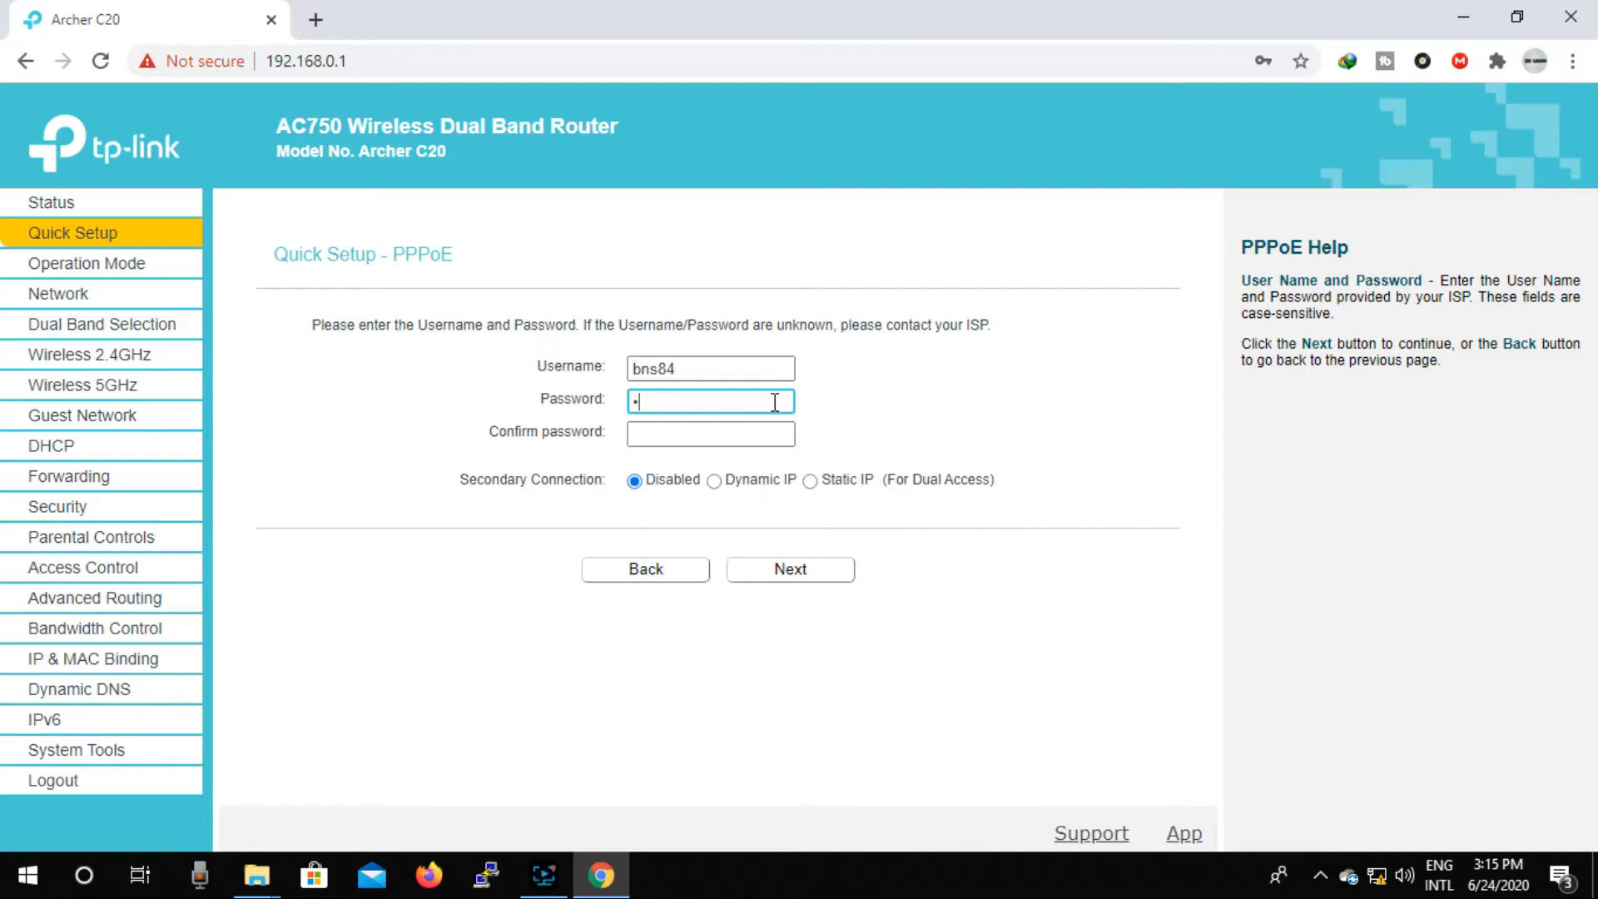
text(••••)
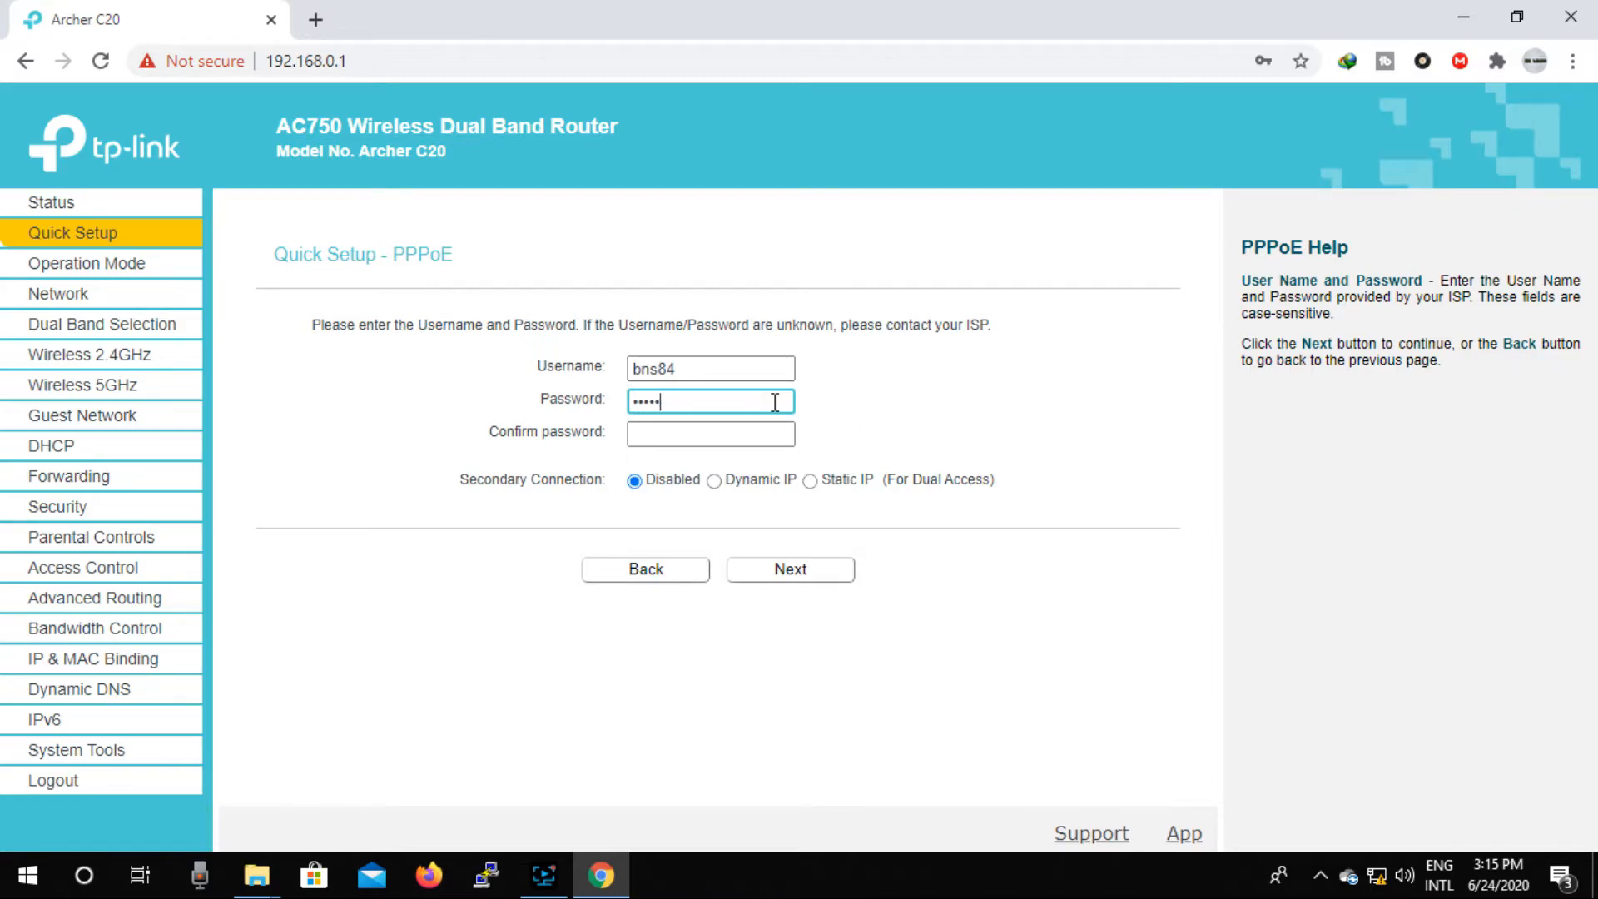
click(709, 433)
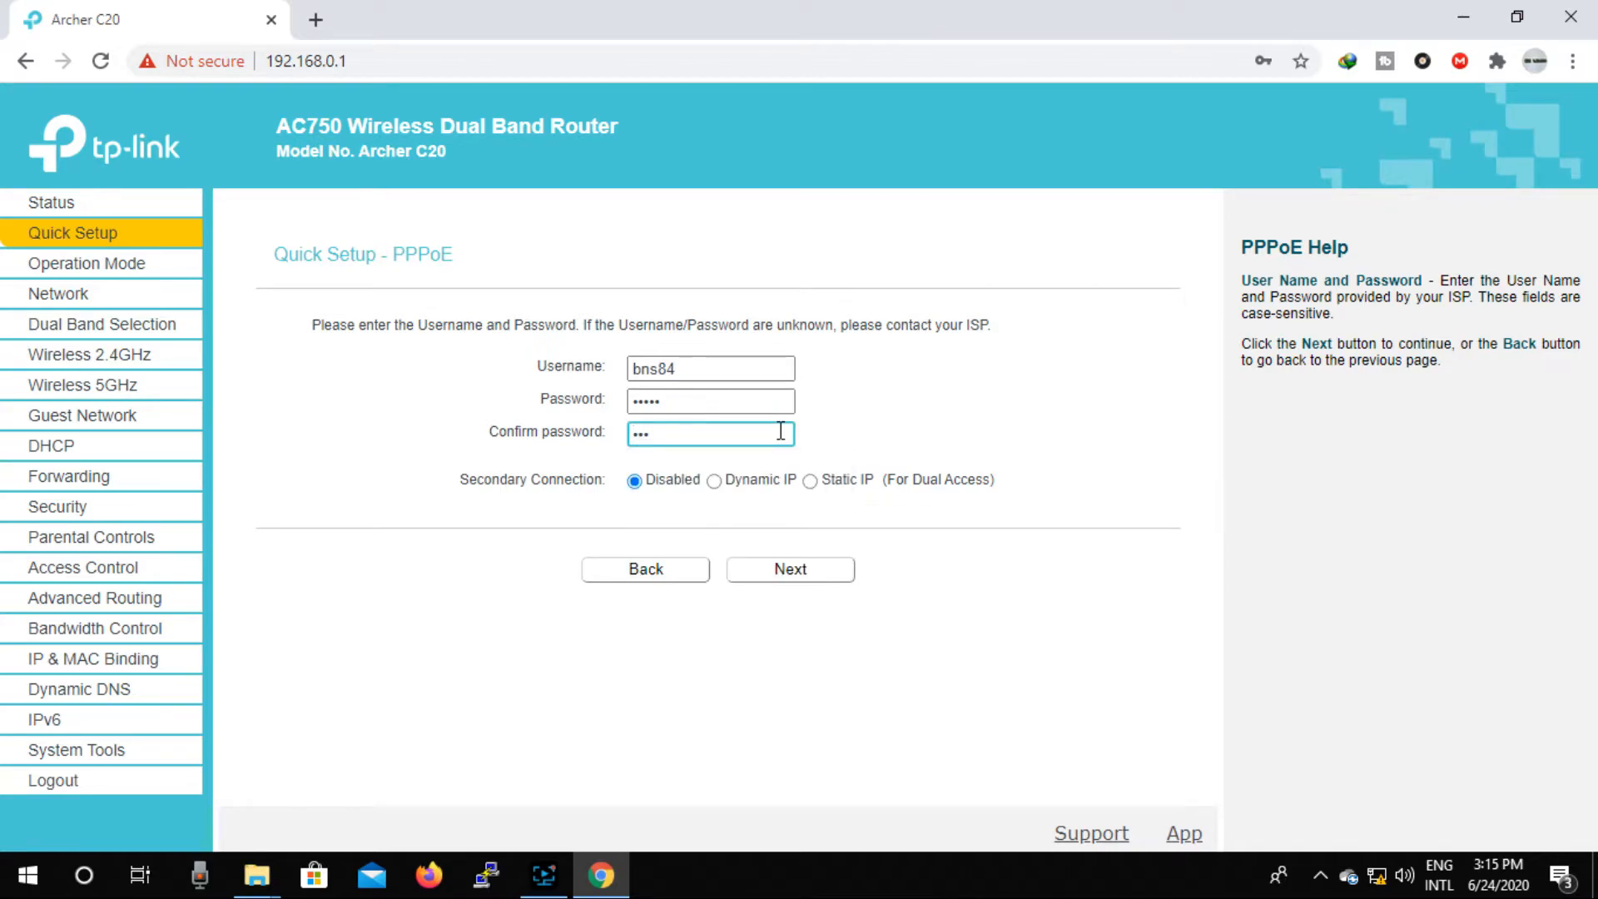
text(••)
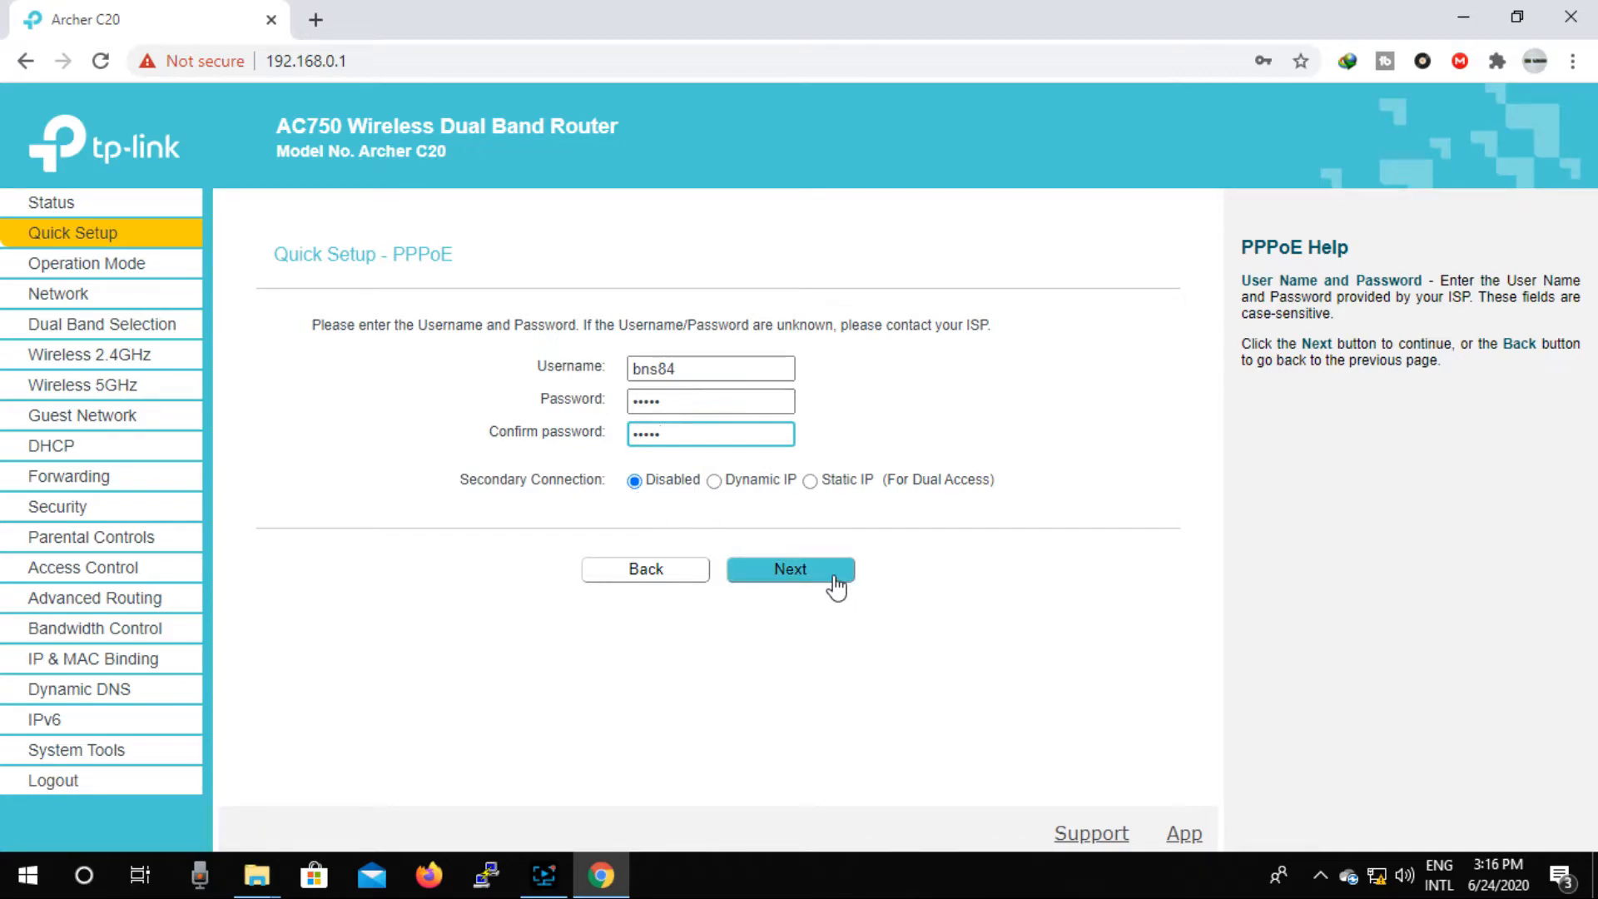
click(789, 569)
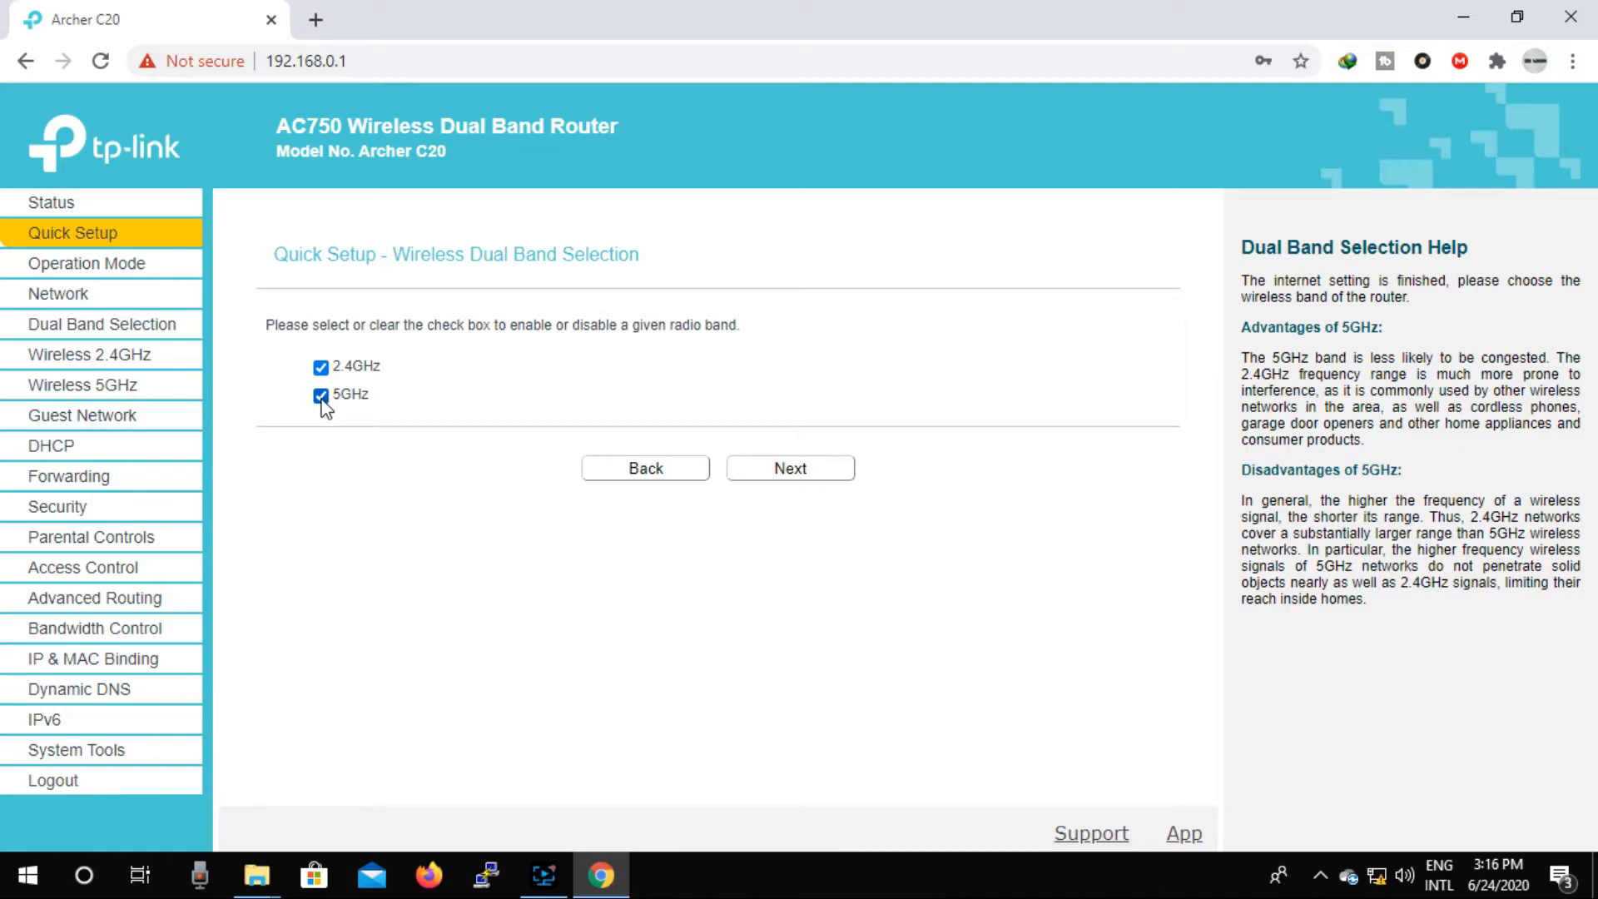
Uncheck the 5GHz band so only 2.4GHz stays enabled.
click(320, 394)
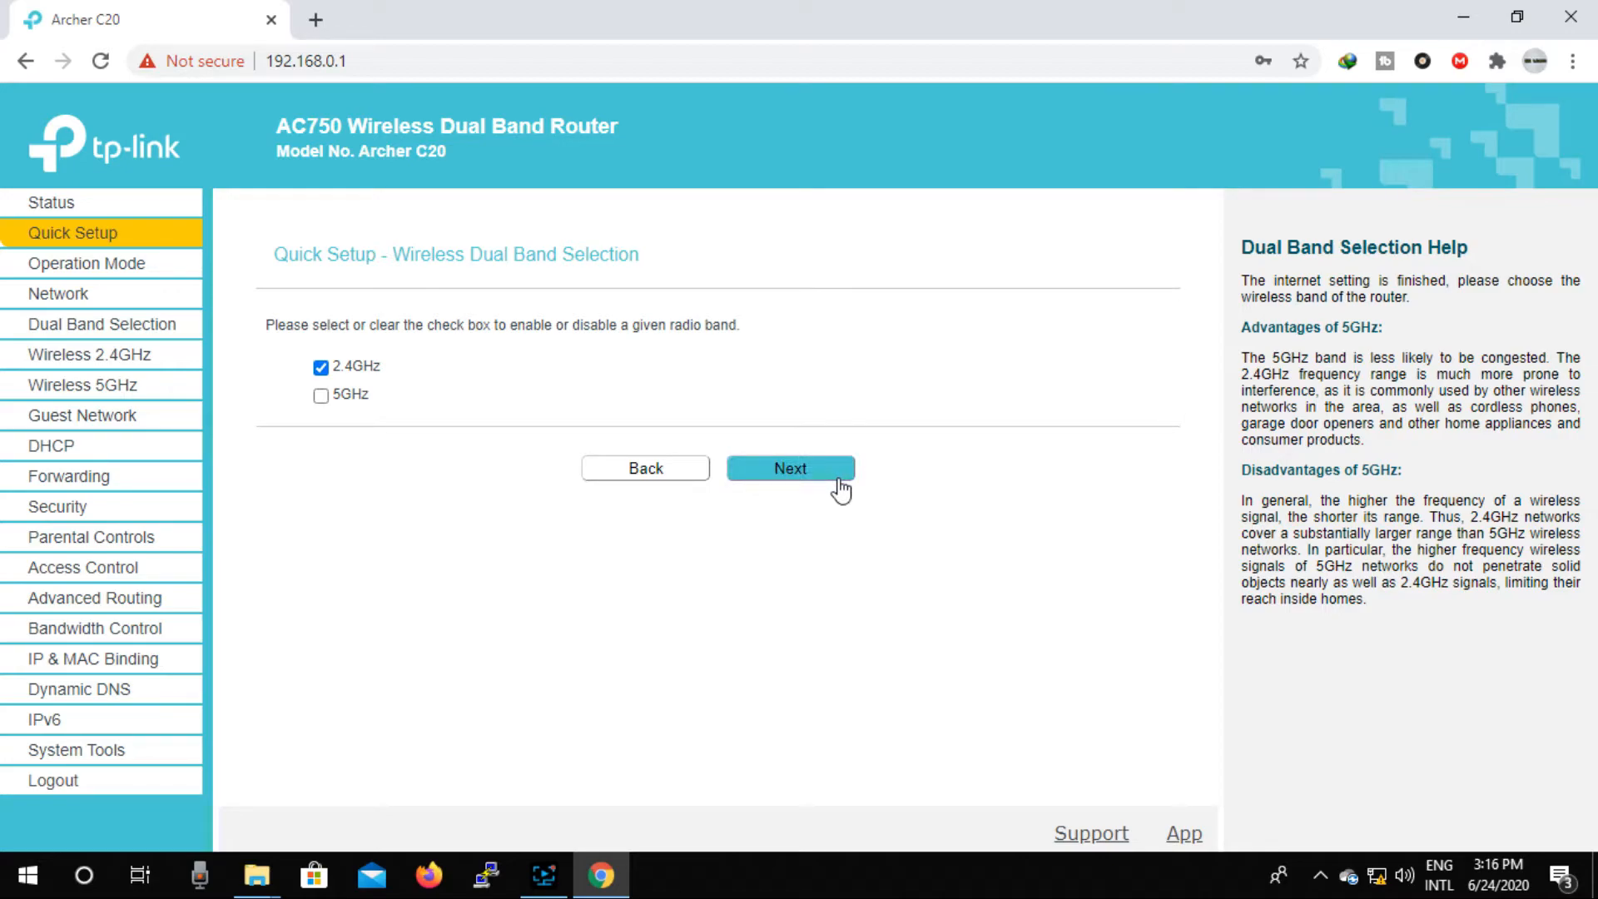
Rename the 2.4GHz wireless network to 'Romjan Wifi'.
click(789, 467)
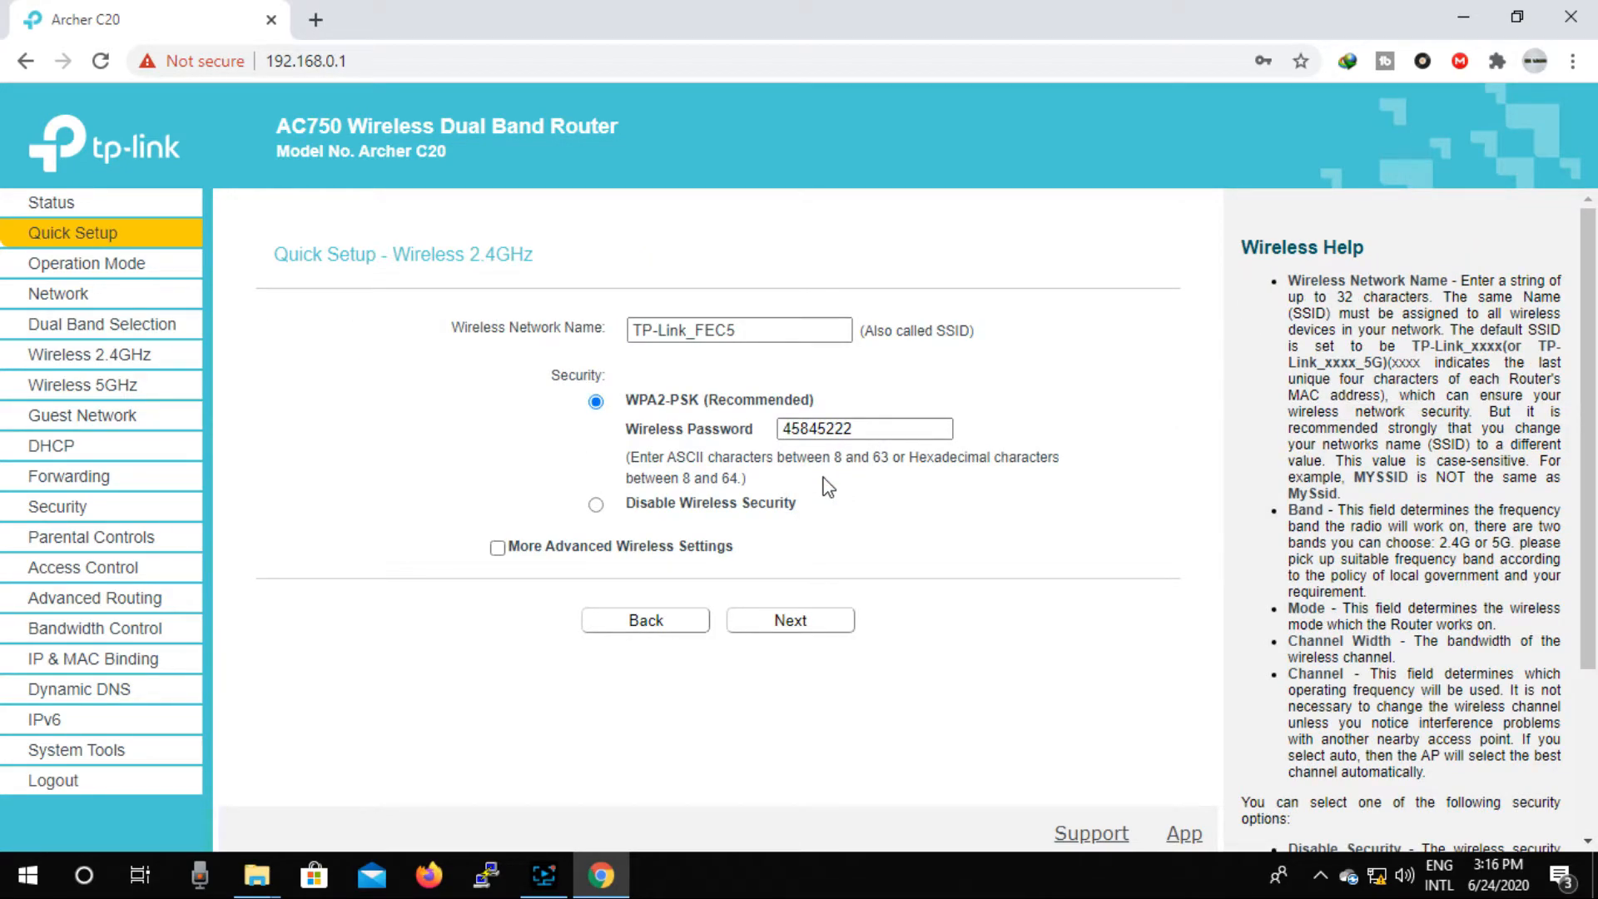
triple_click(737, 329)
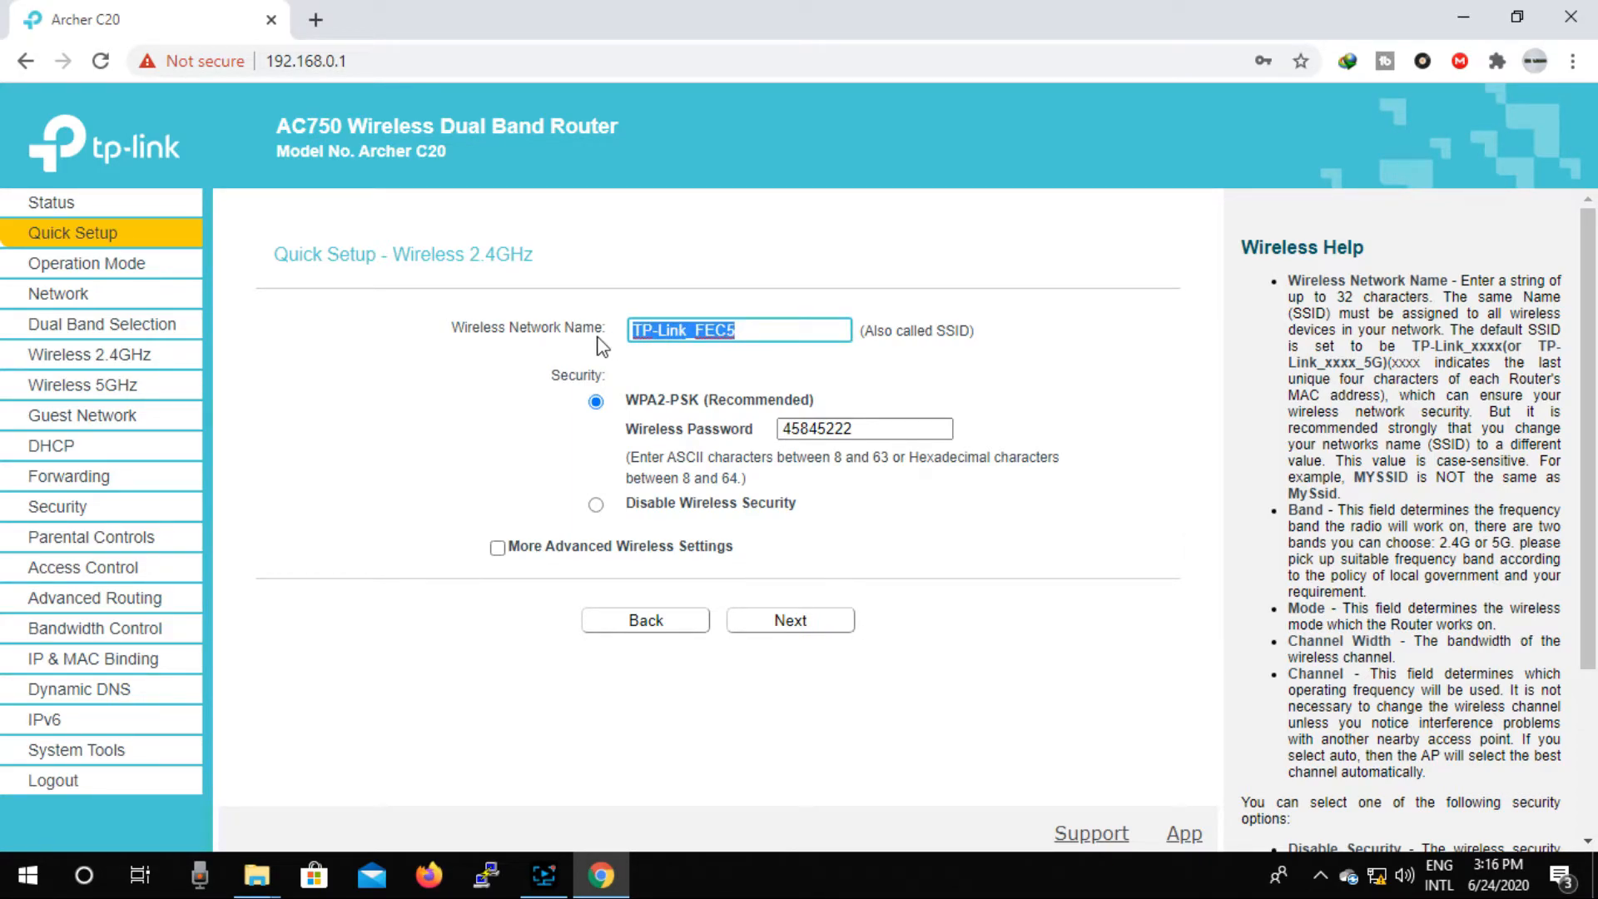
text(R)
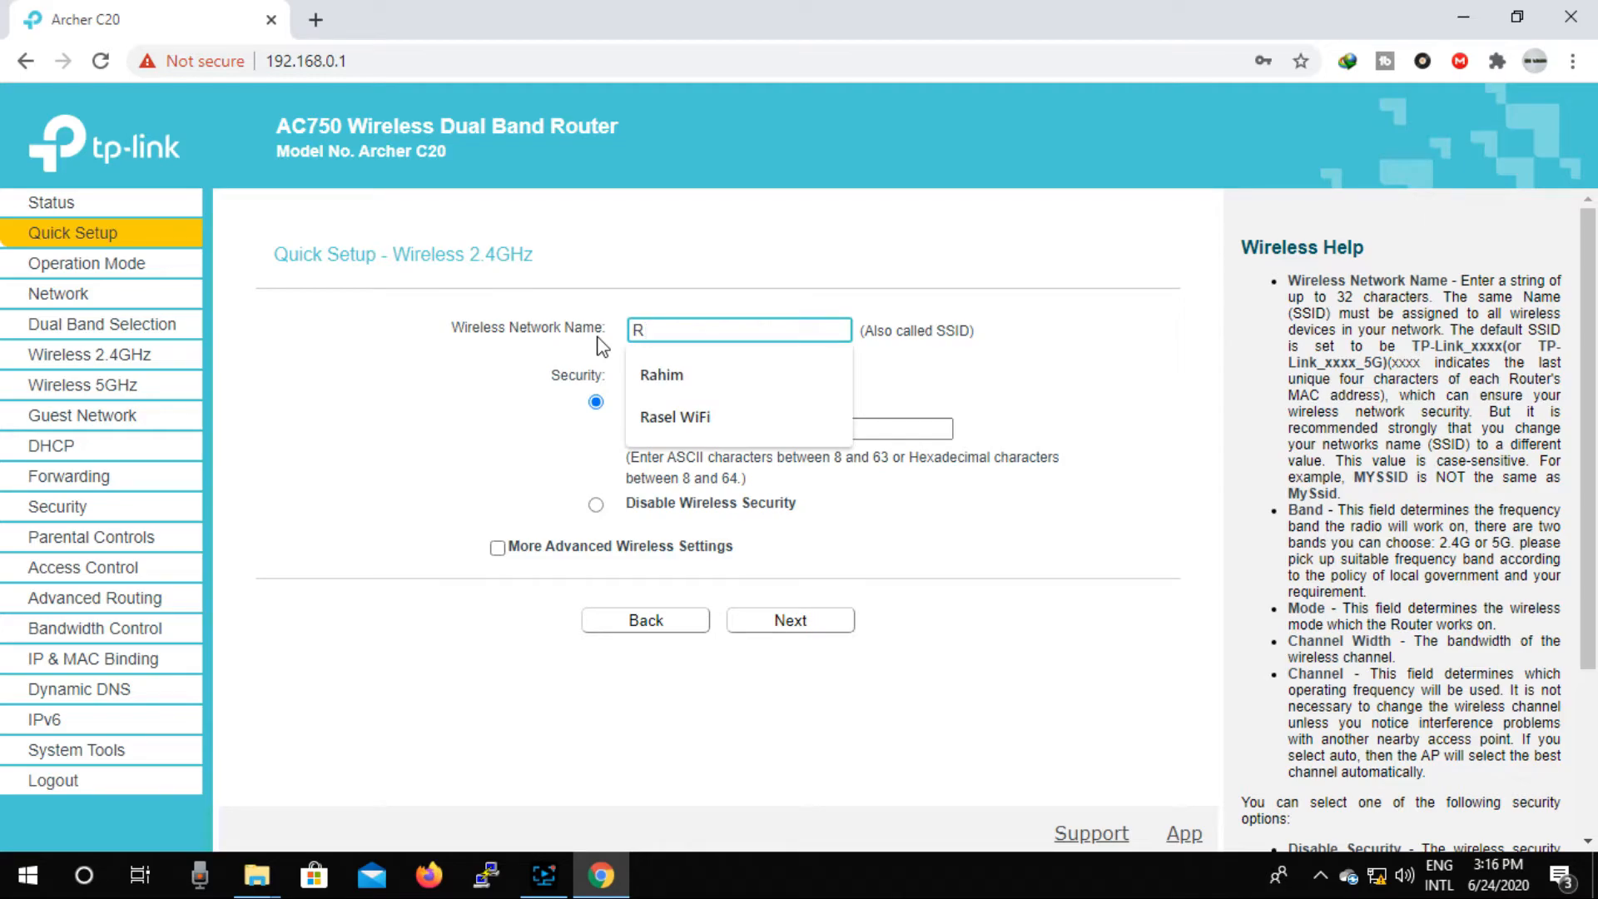
mouse_move(902, 331)
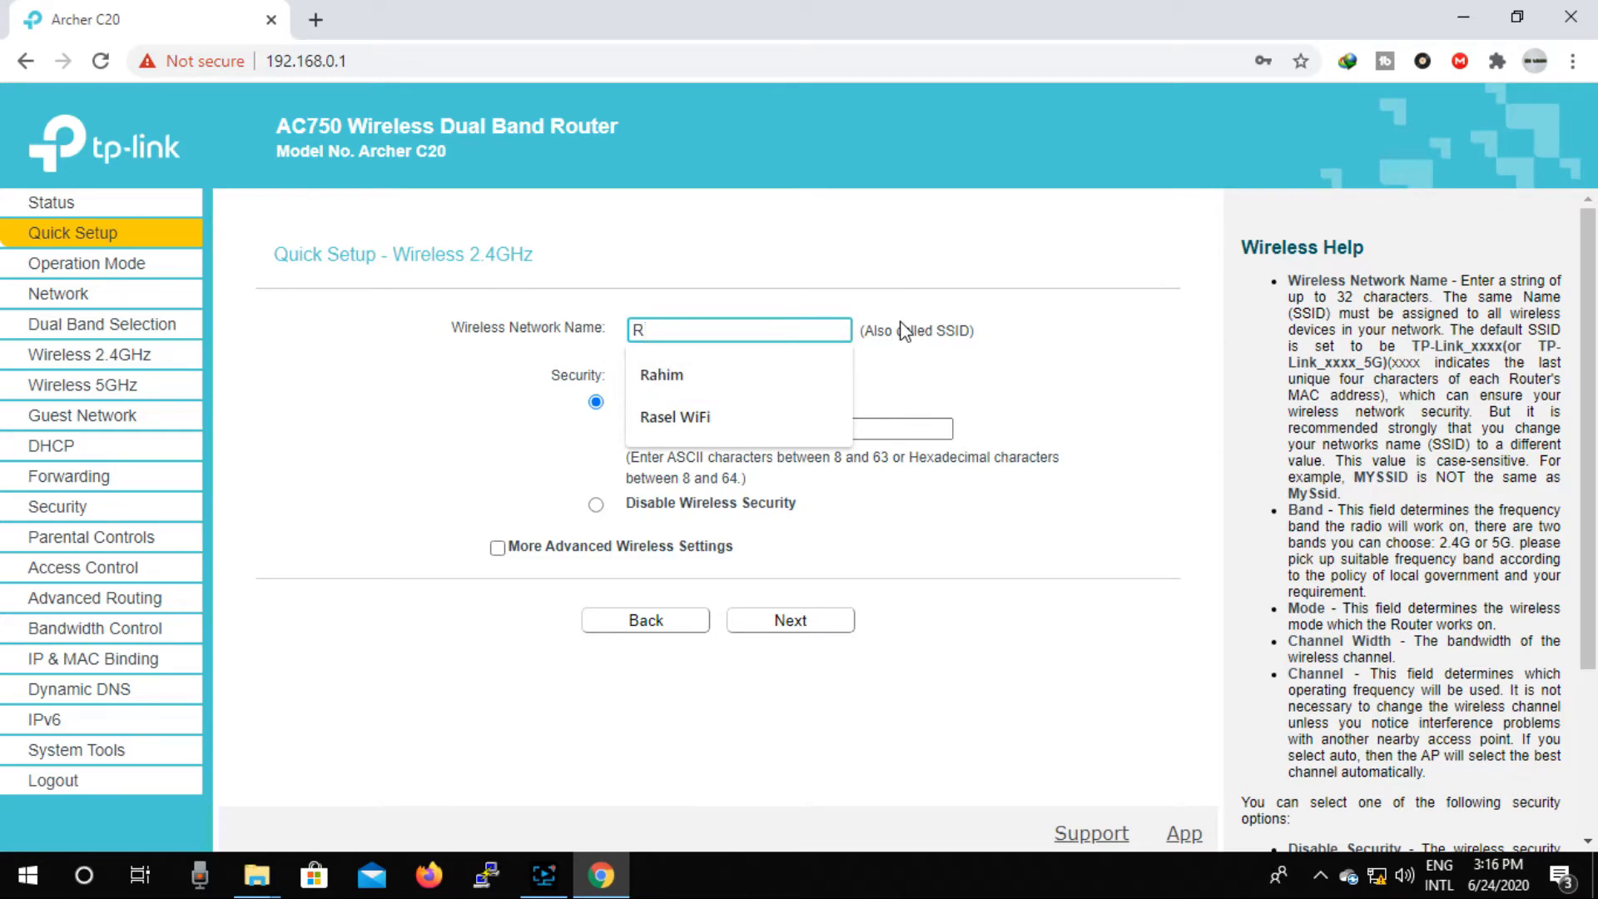
text(om)
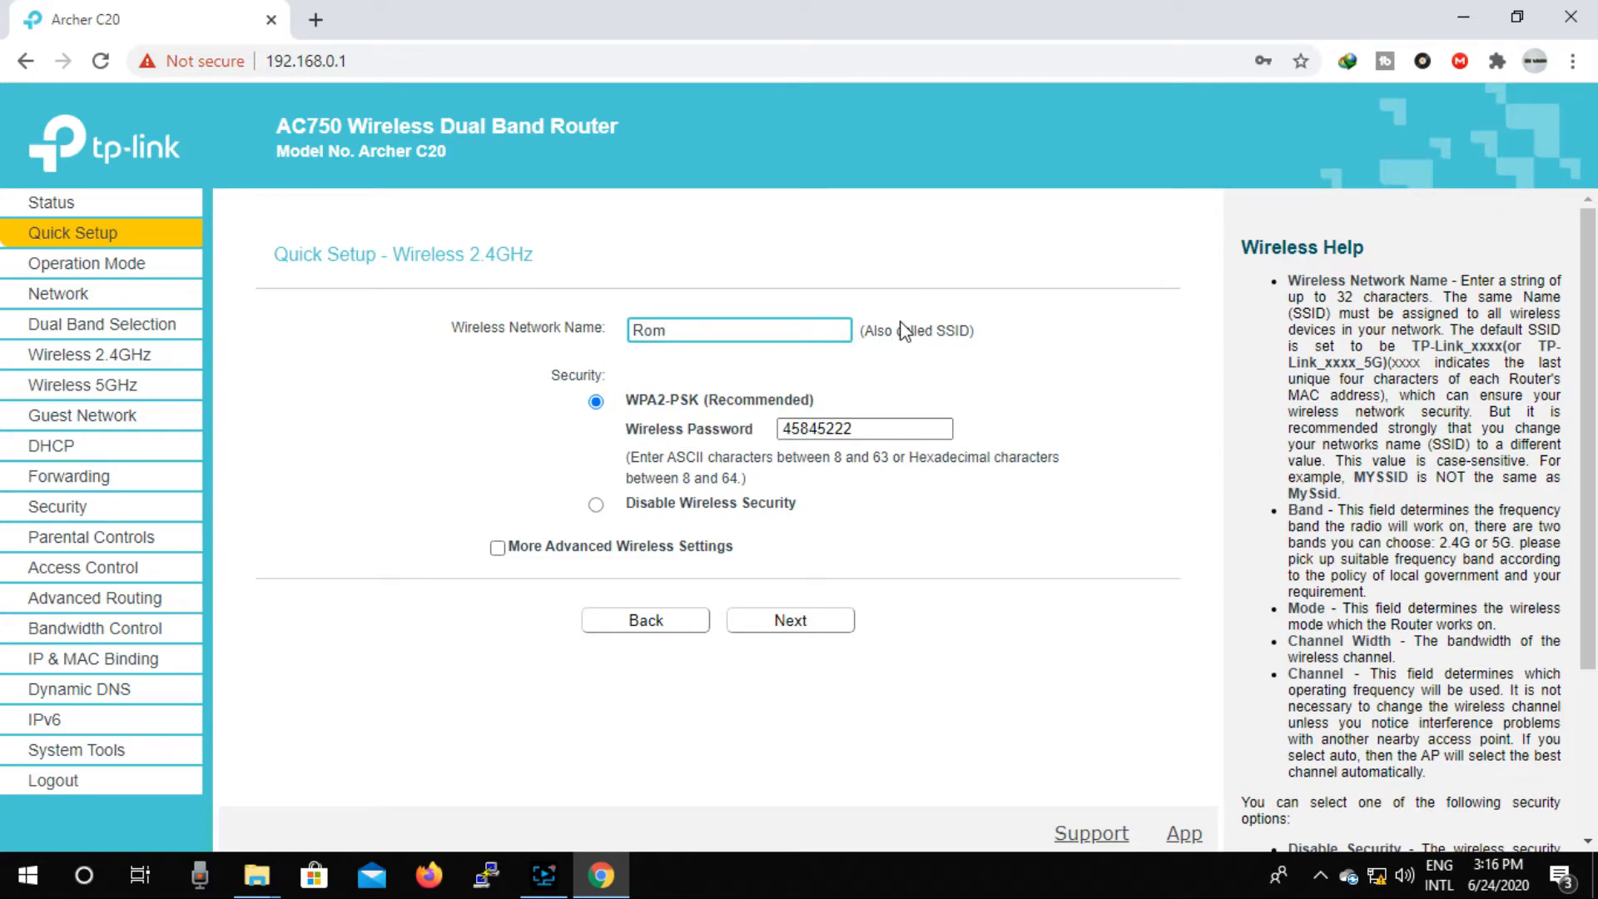
text(jan)
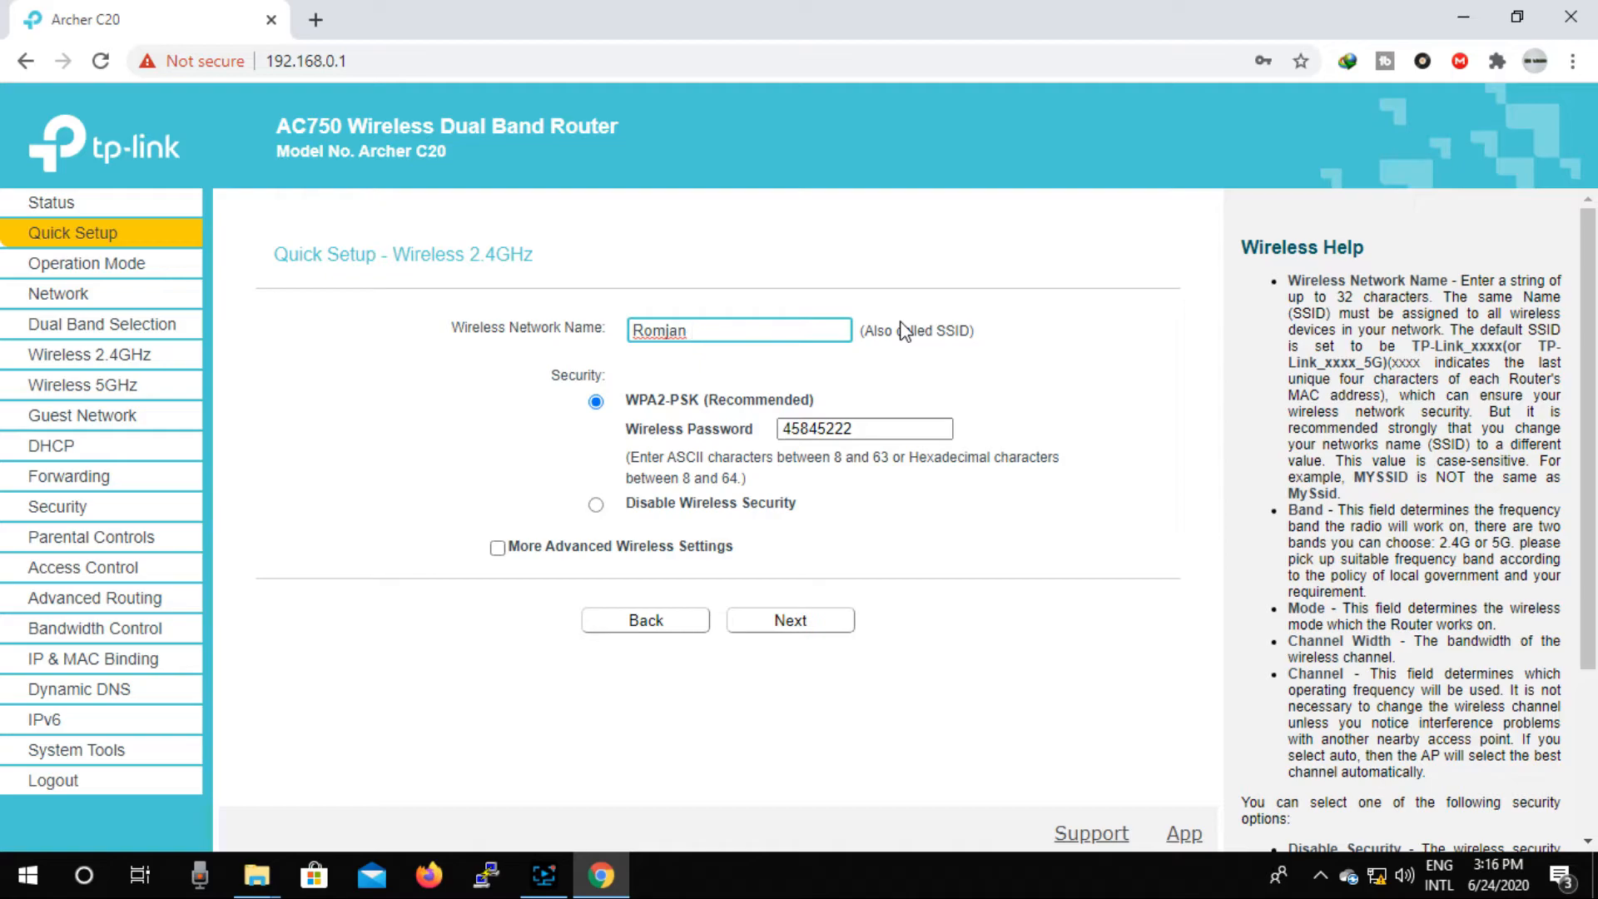
text(Wi)
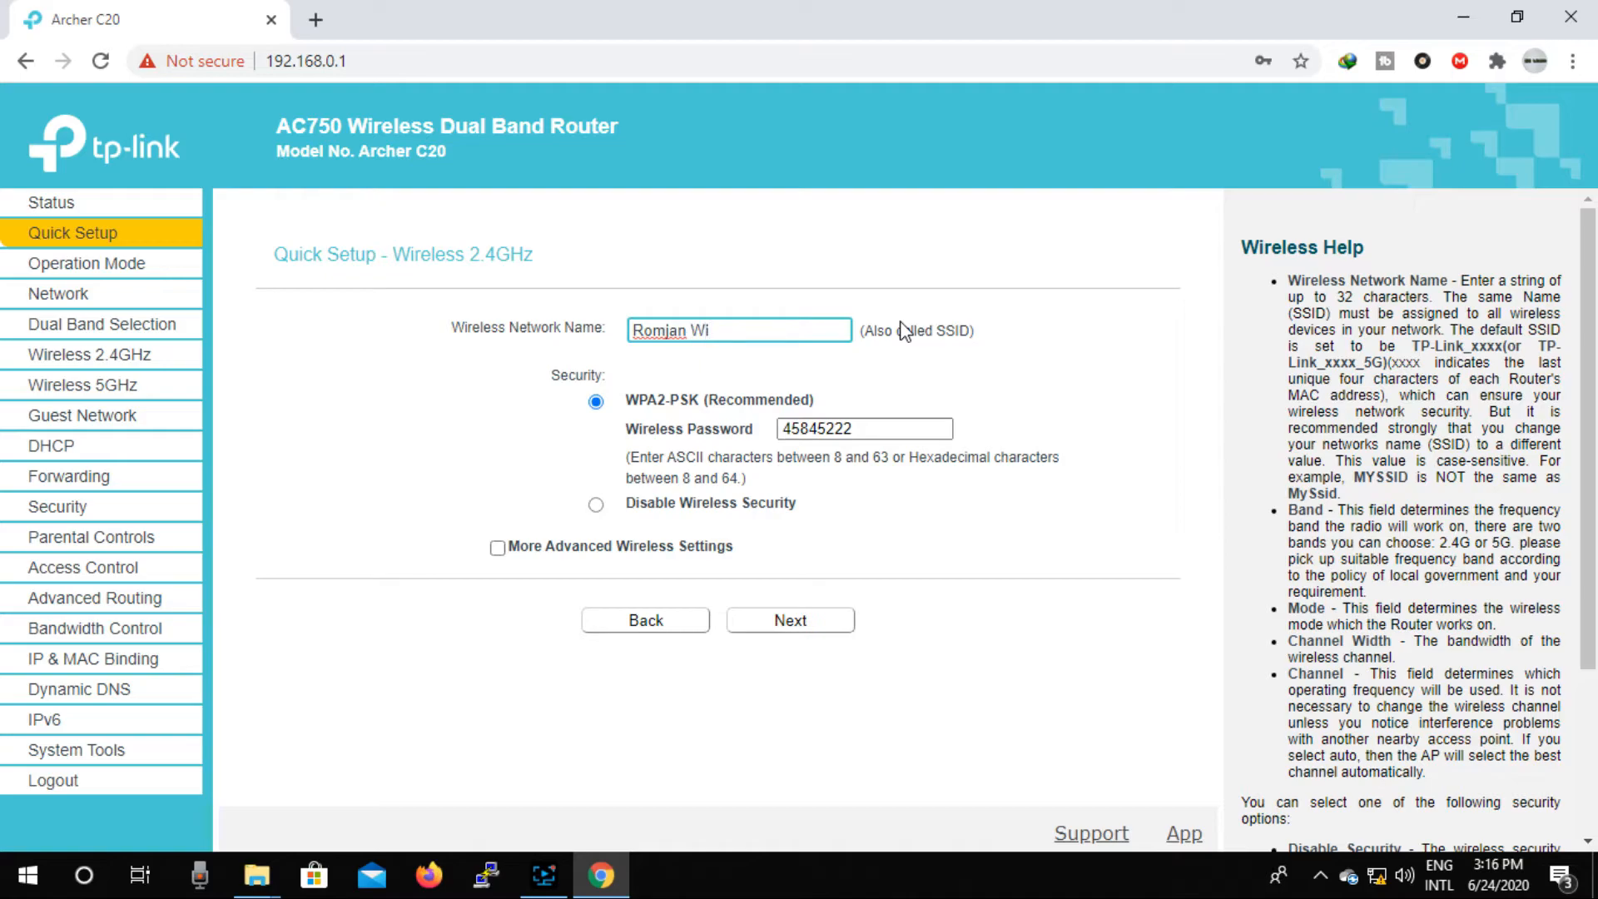
text(fi)
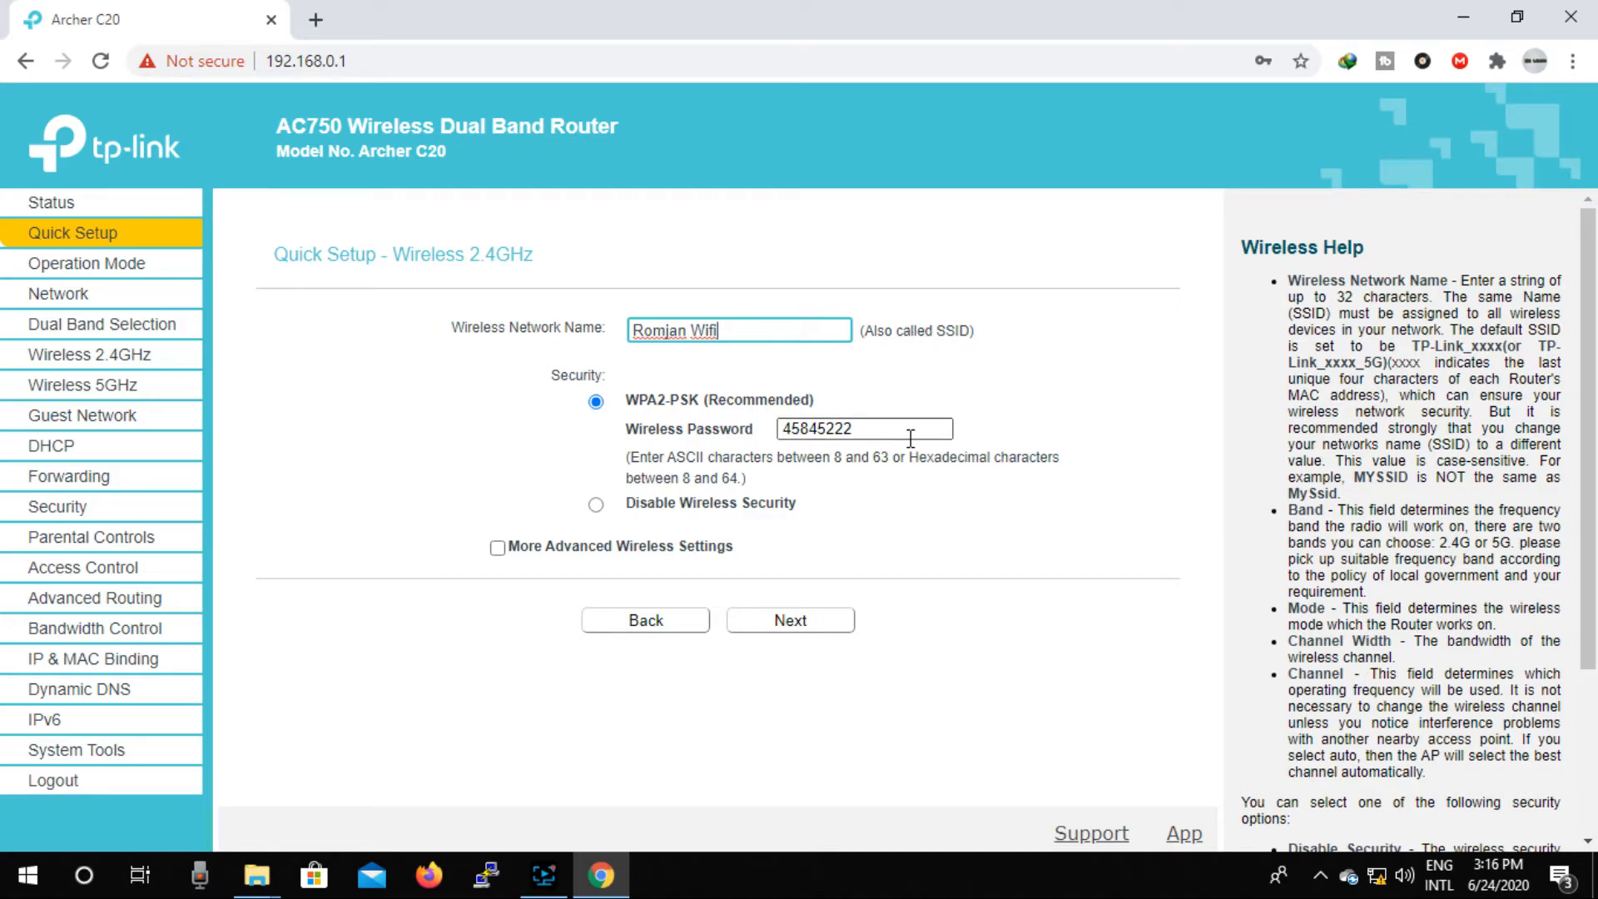
double_click(834, 428)
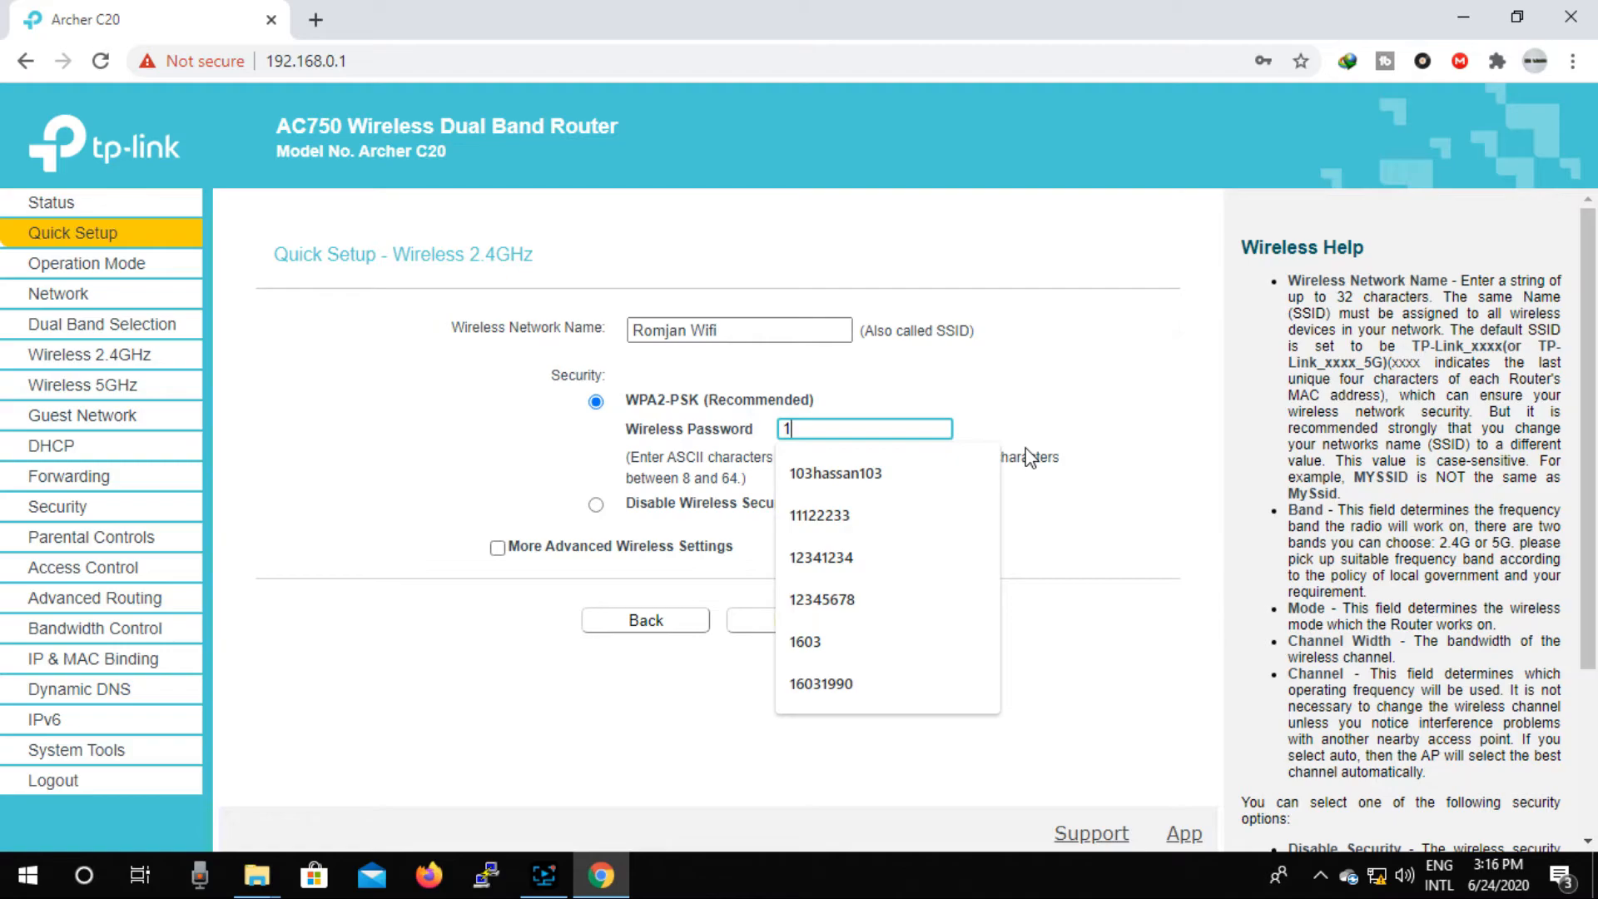
text(1)
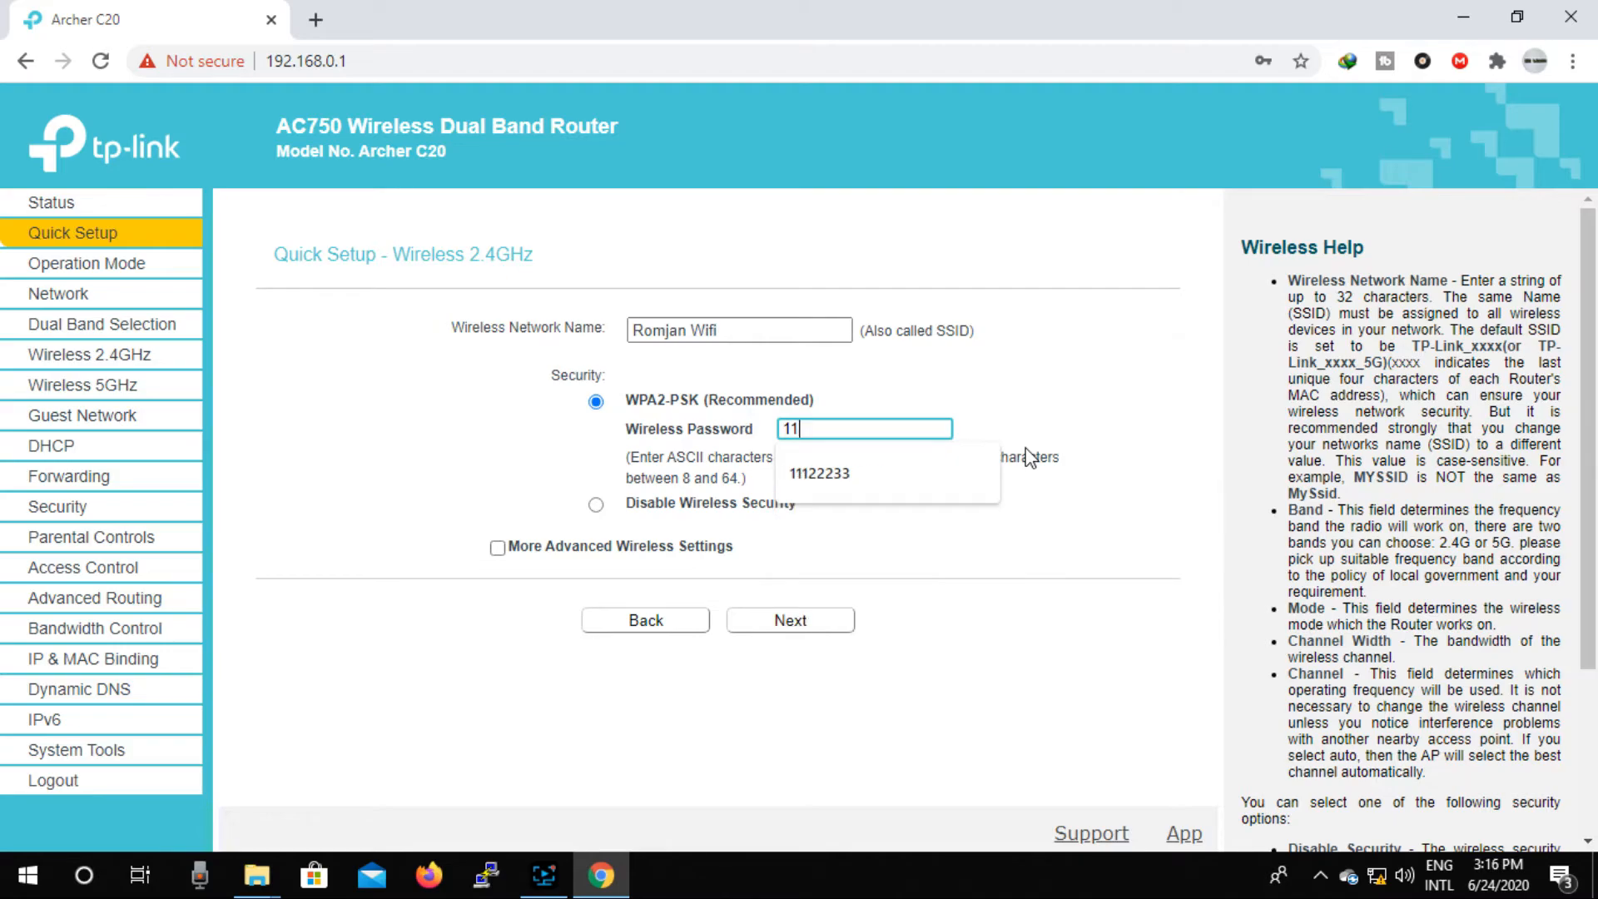
text(22)
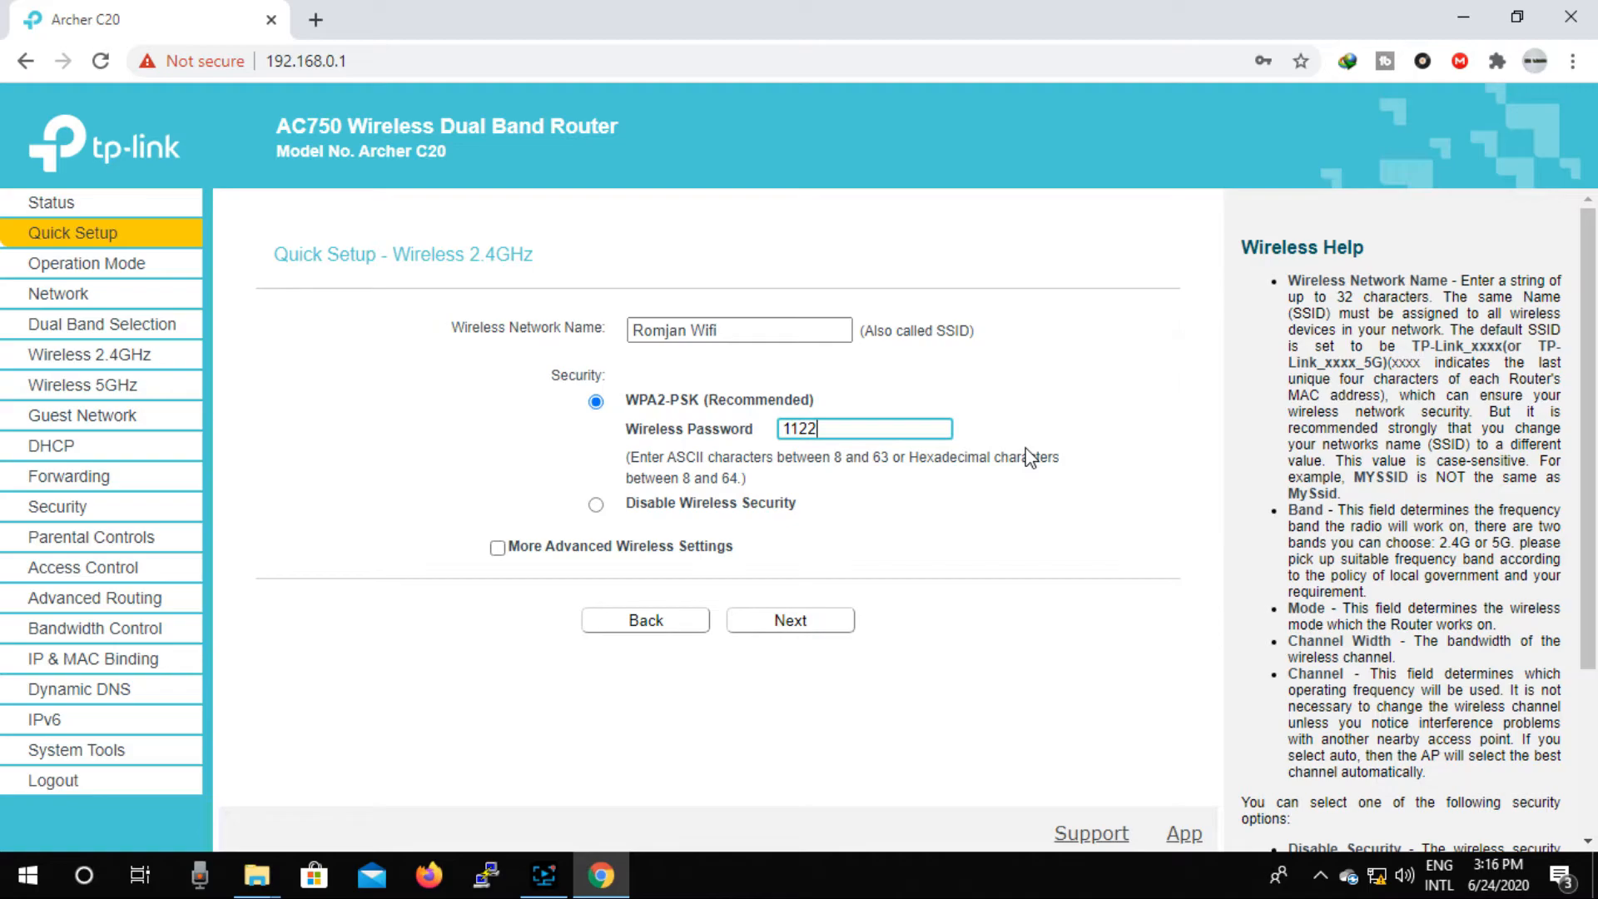
text(333)
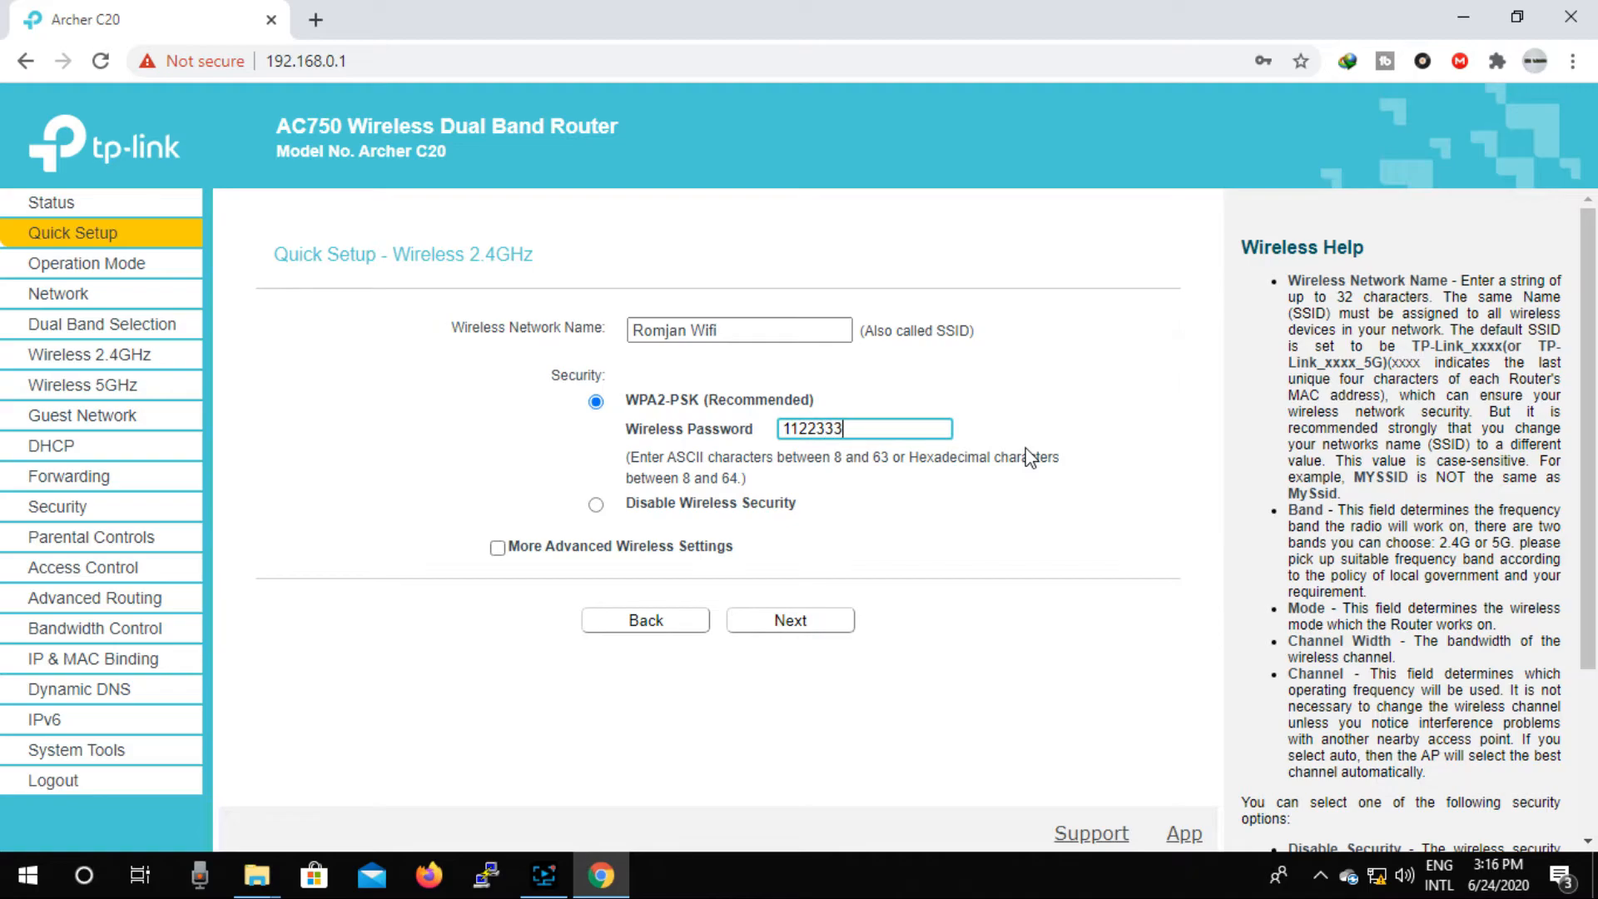
text(3)
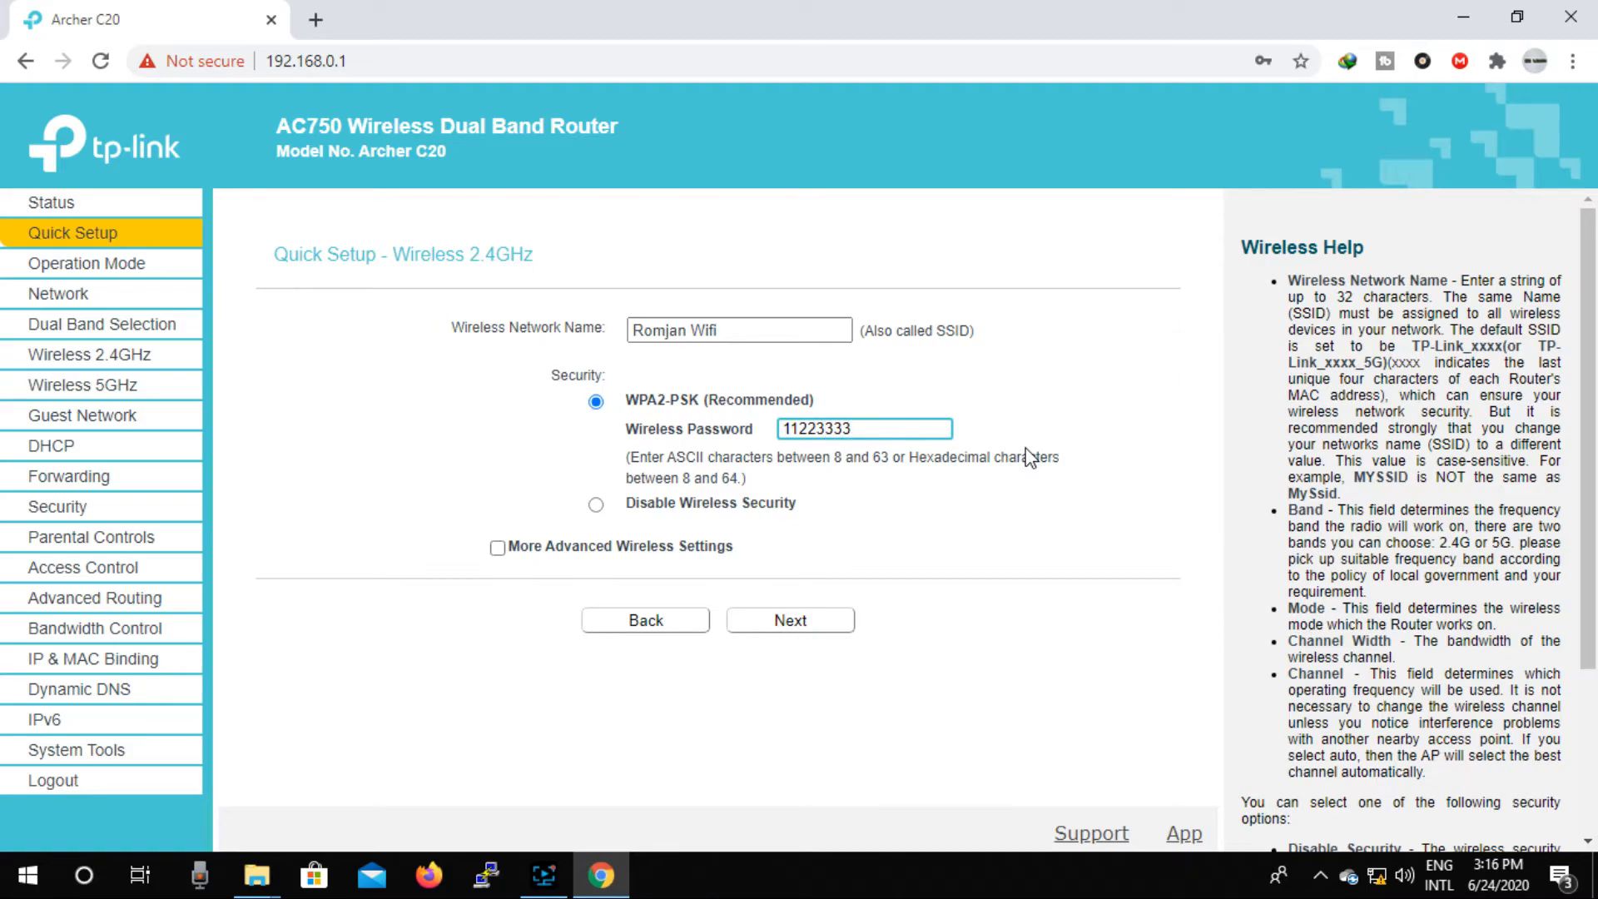
mouse_move(852, 655)
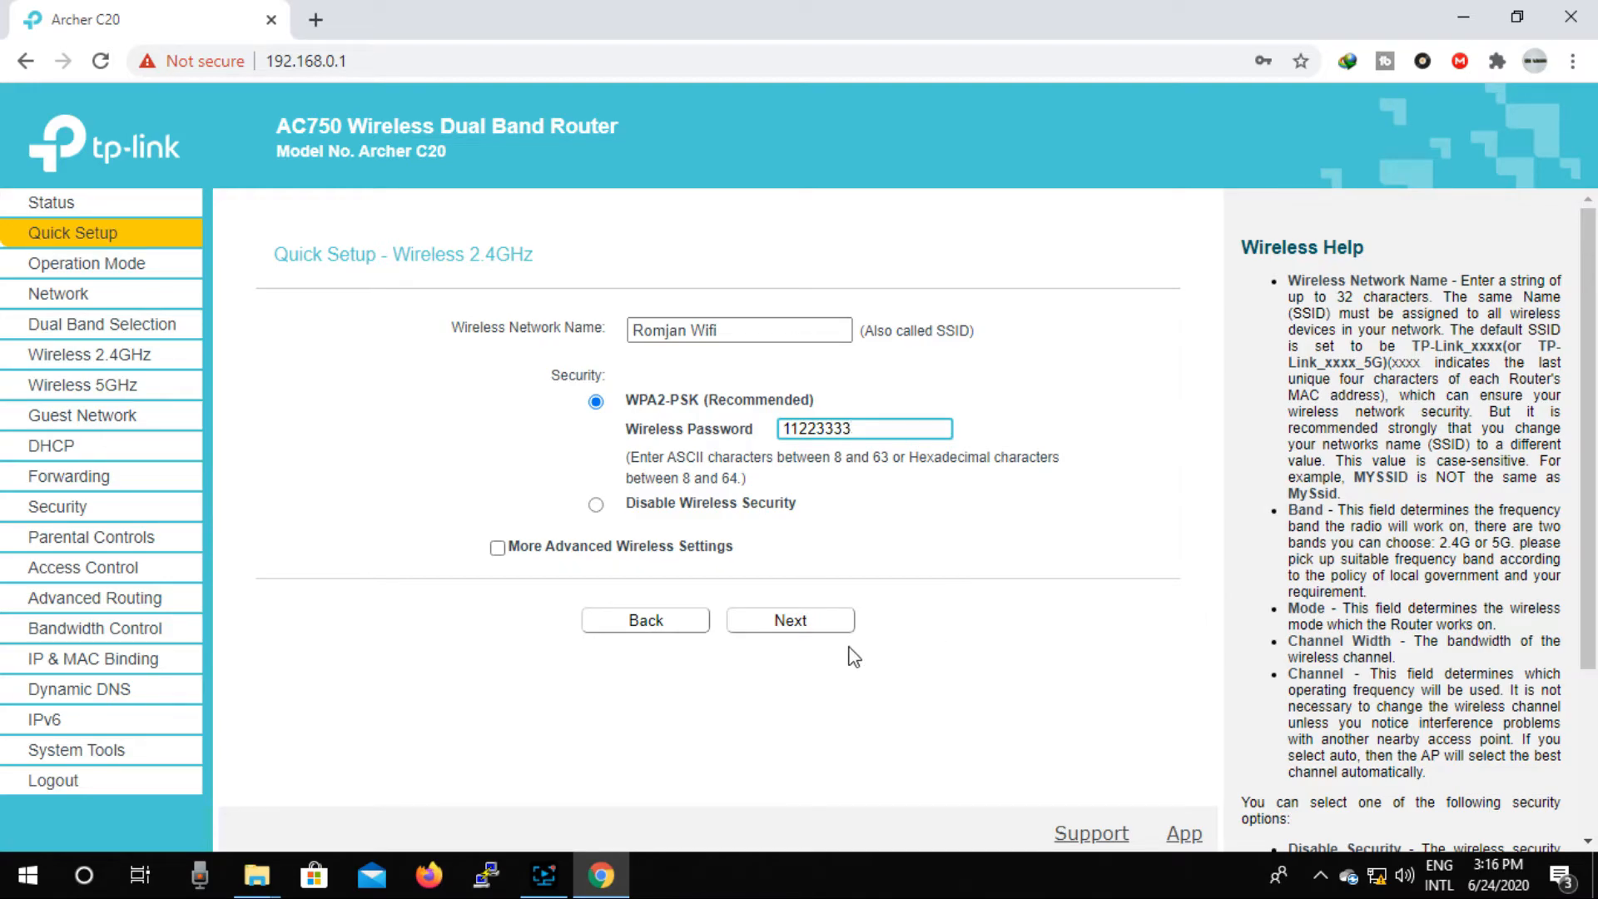
mouse_move(789, 621)
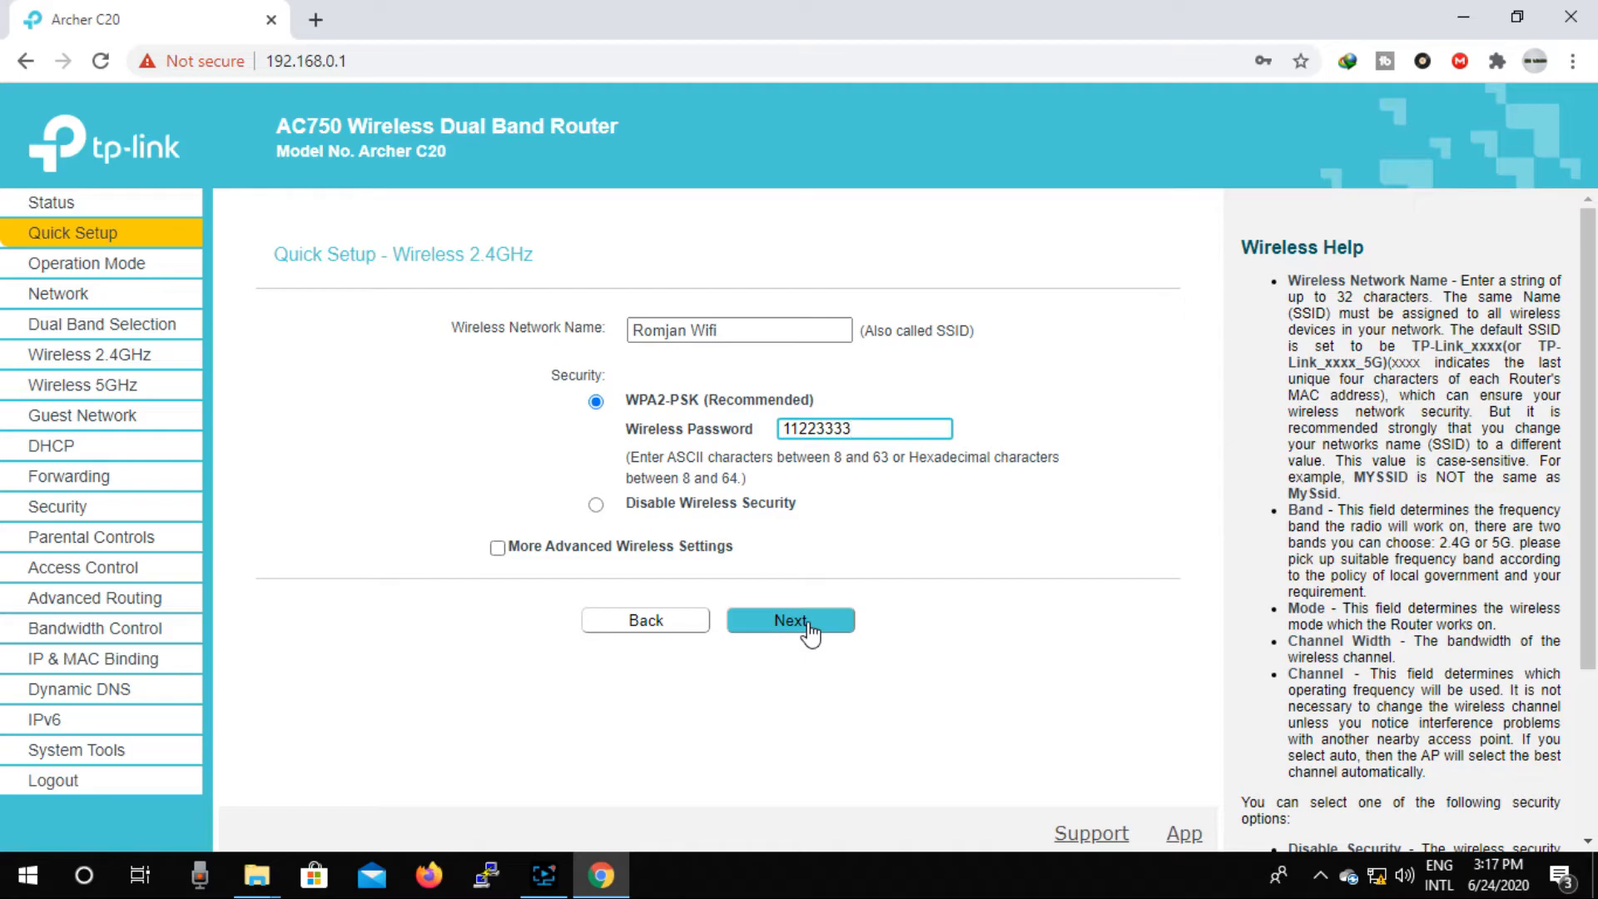
Review the Quick Setup summary and save it, landing on the Status page.
click(789, 620)
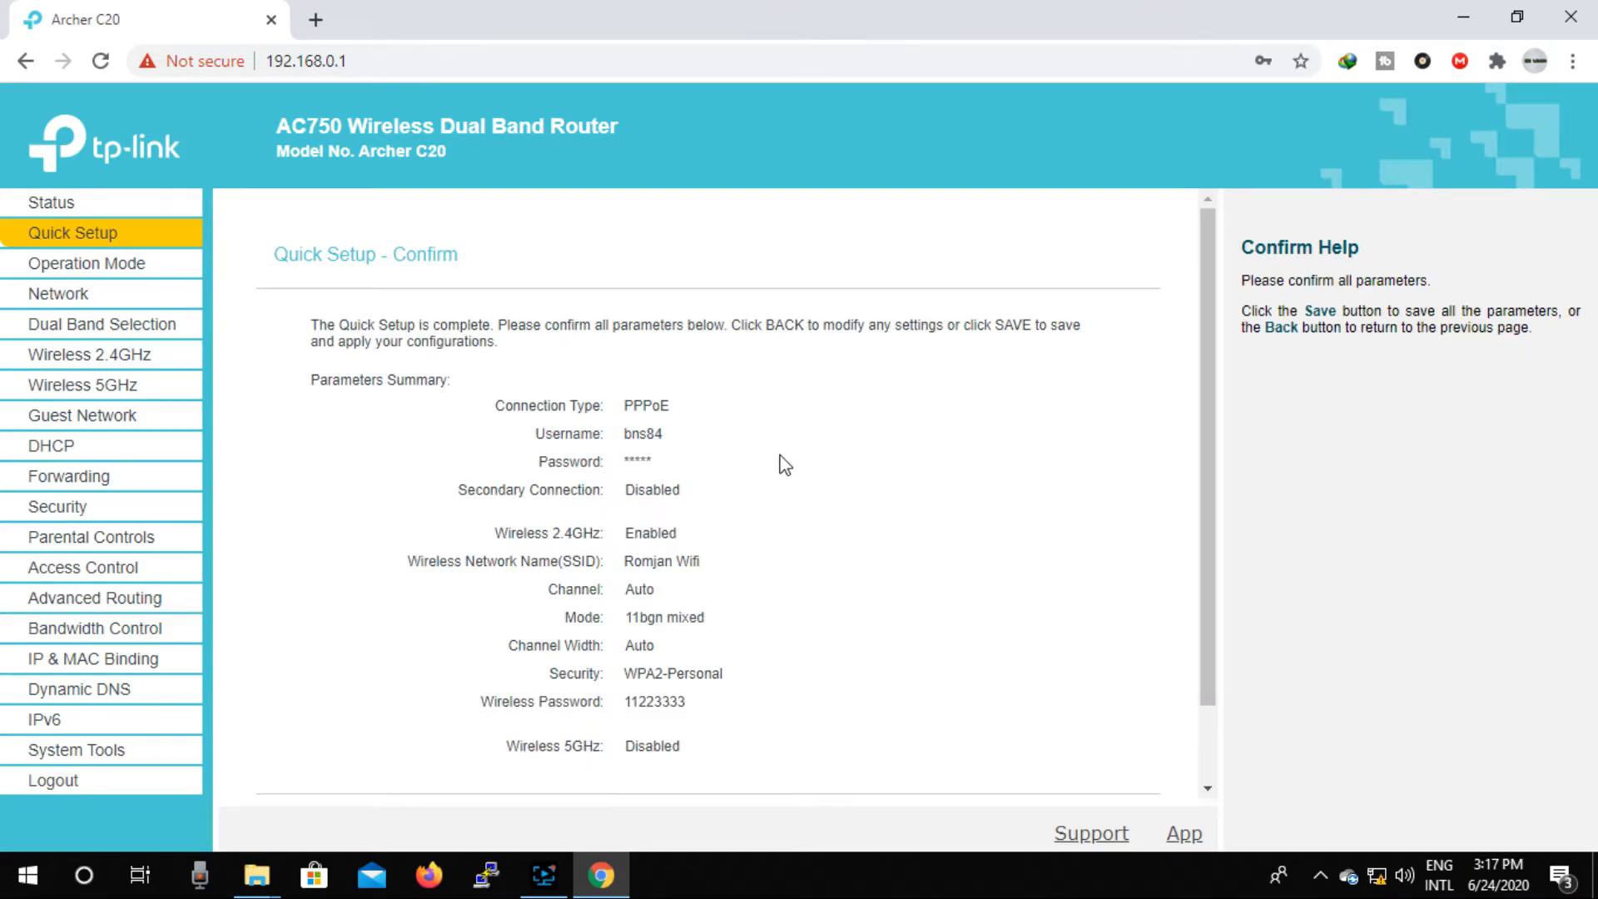
scroll(down, 3)
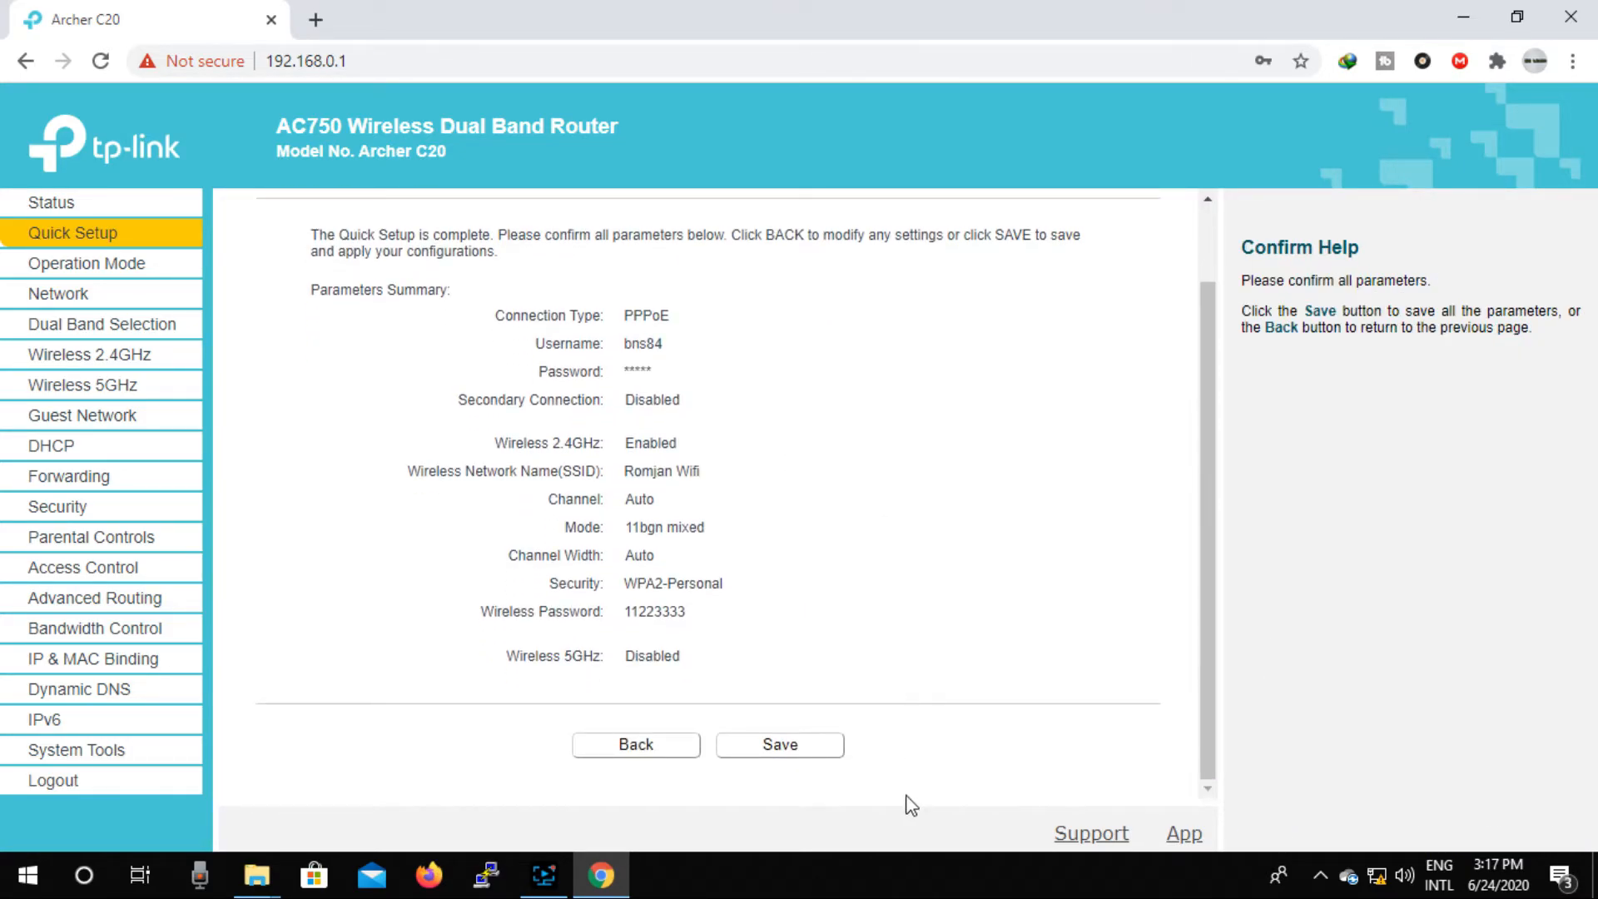
click(779, 744)
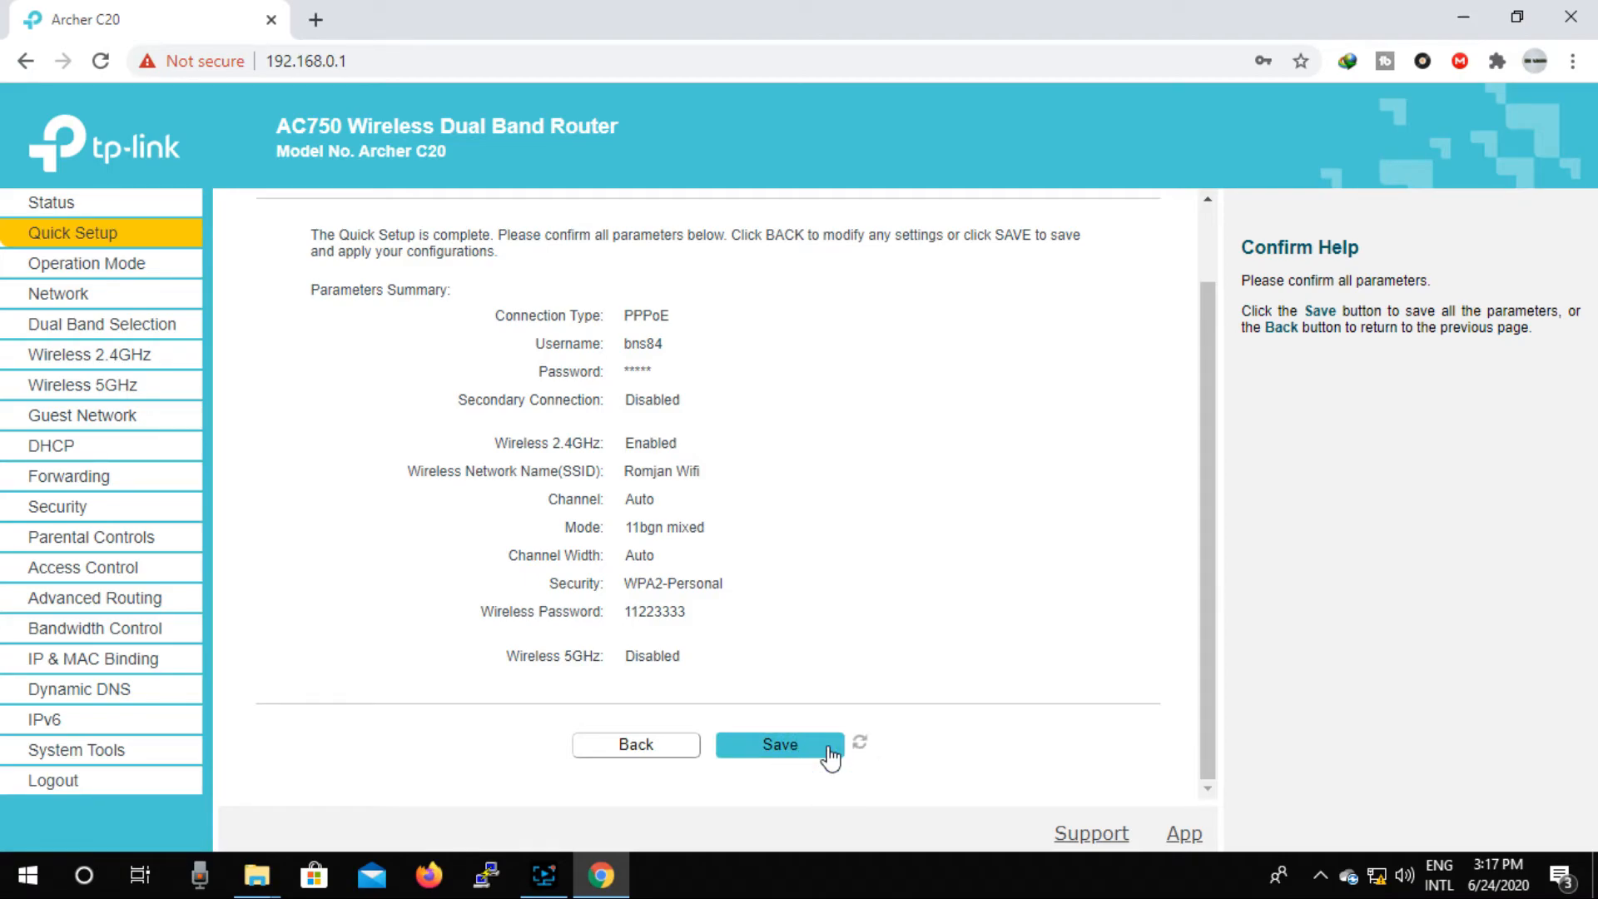
mouse_move(900, 550)
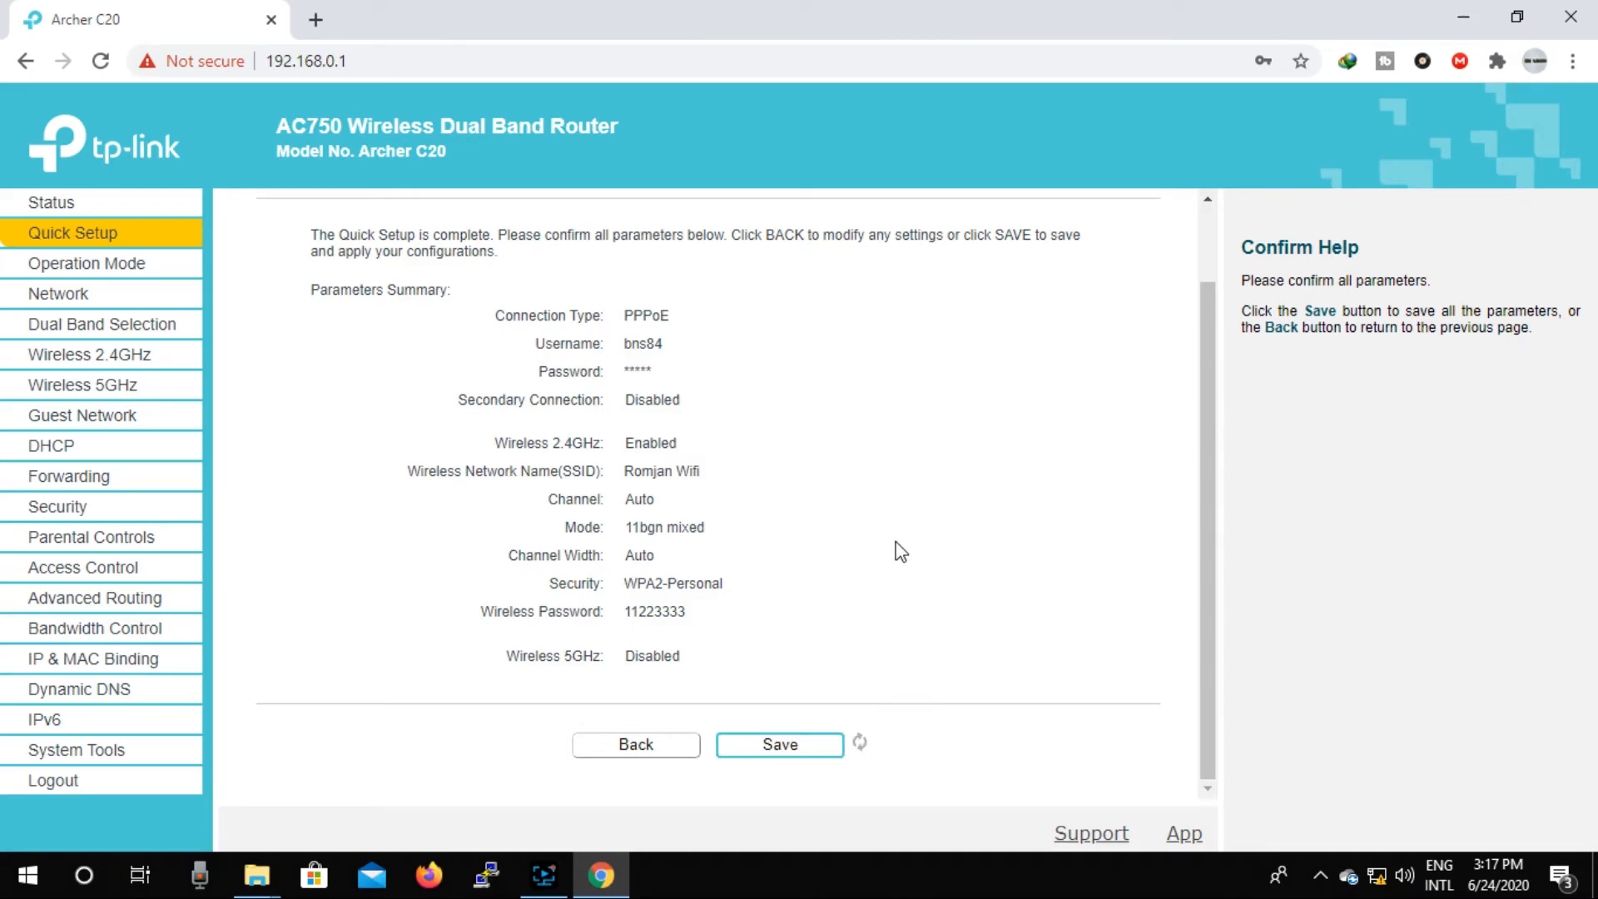
mouse_move(928, 551)
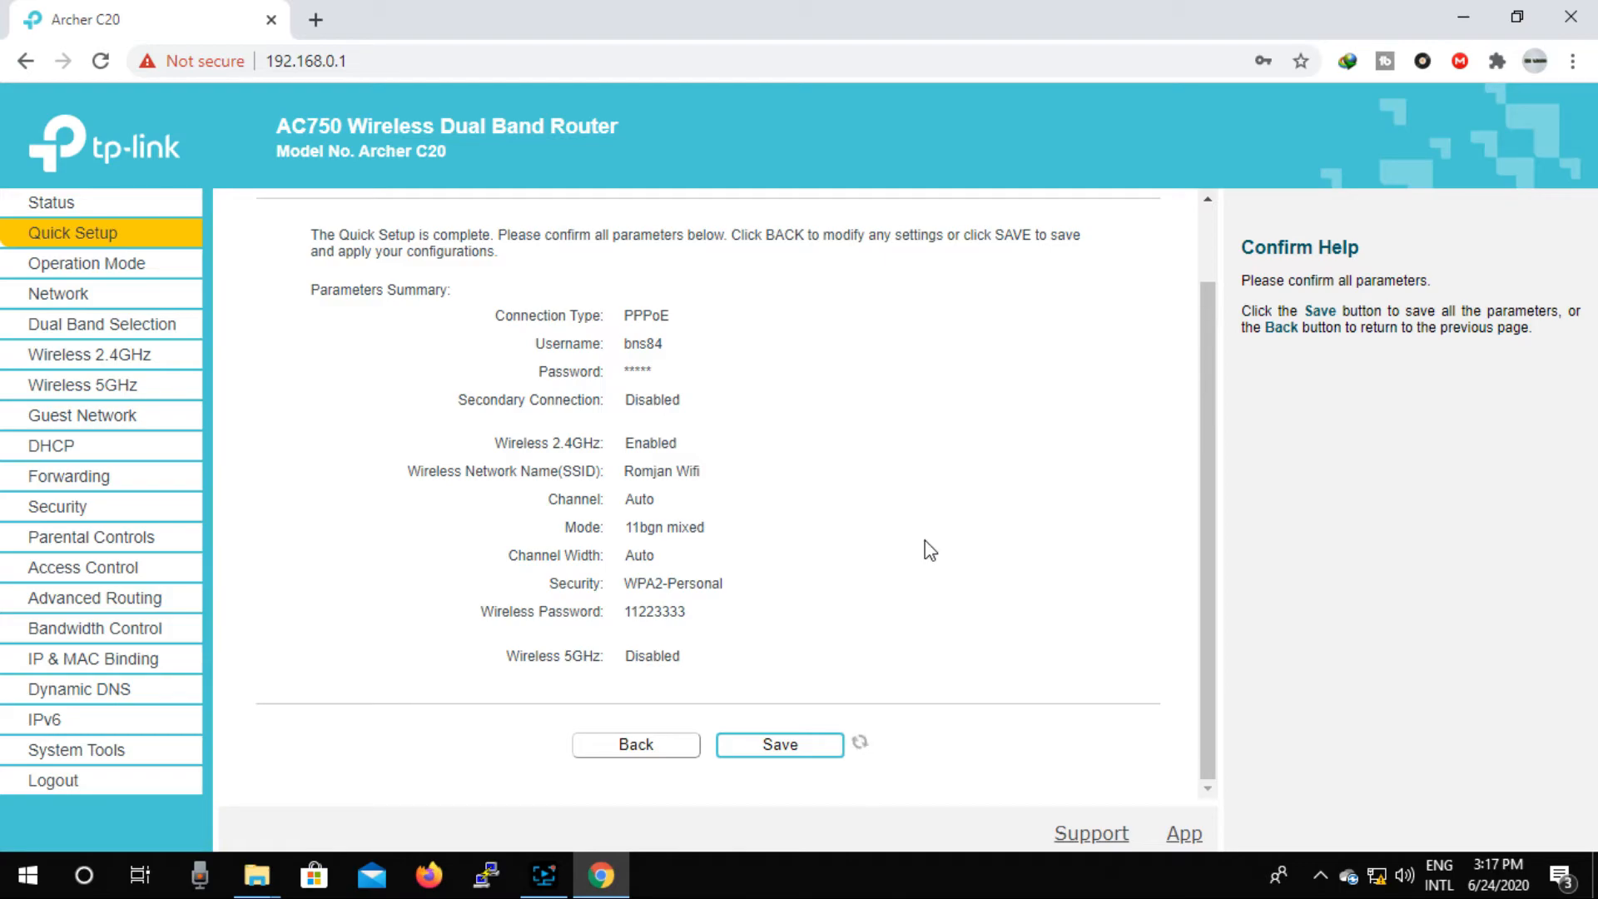
click(778, 744)
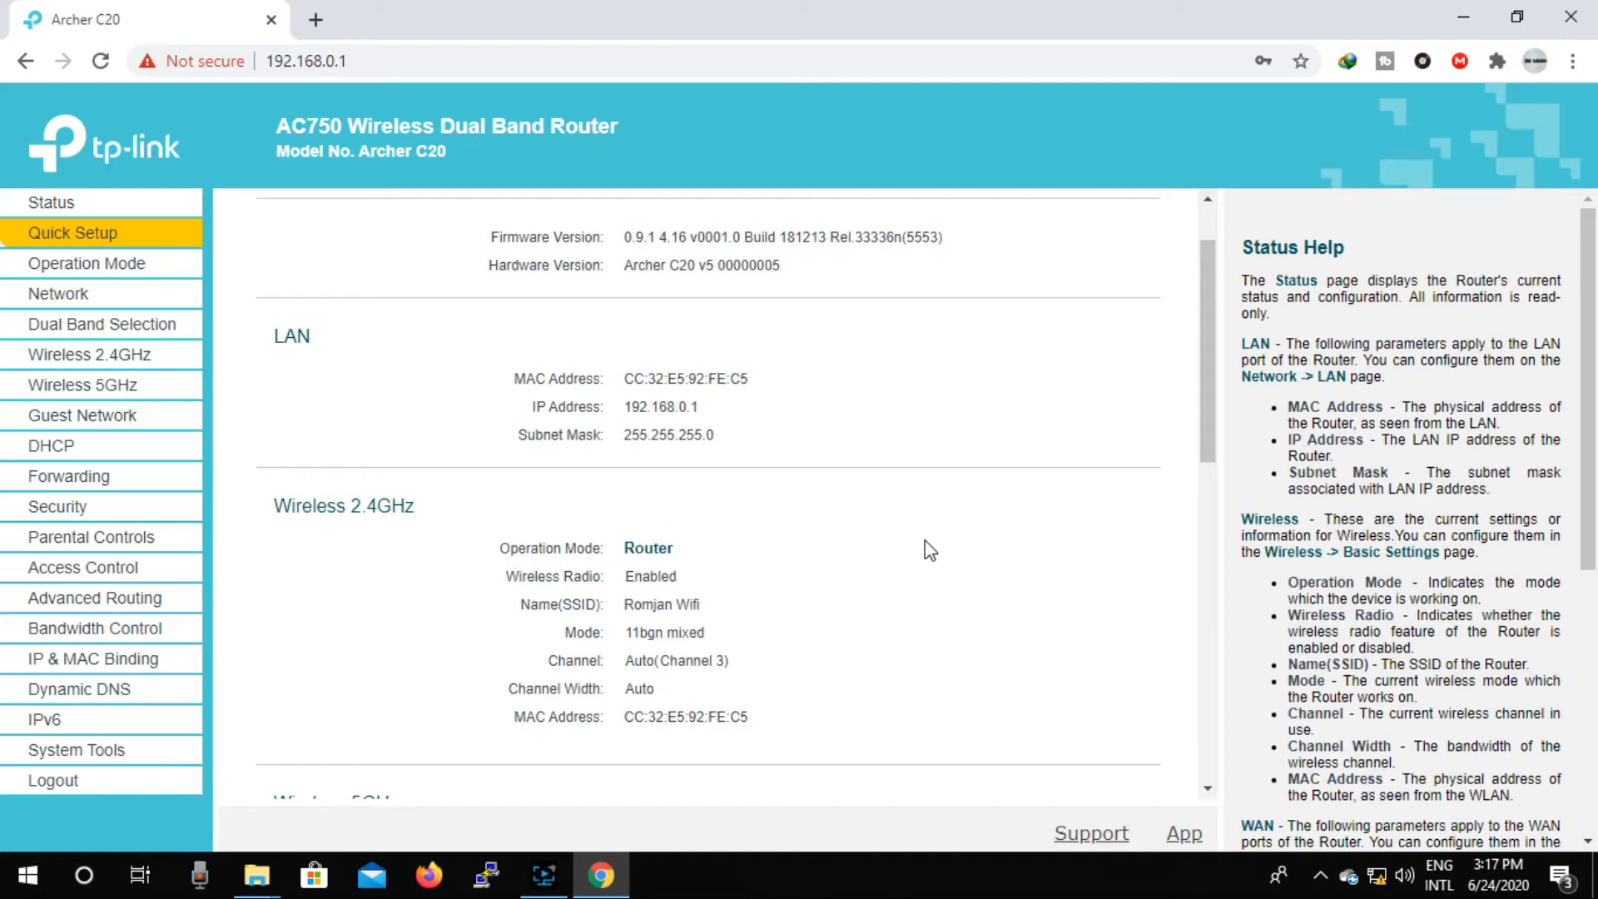
Refresh the WAN section of the Status page to confirm the PPPoE connection is online.
scroll(down, 3)
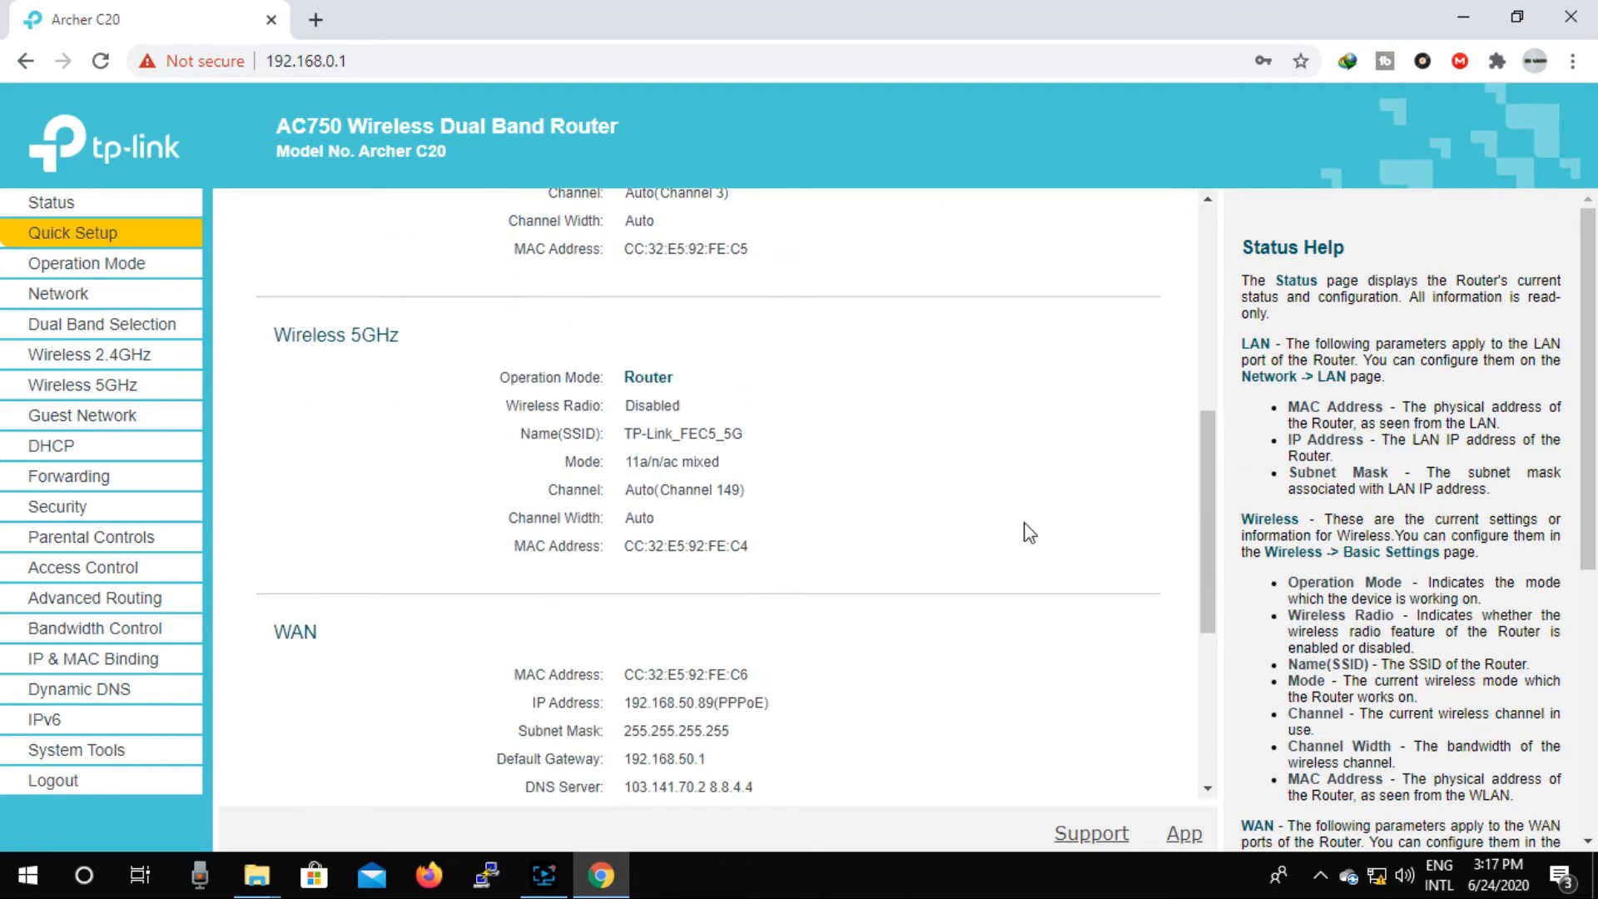
scroll(down, 3)
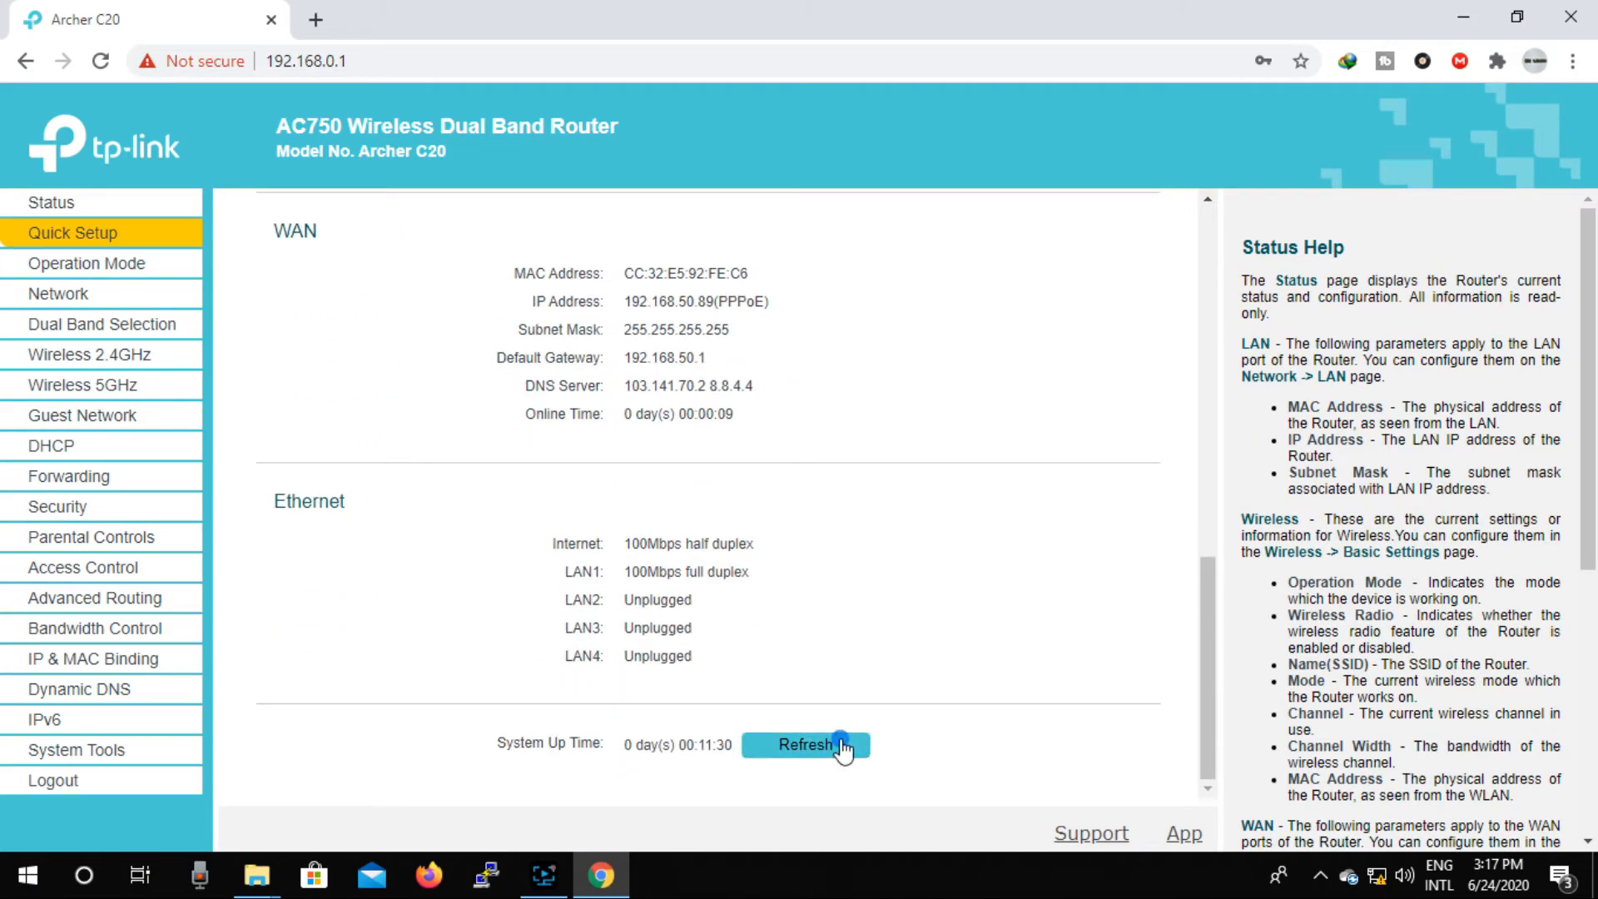
click(805, 743)
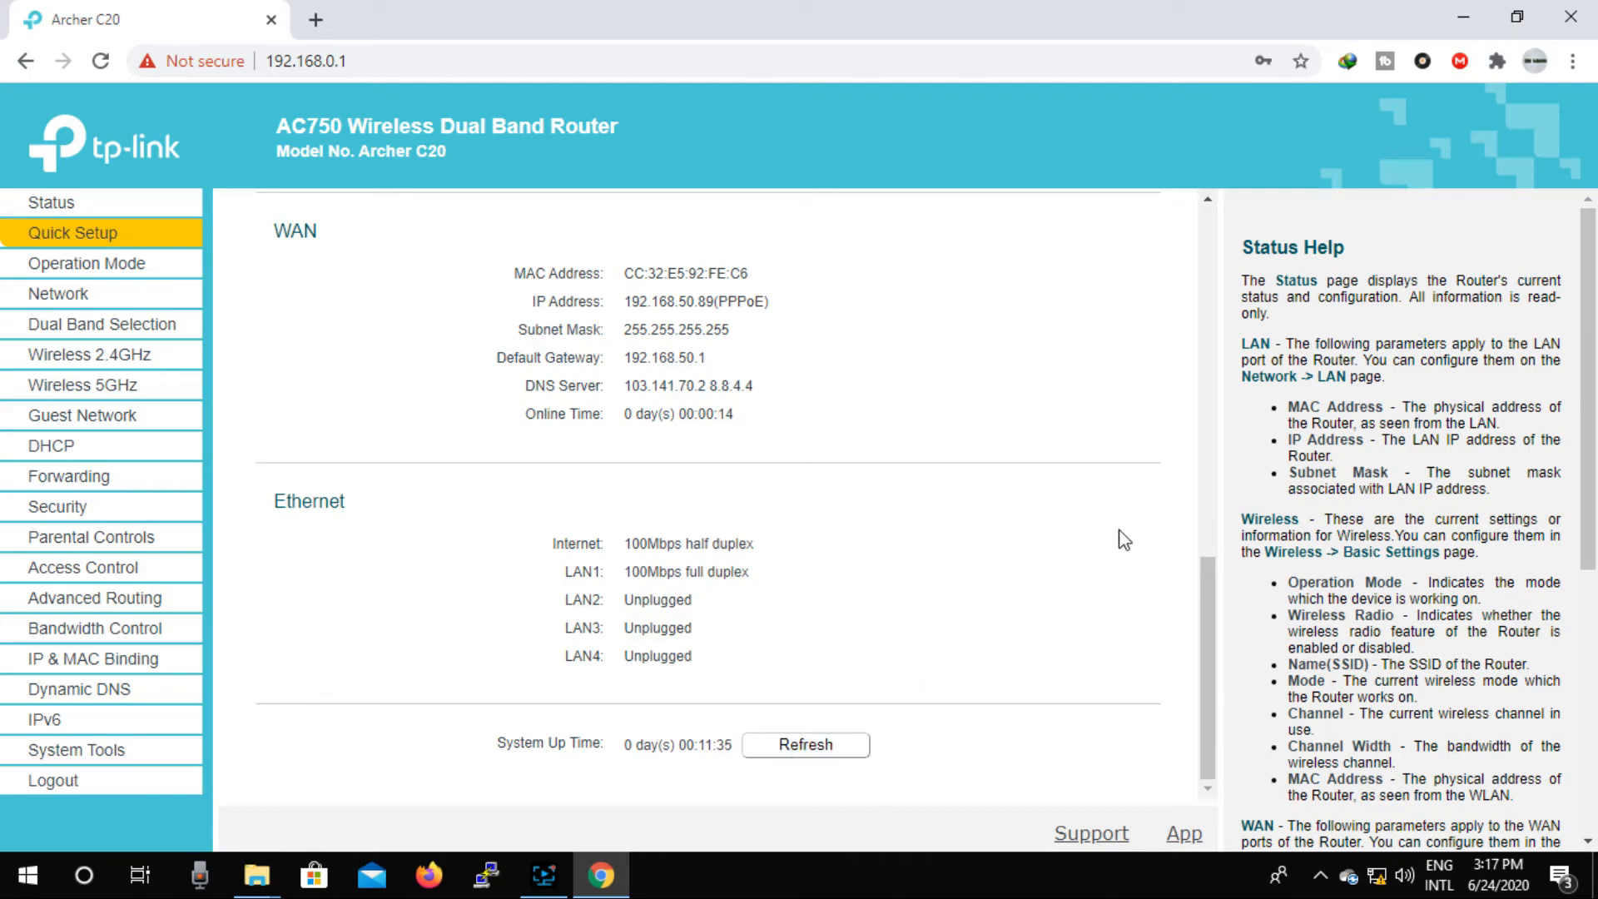
mouse_move(1000, 566)
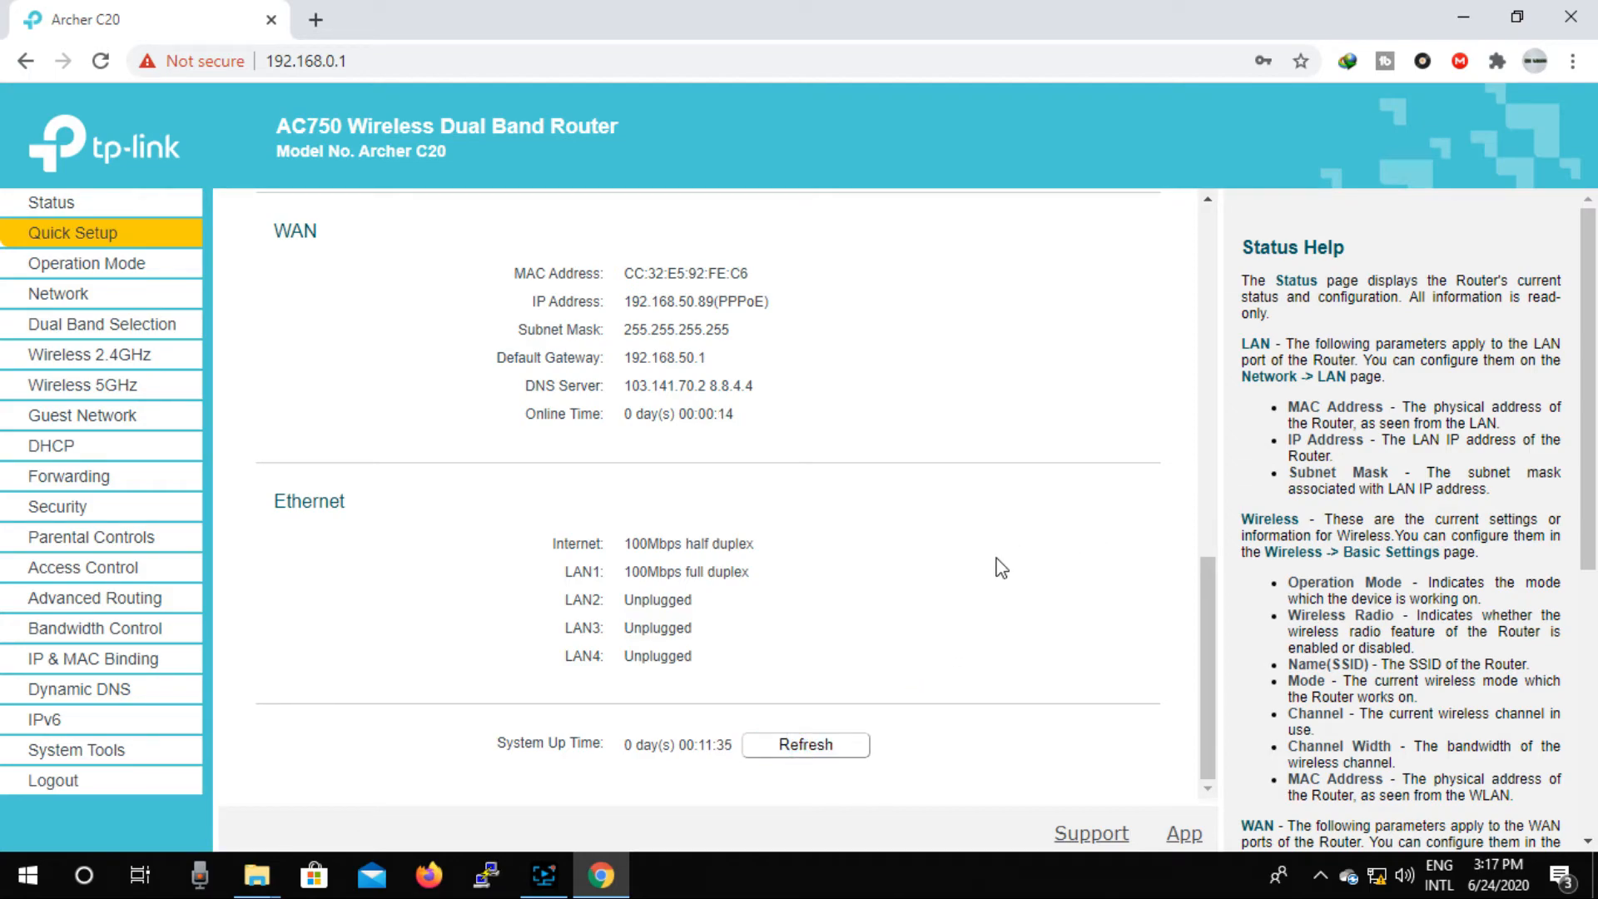
scroll(up, 3)
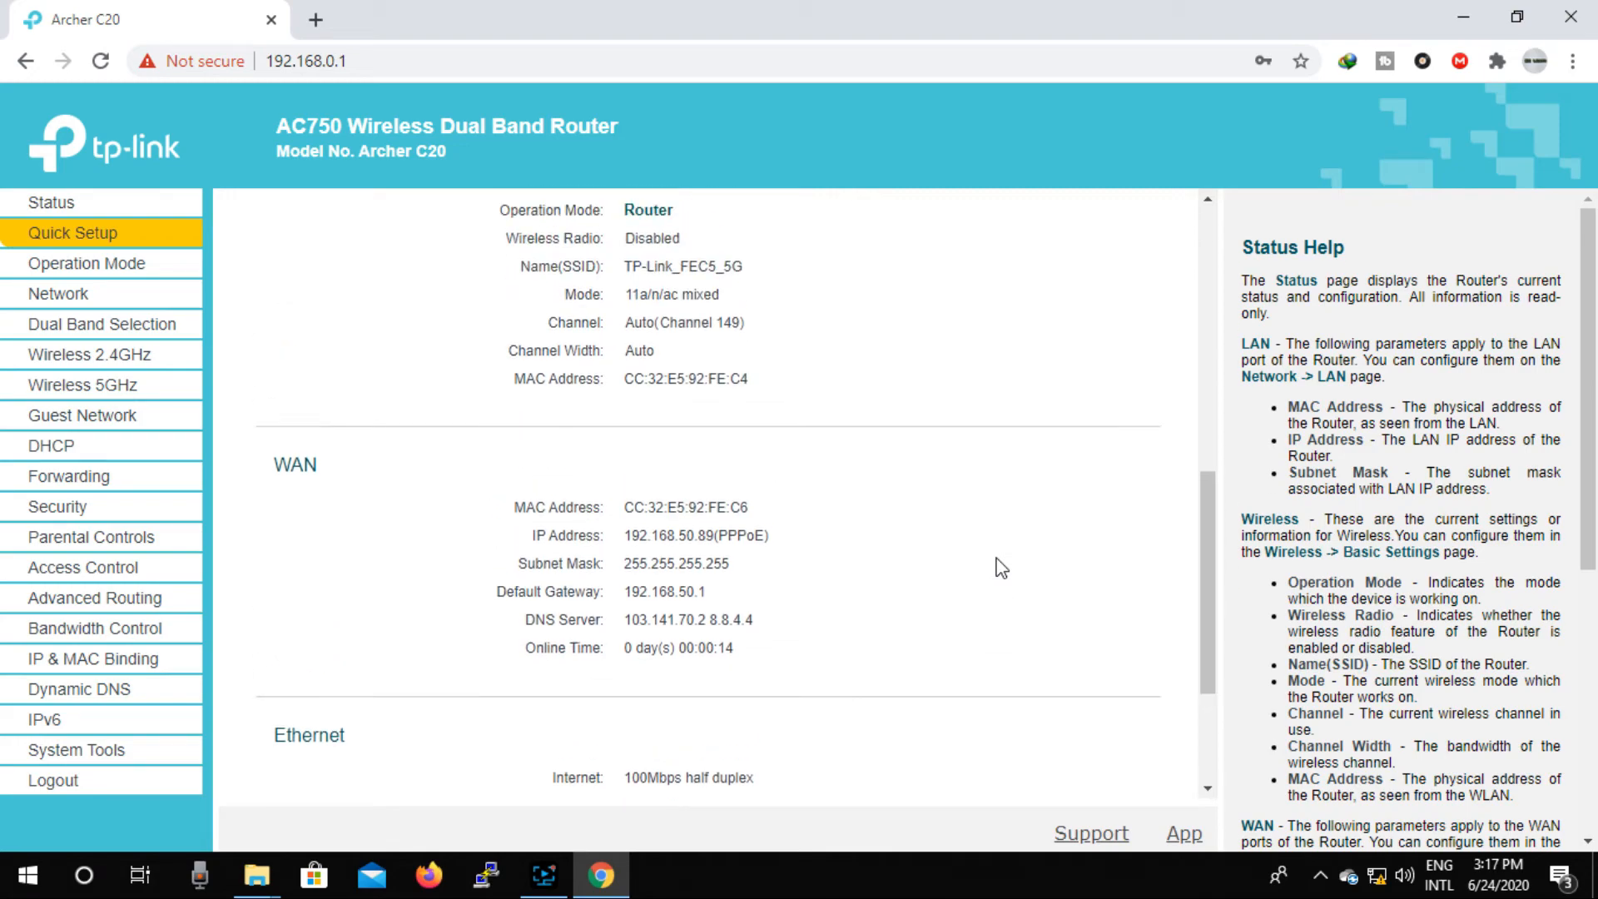
scroll(up, 3)
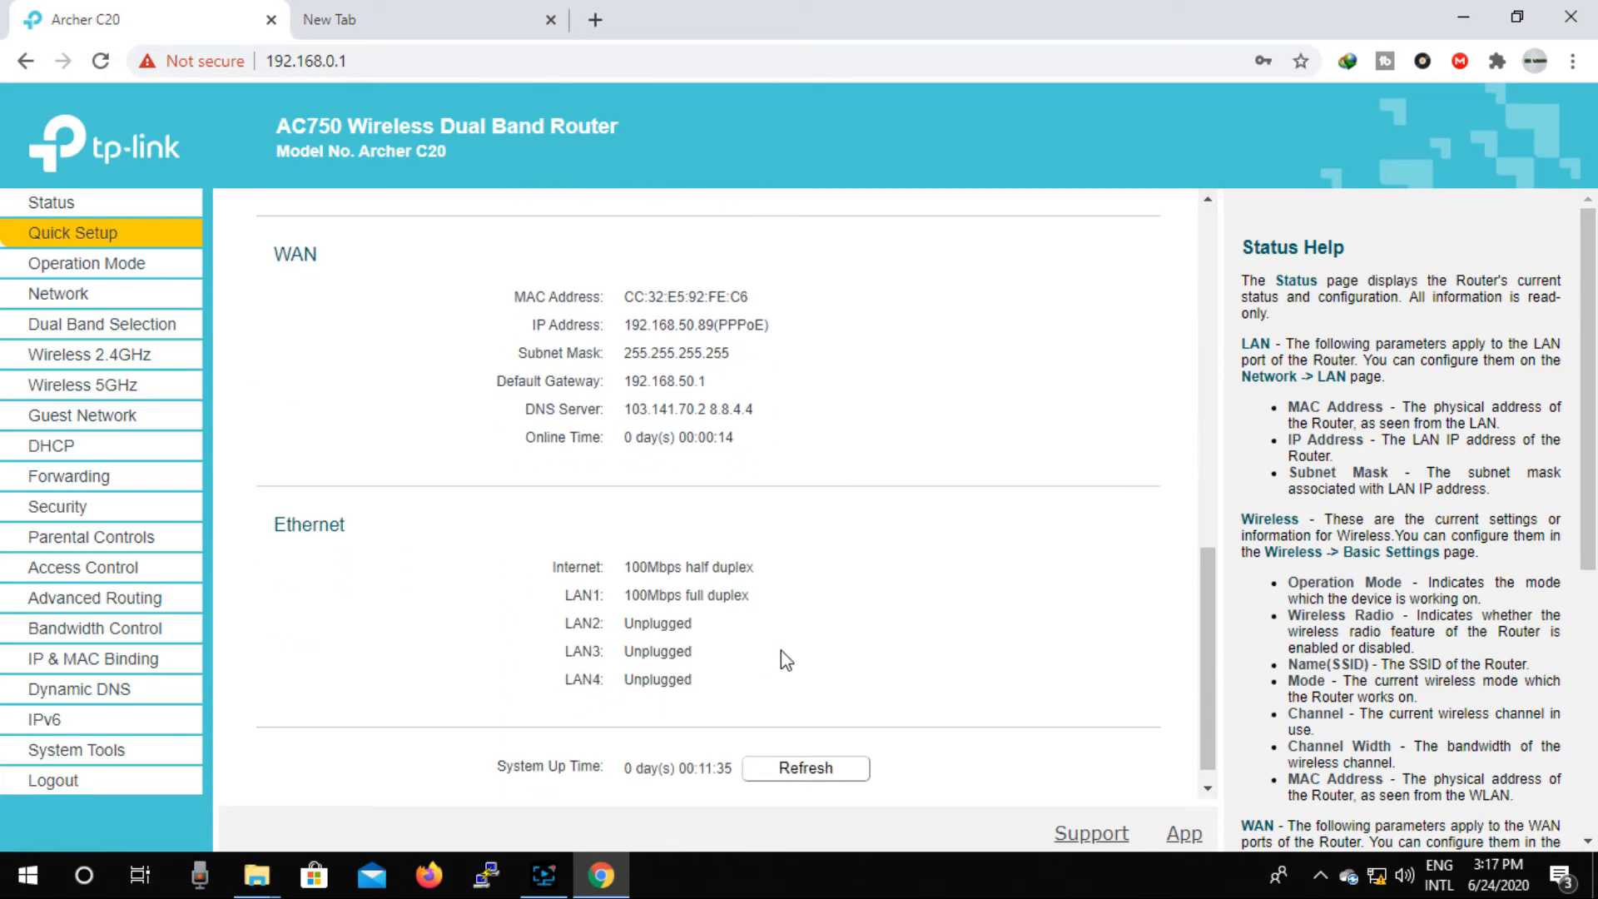
scroll(up, 3)
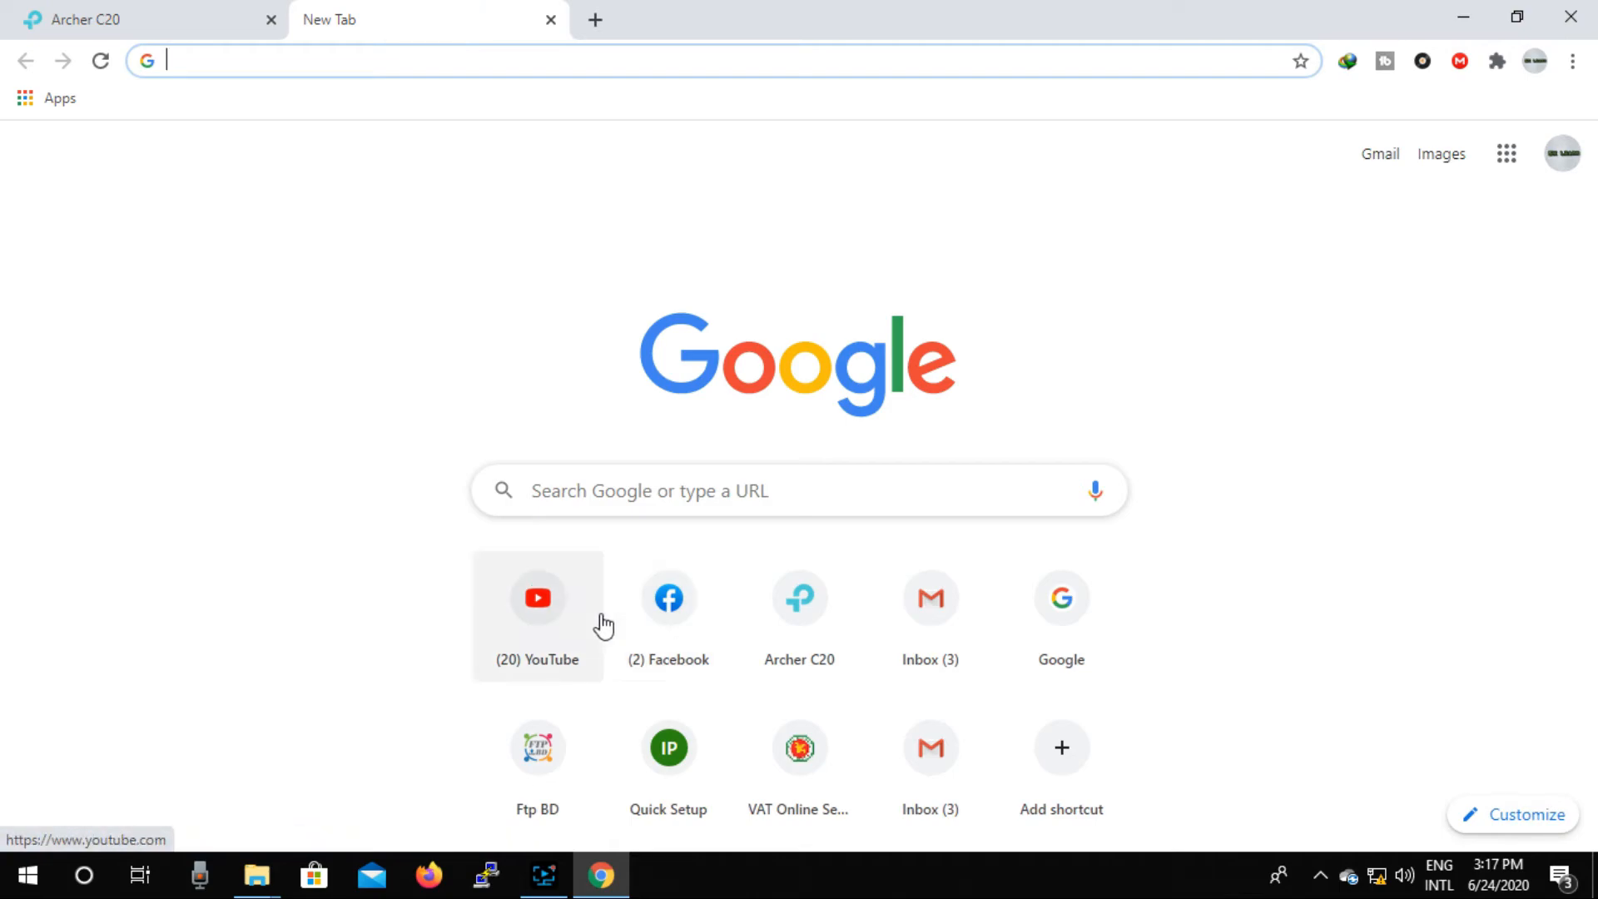
mouse_move(546, 611)
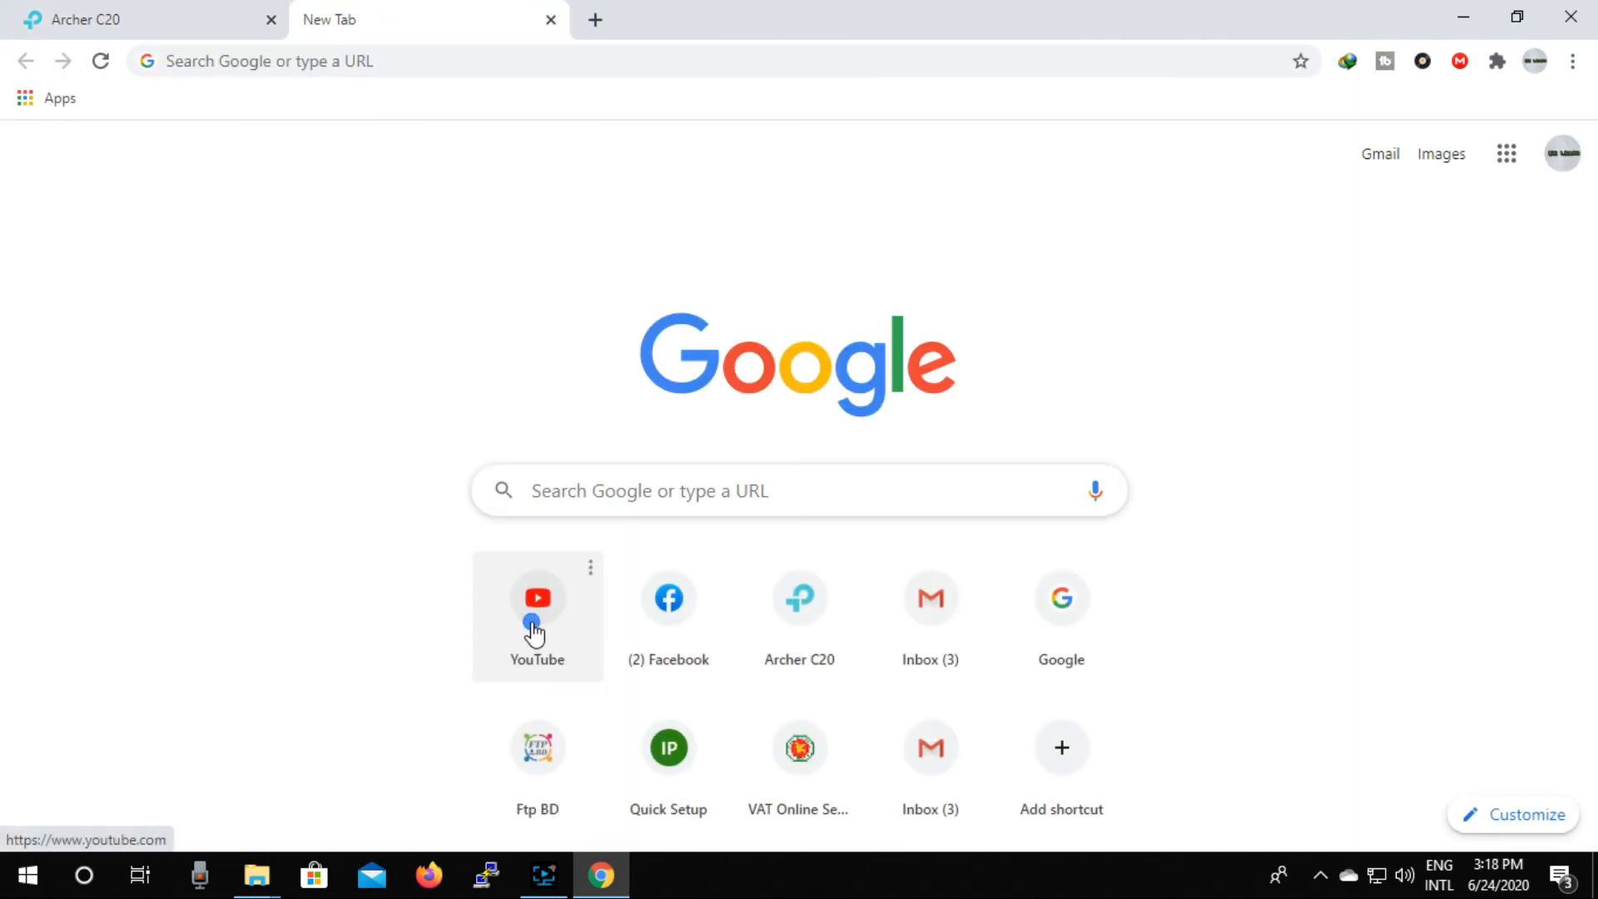
Load YouTube from the new-tab shortcut to verify internet access.
click(537, 598)
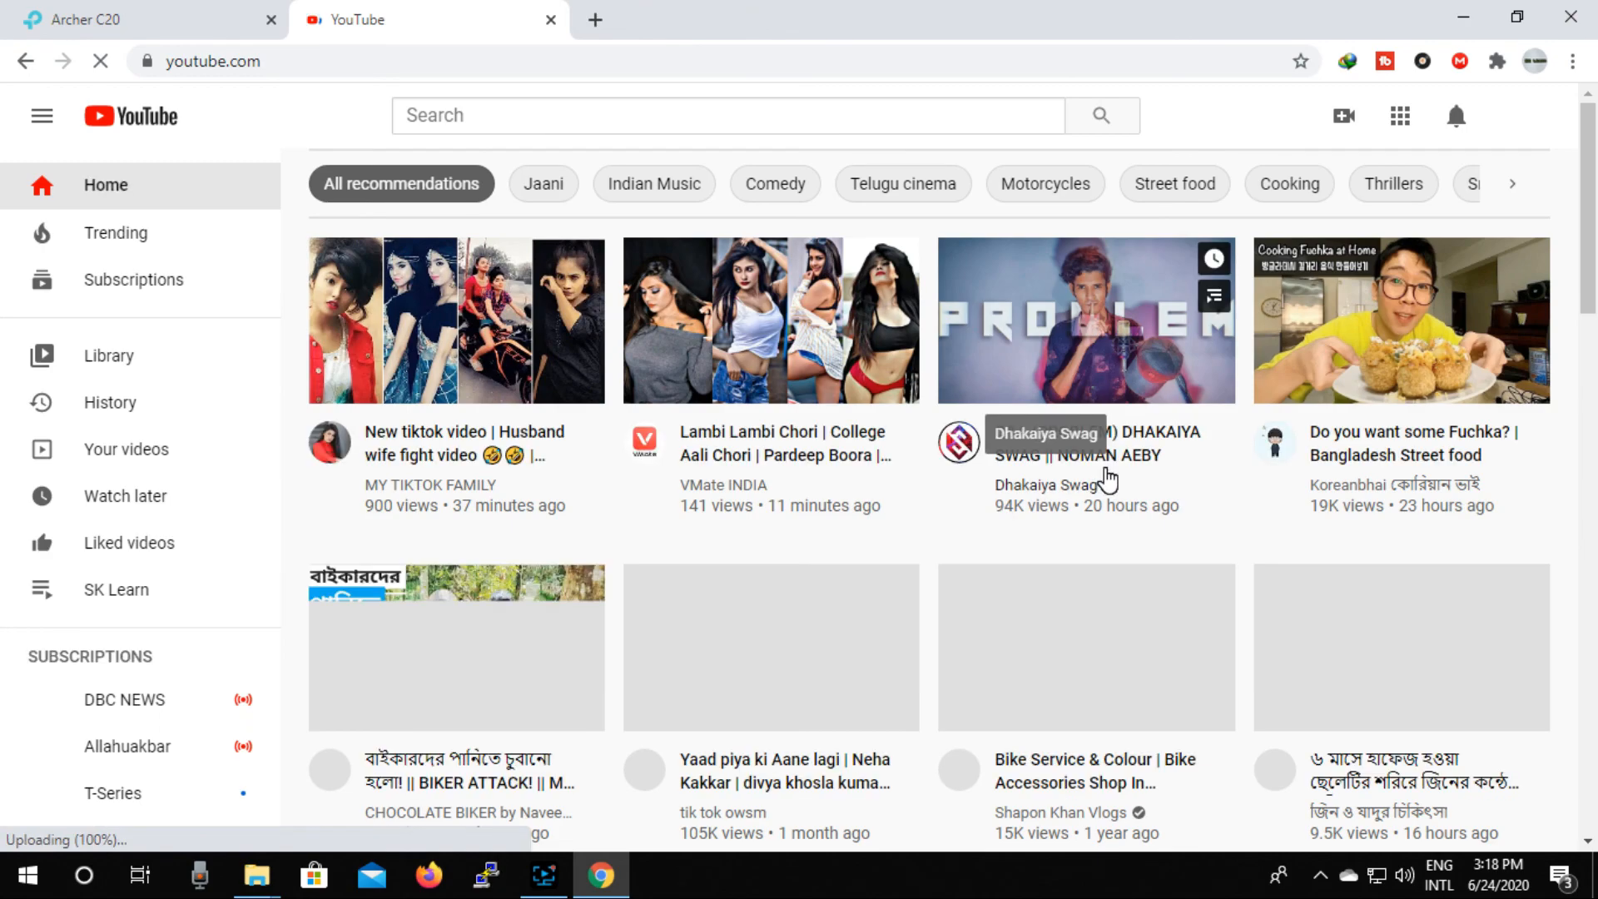